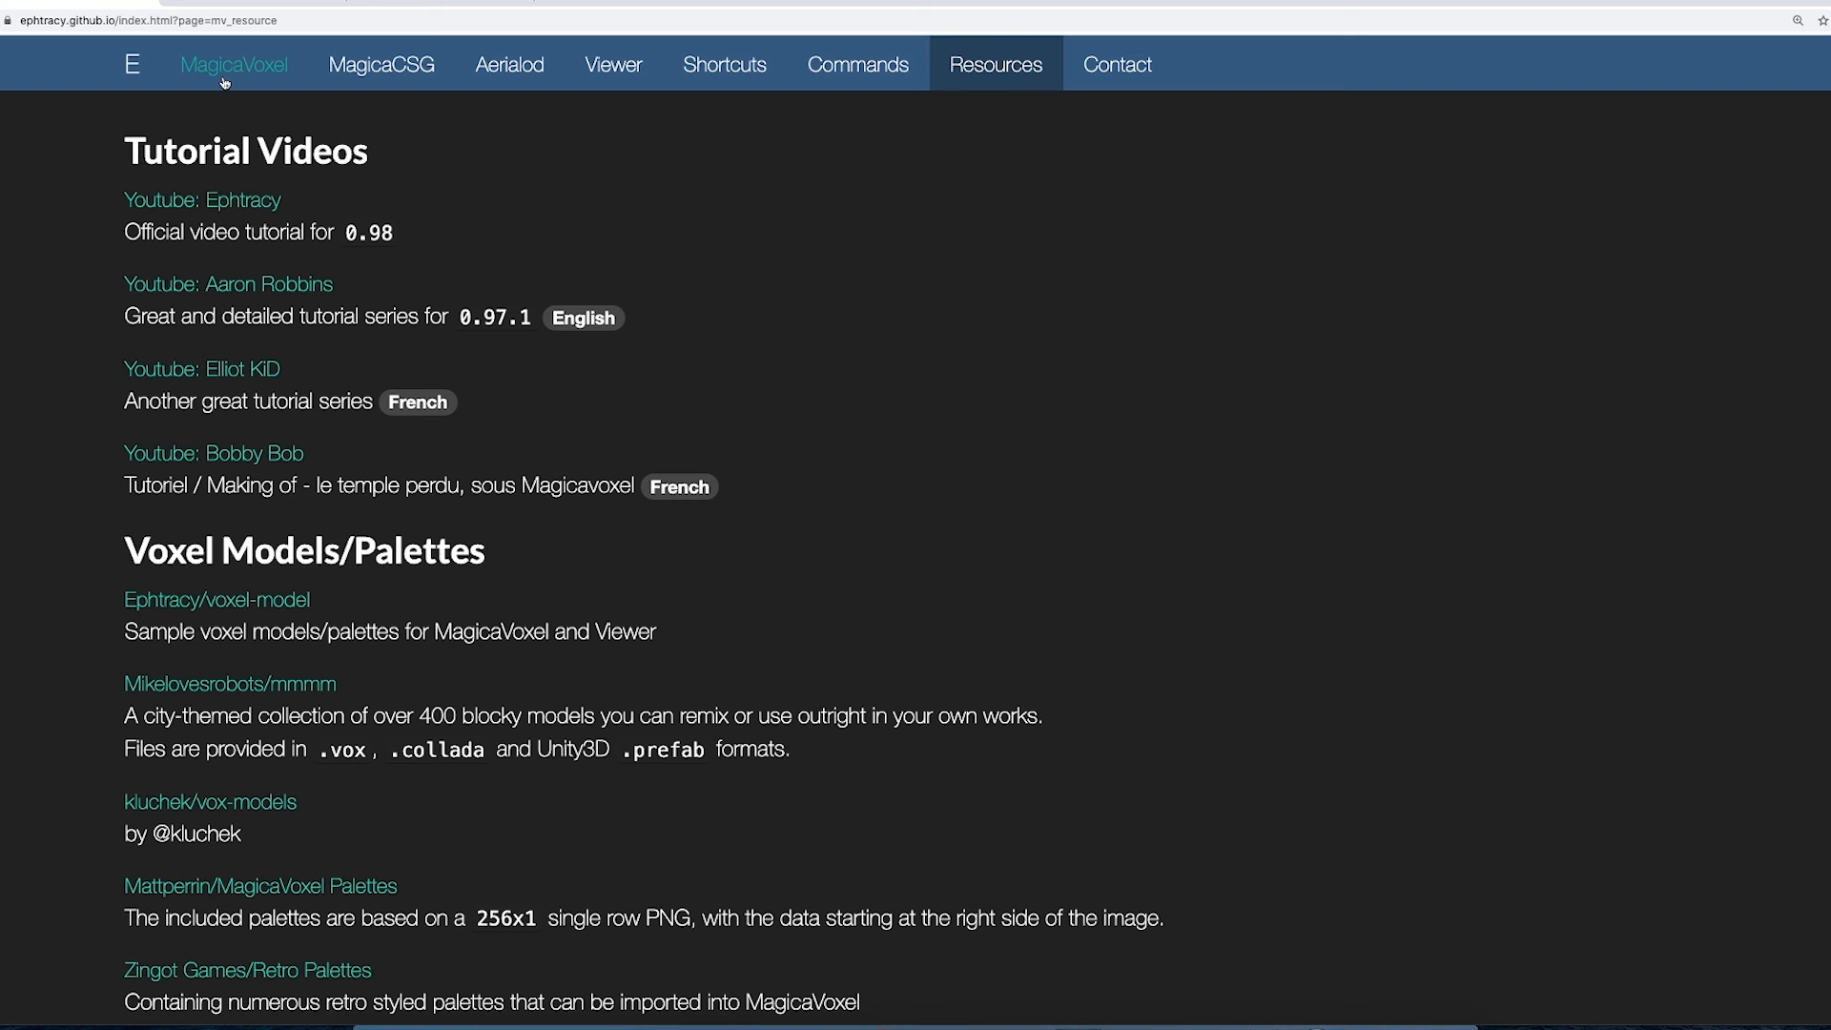
Browse the MagicaVoxel showcase carousel and Resources page, then return to the main page
left_click(234, 64)
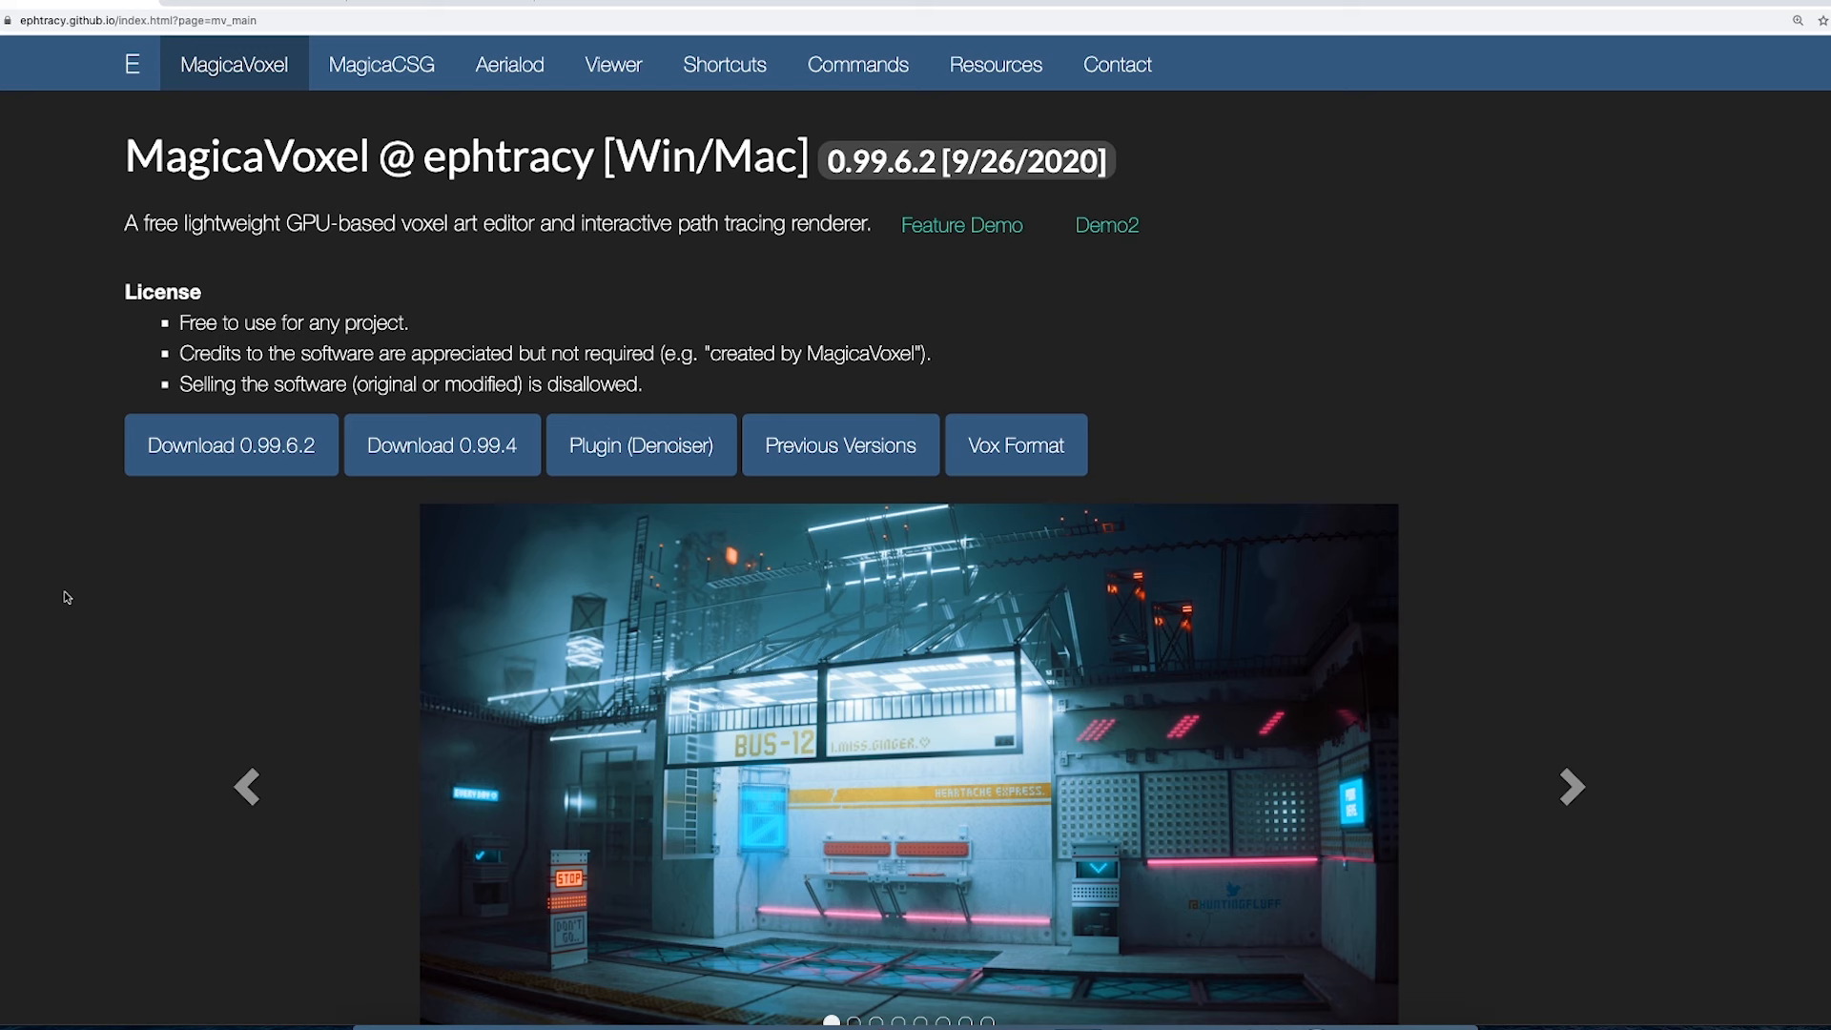
left_click(1571, 787)
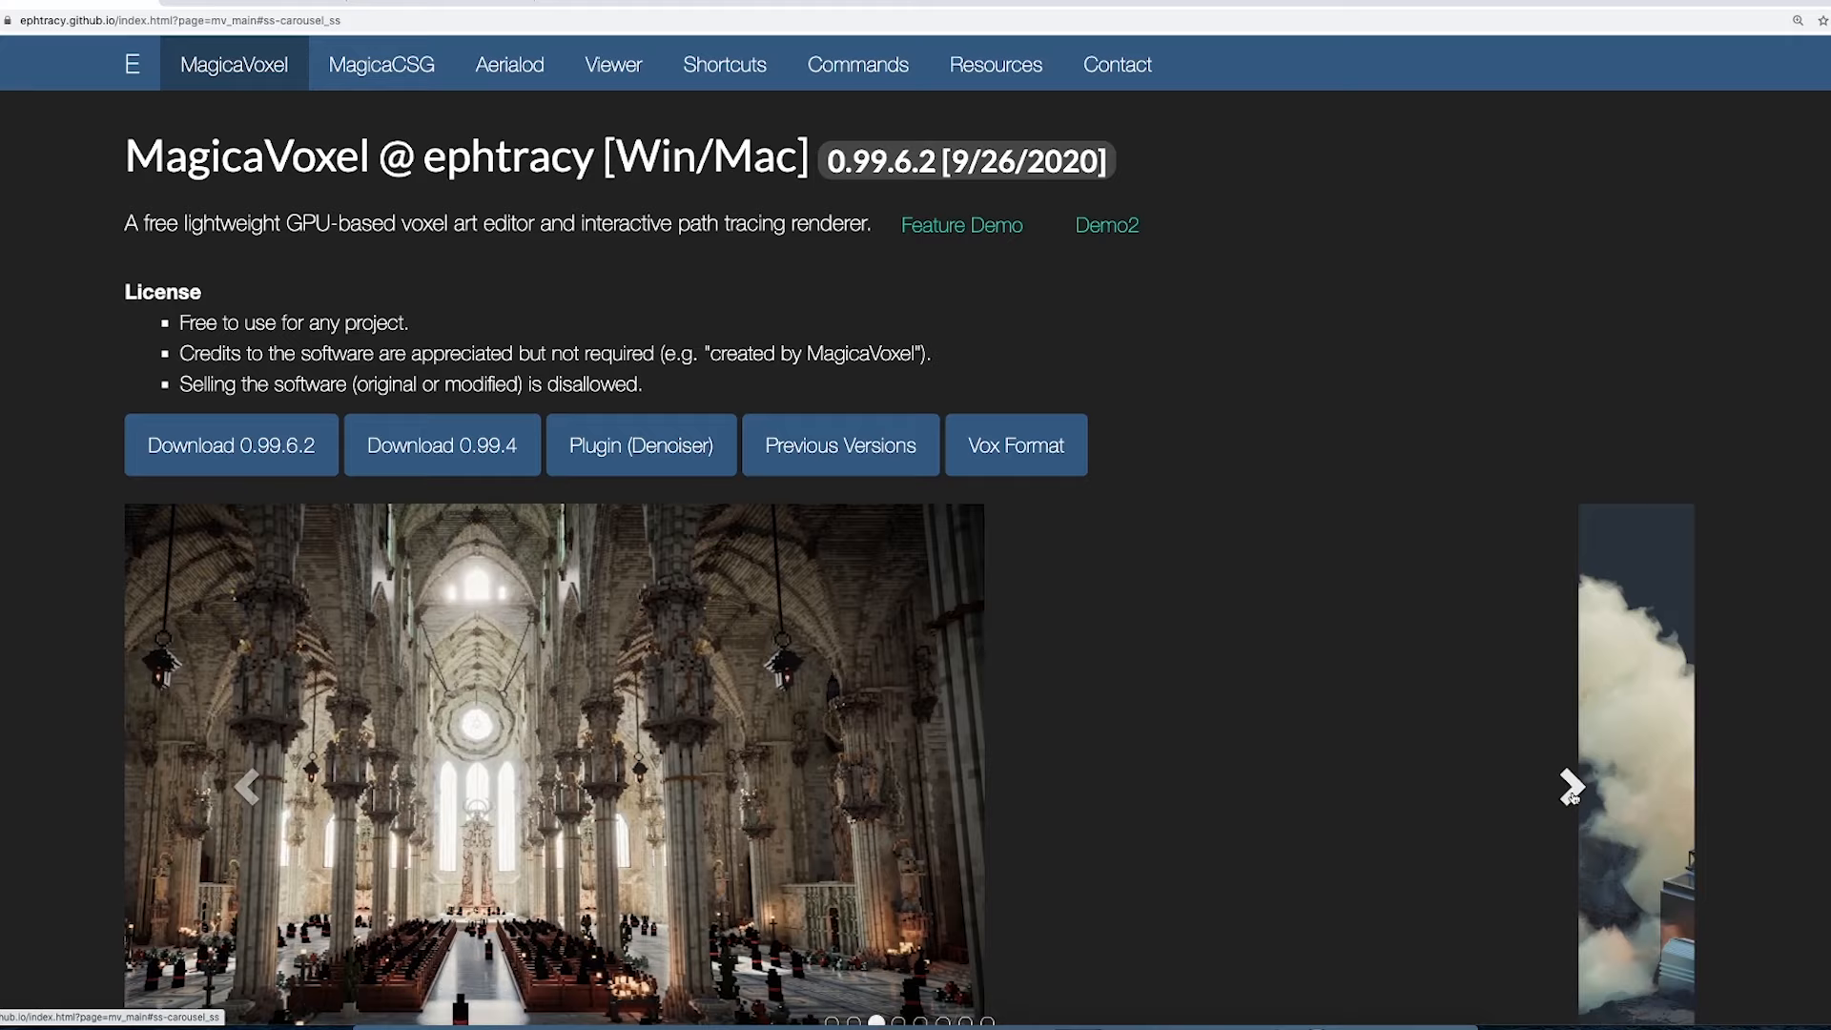
scroll("down", 3)
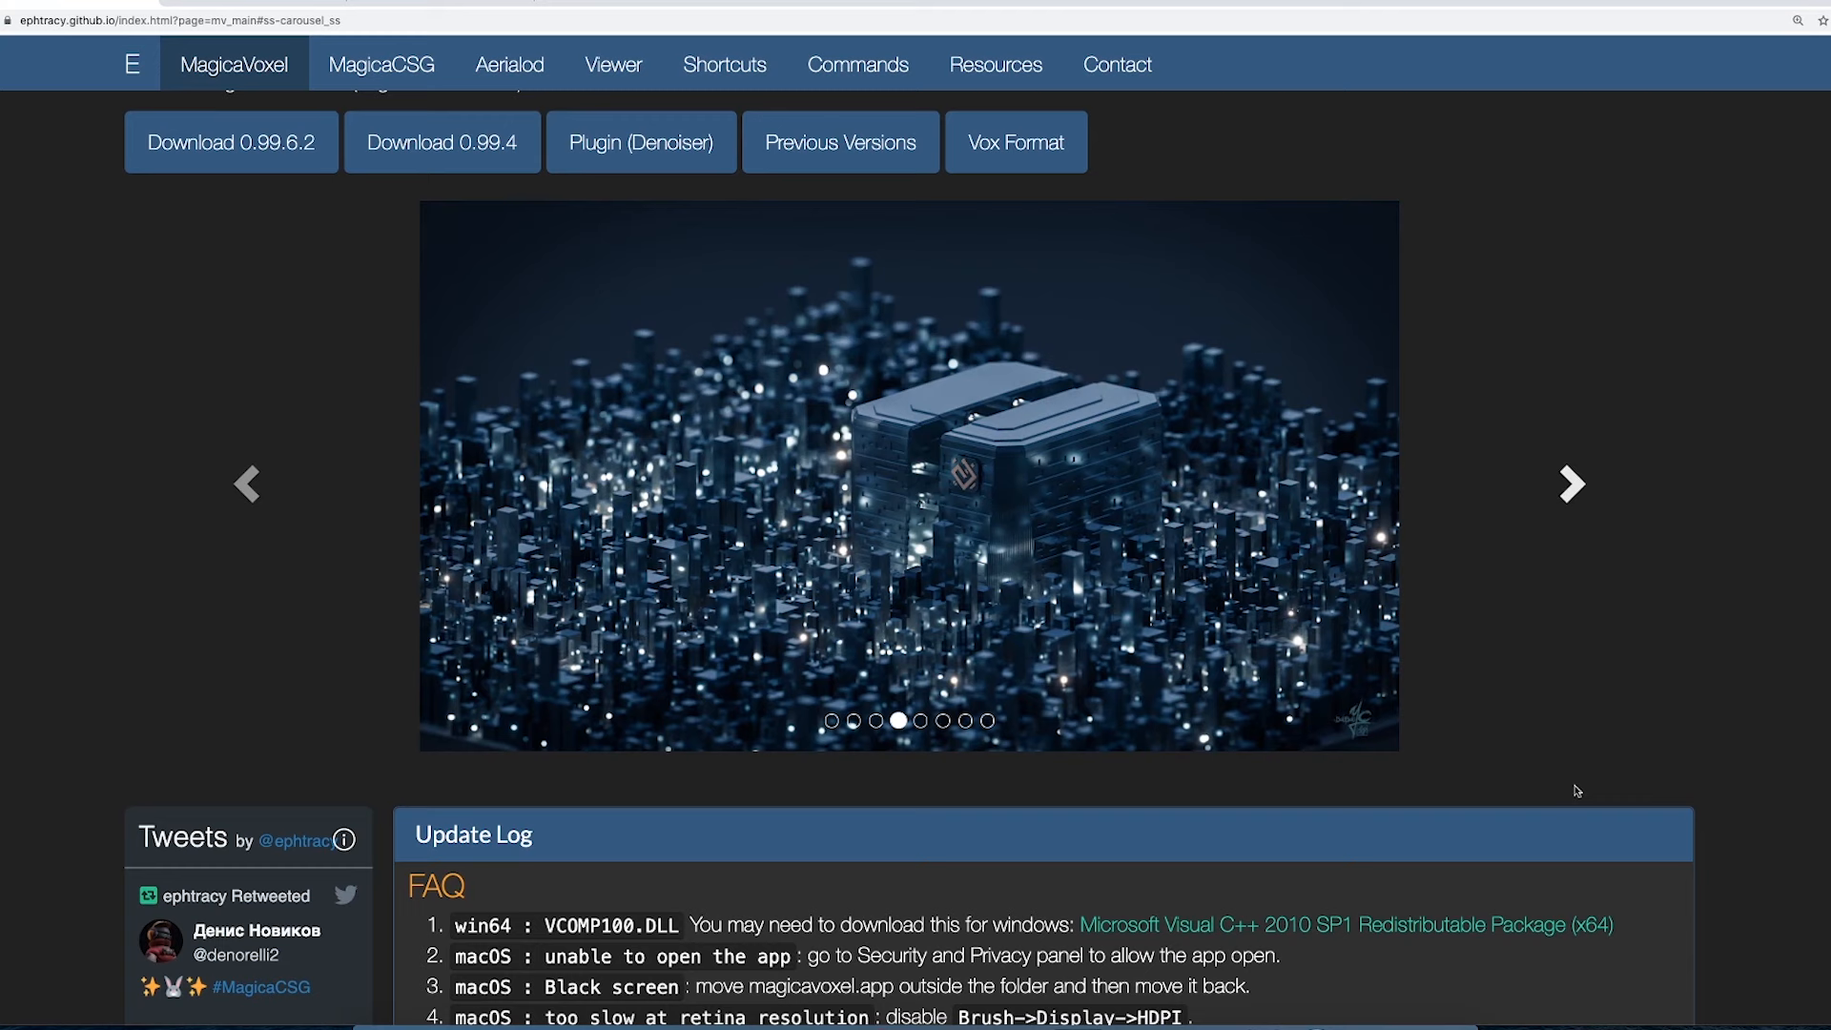
mouse_move(1134, 613)
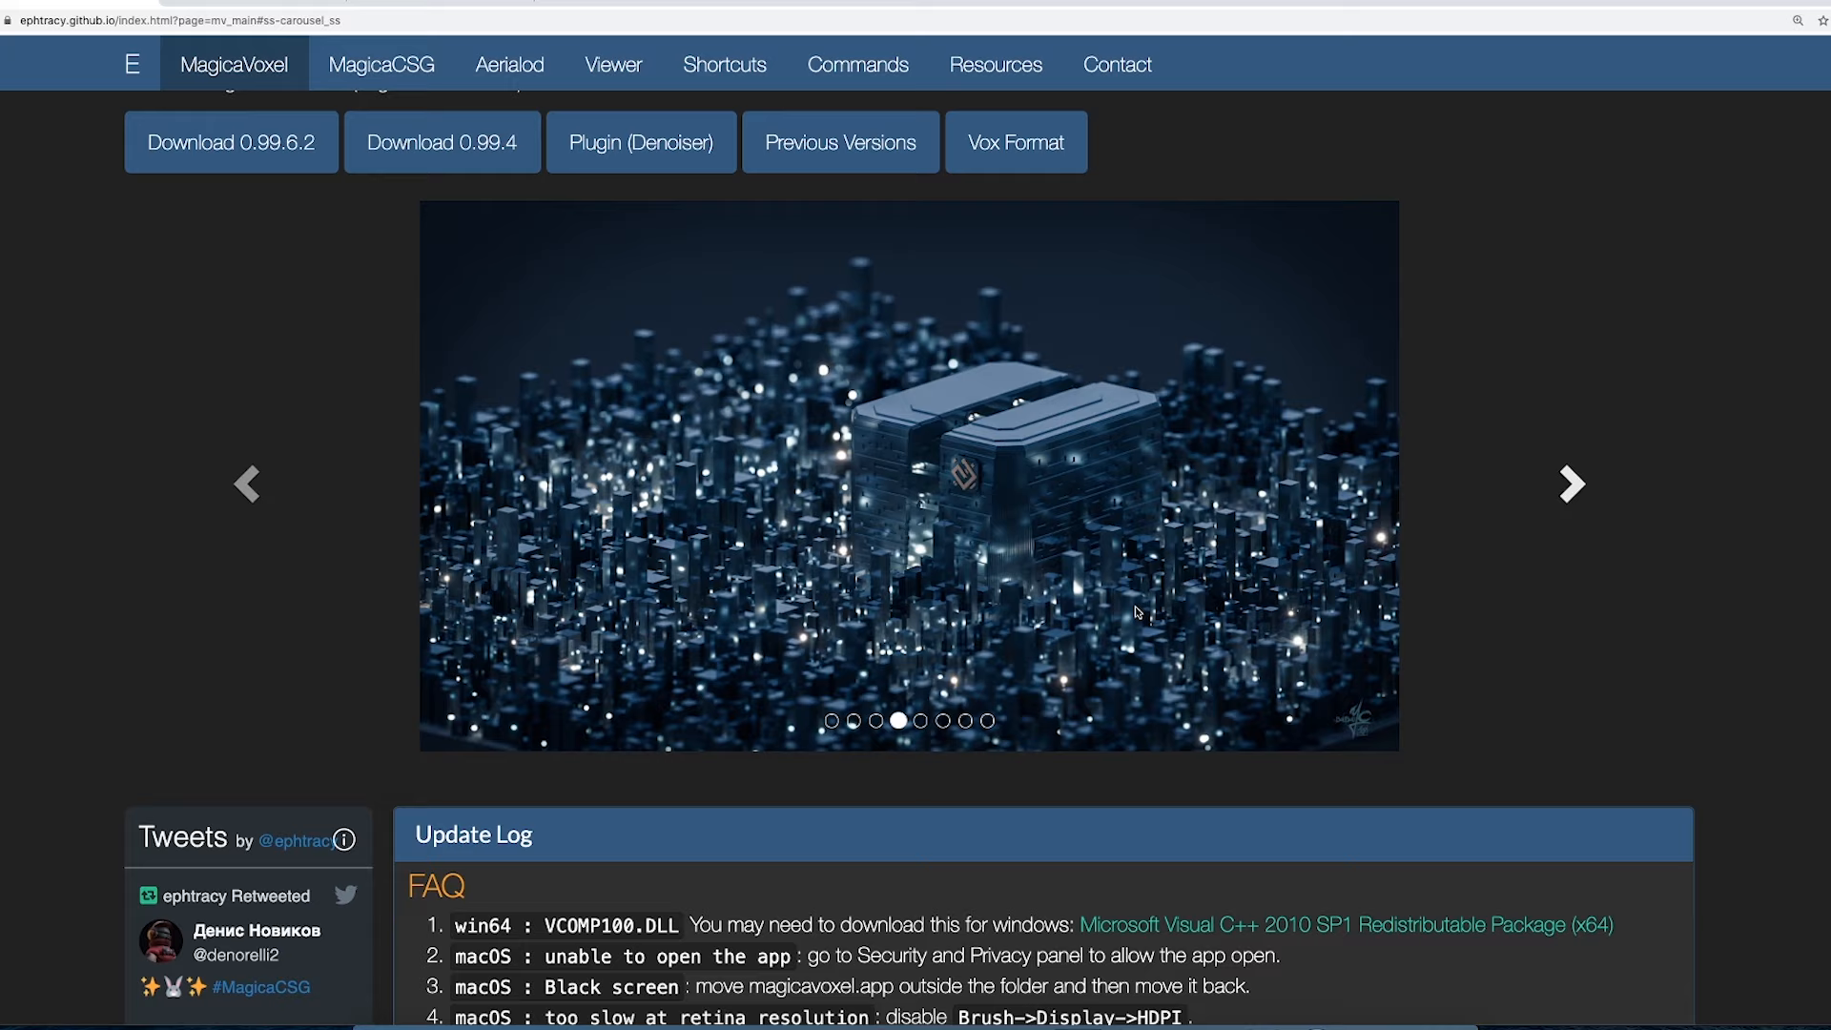
left_click(1000, 64)
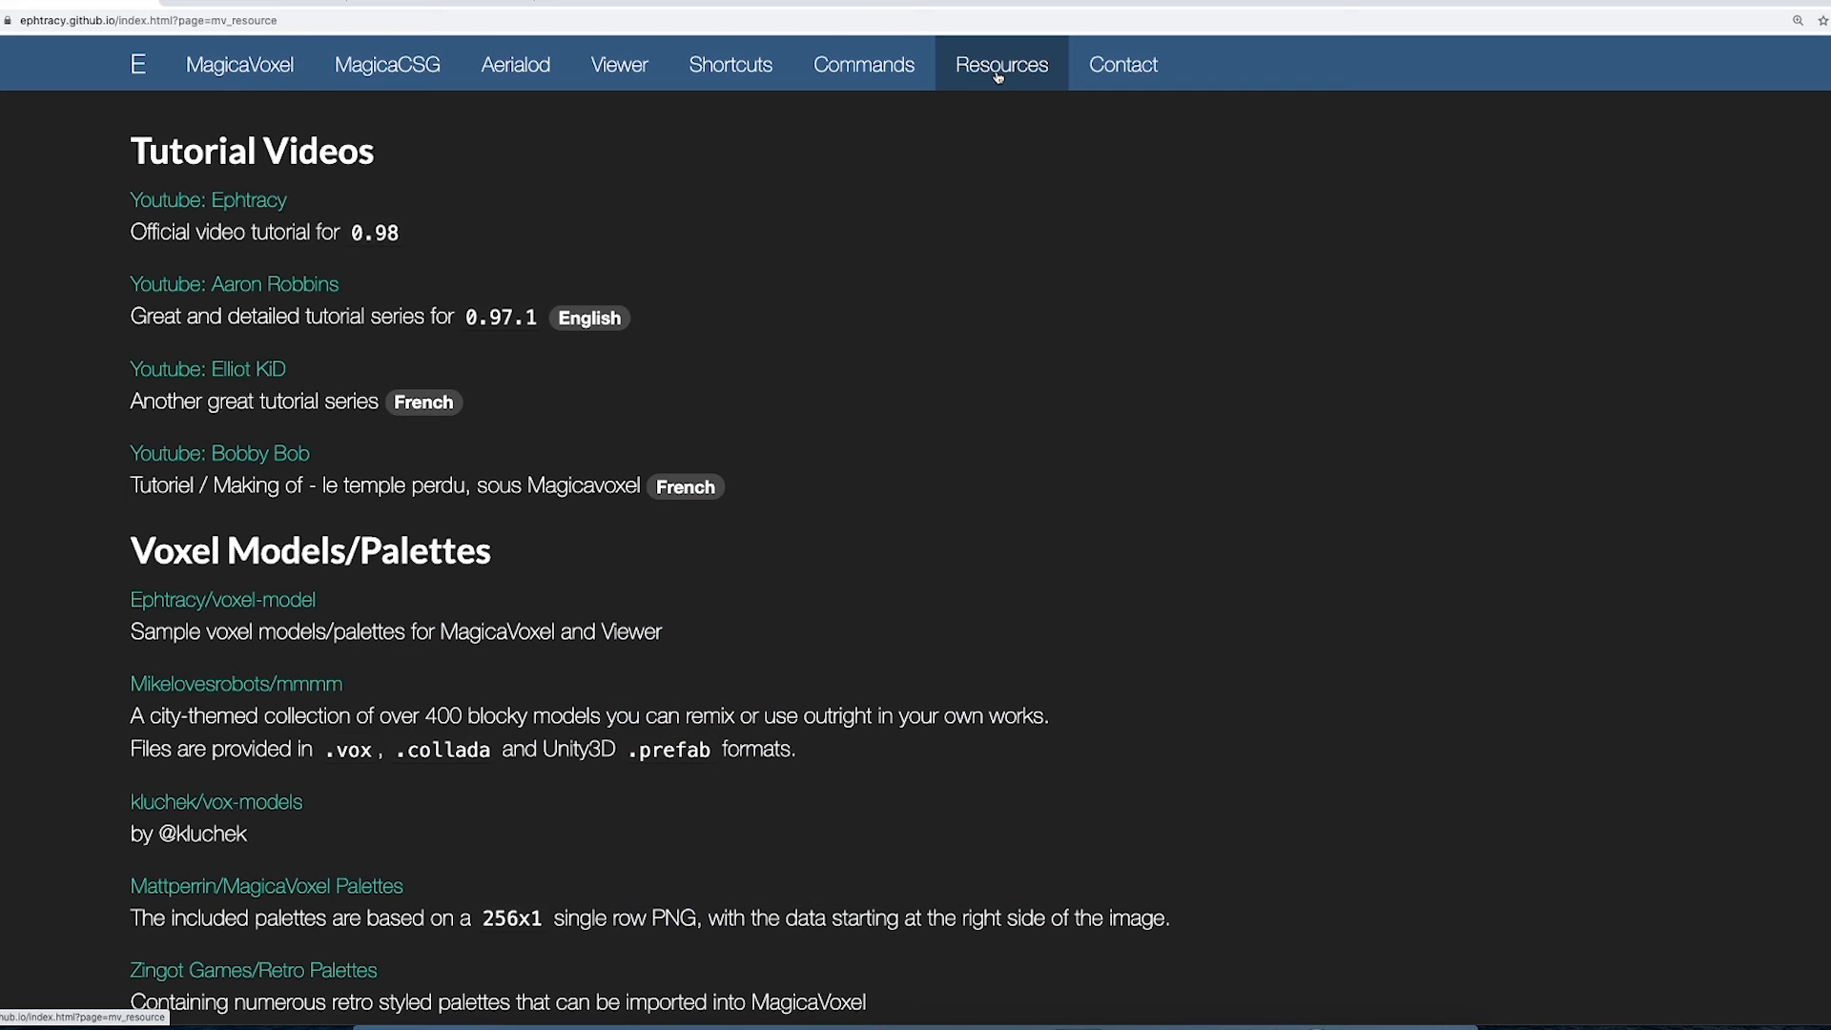
mouse_move(917, 838)
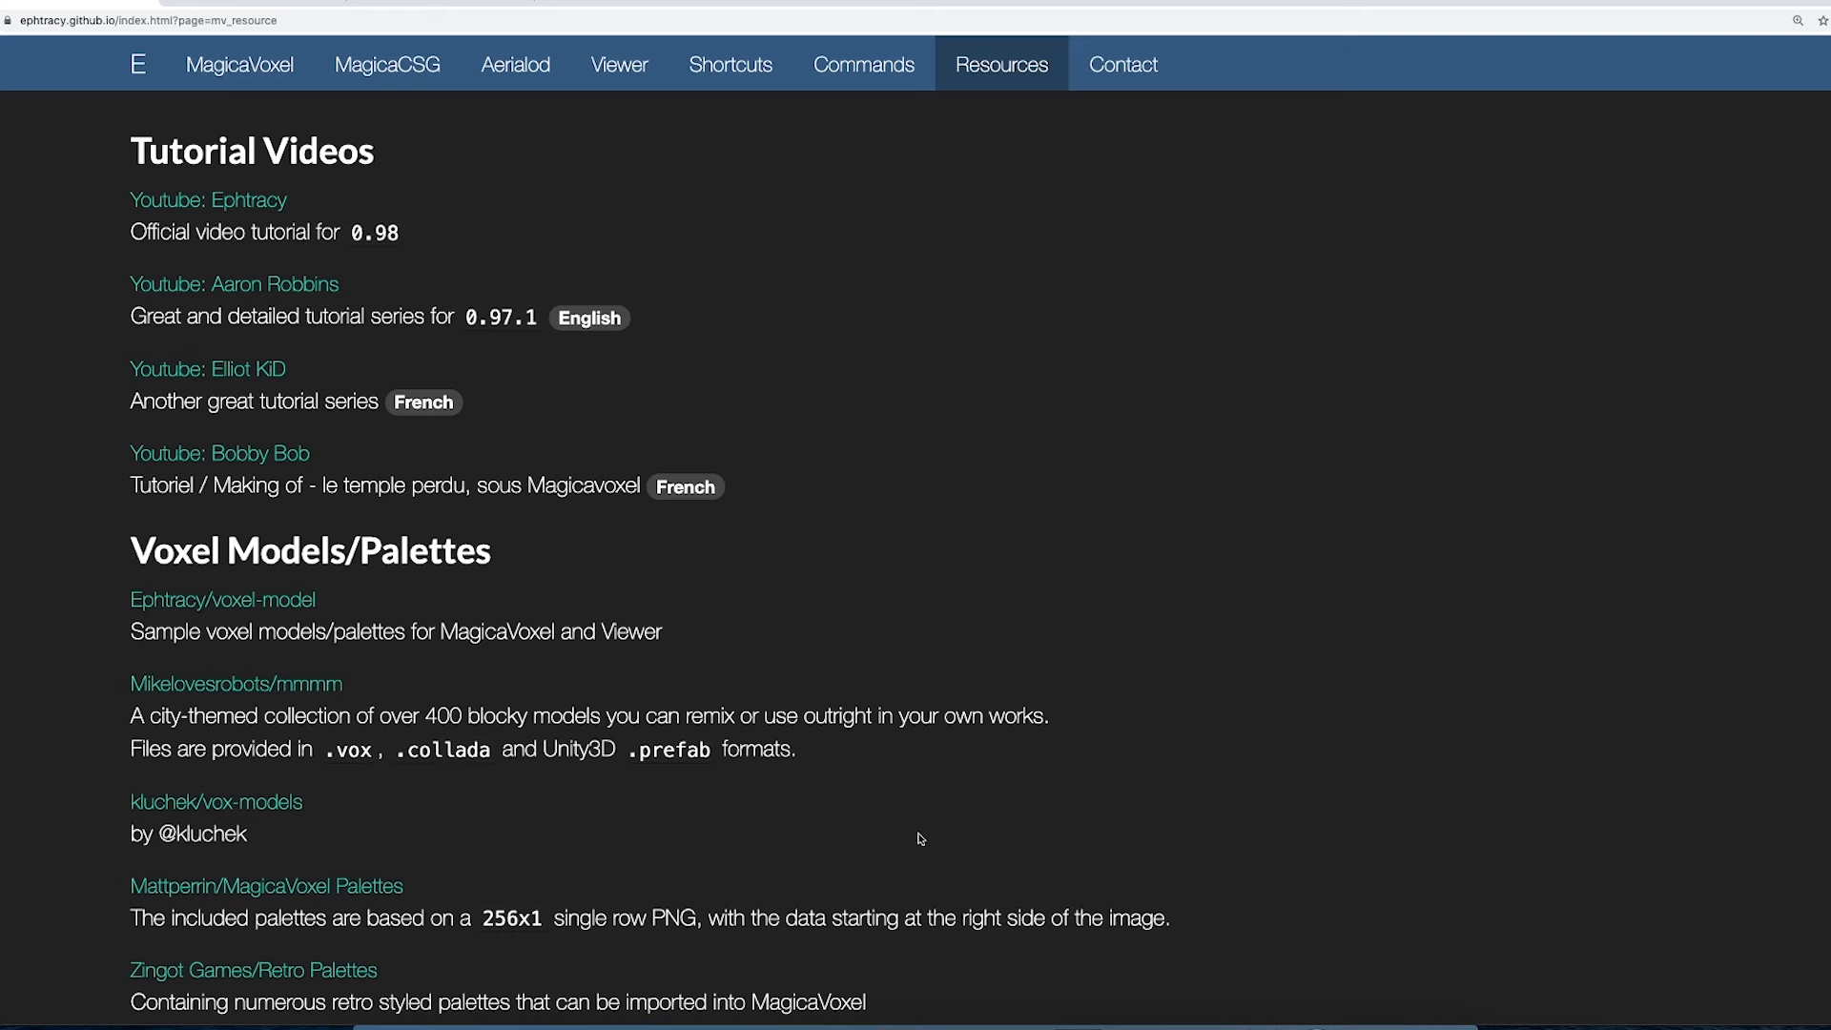
left_click(239, 63)
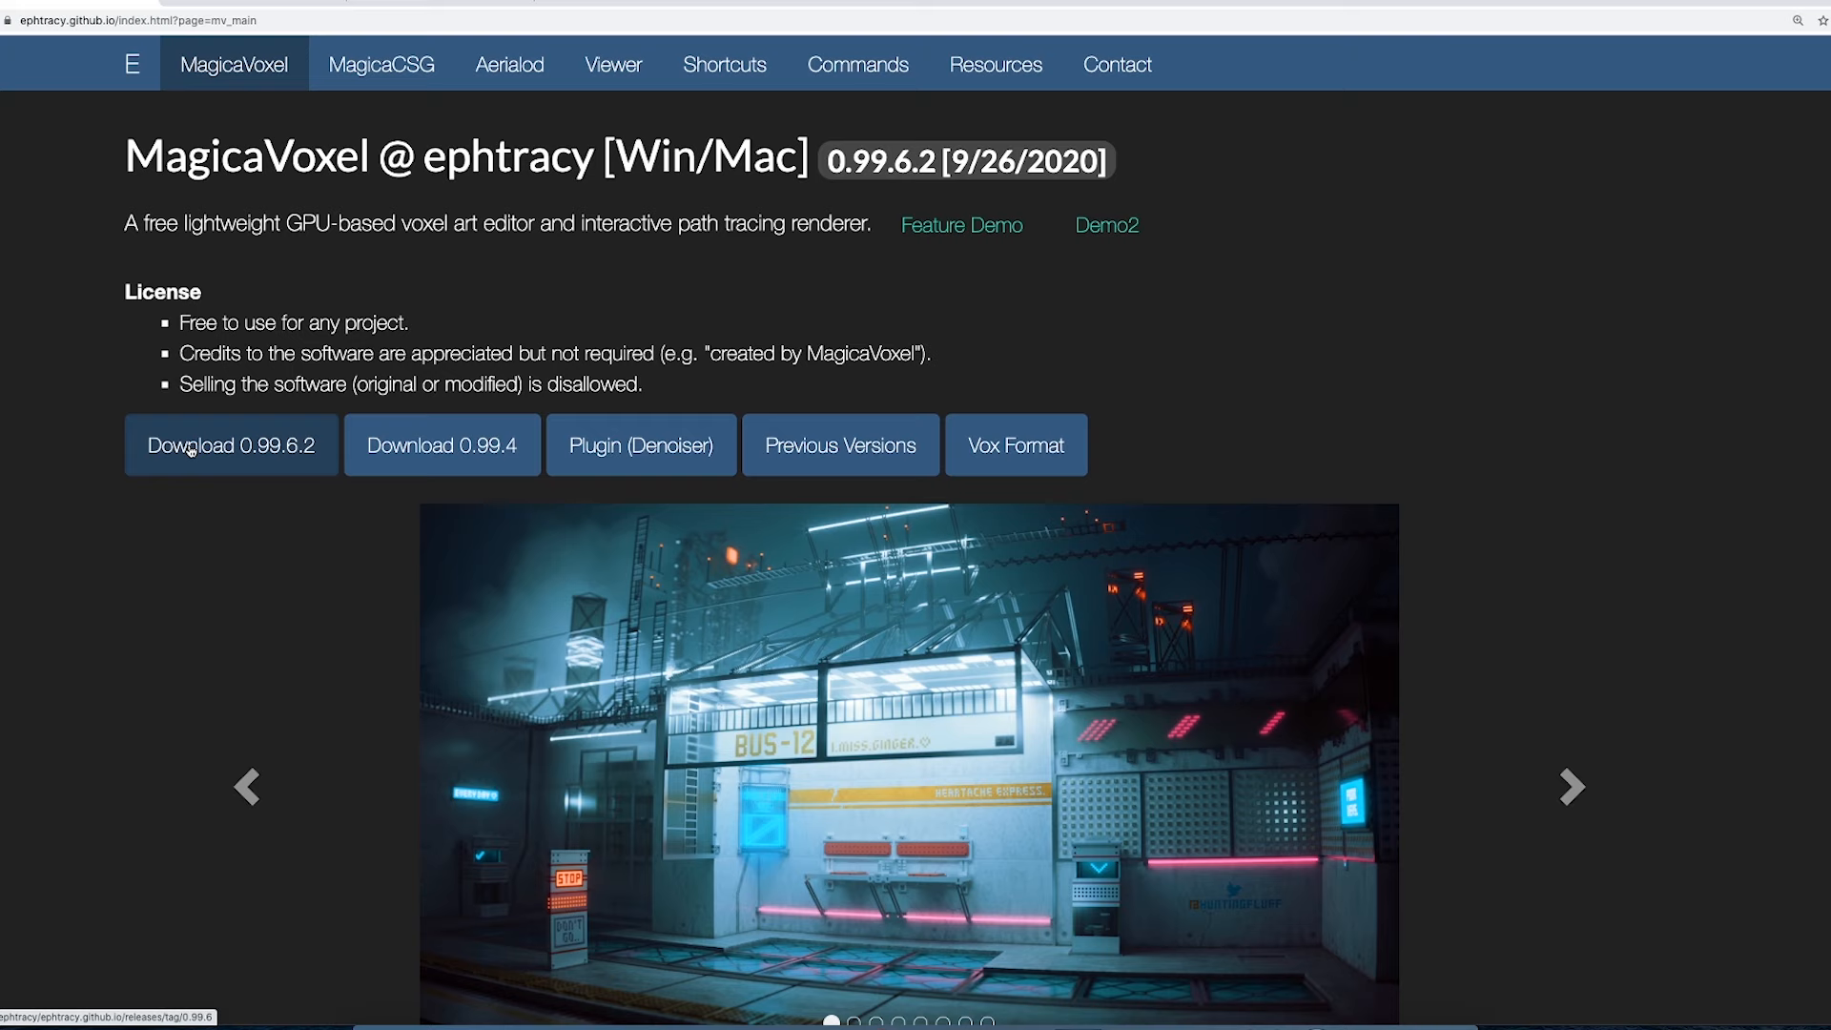
left_click(230, 446)
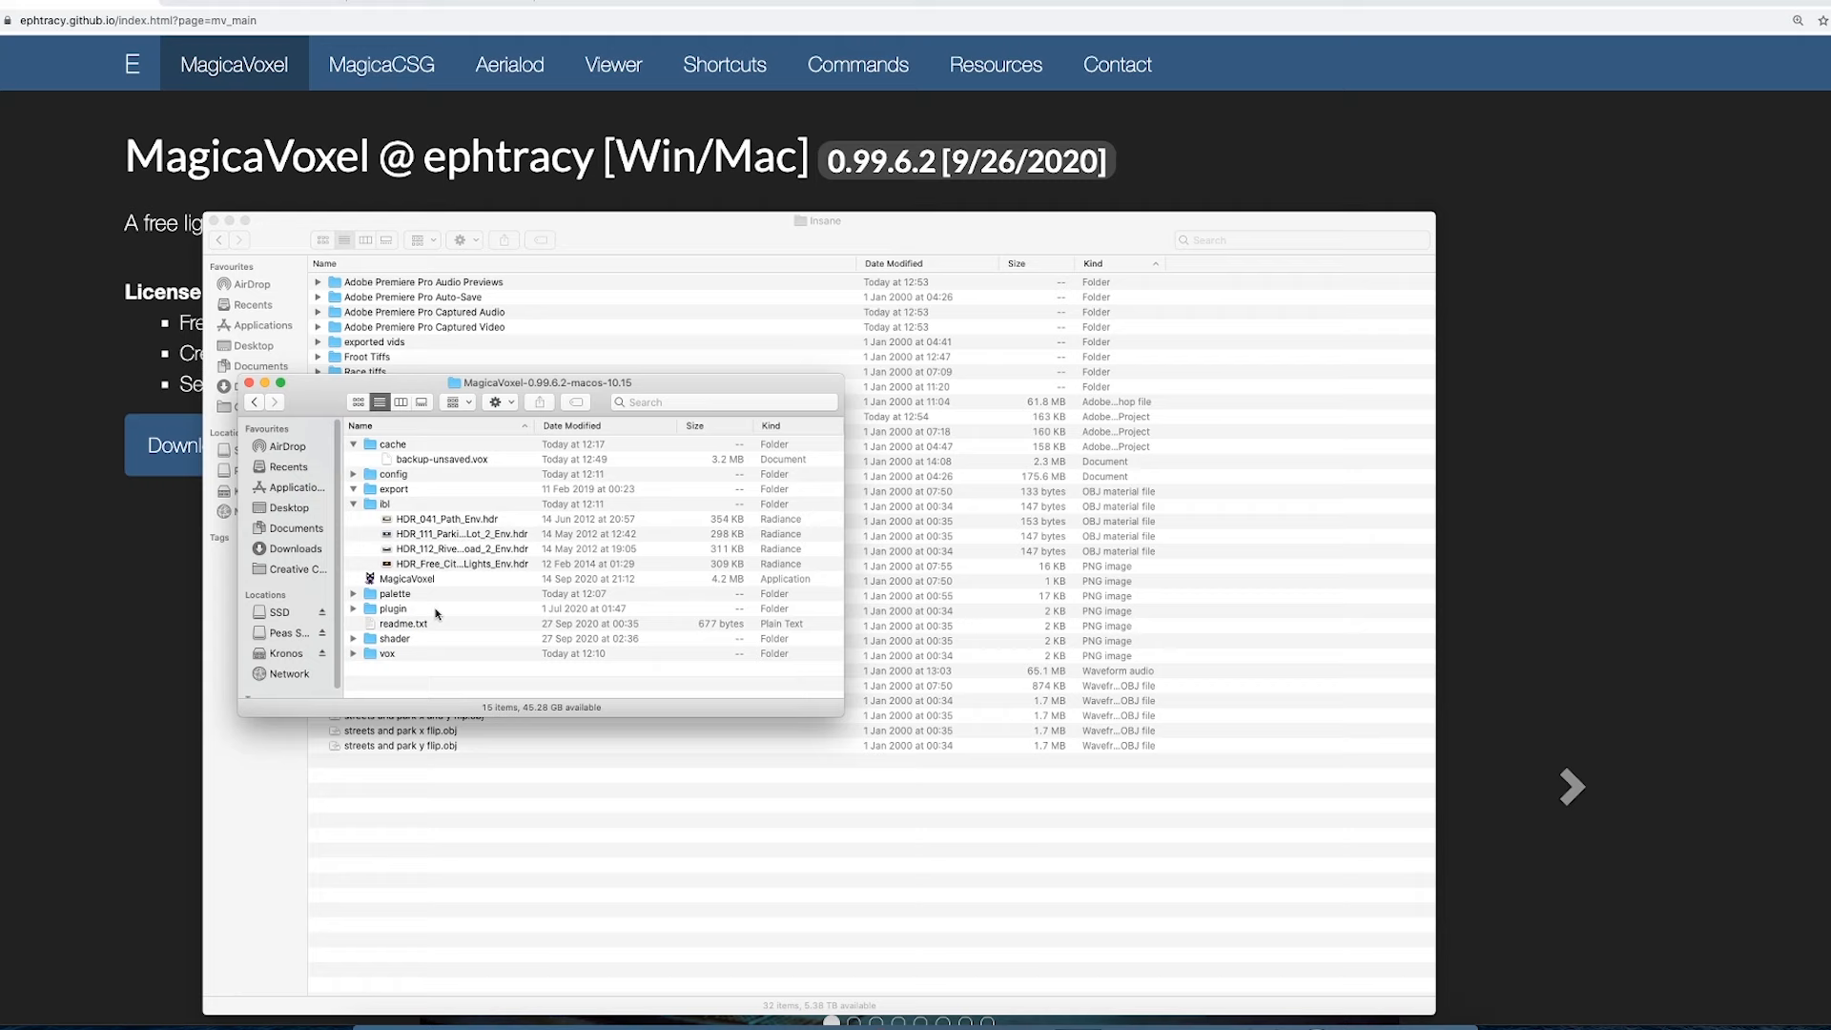
mouse_move(376, 571)
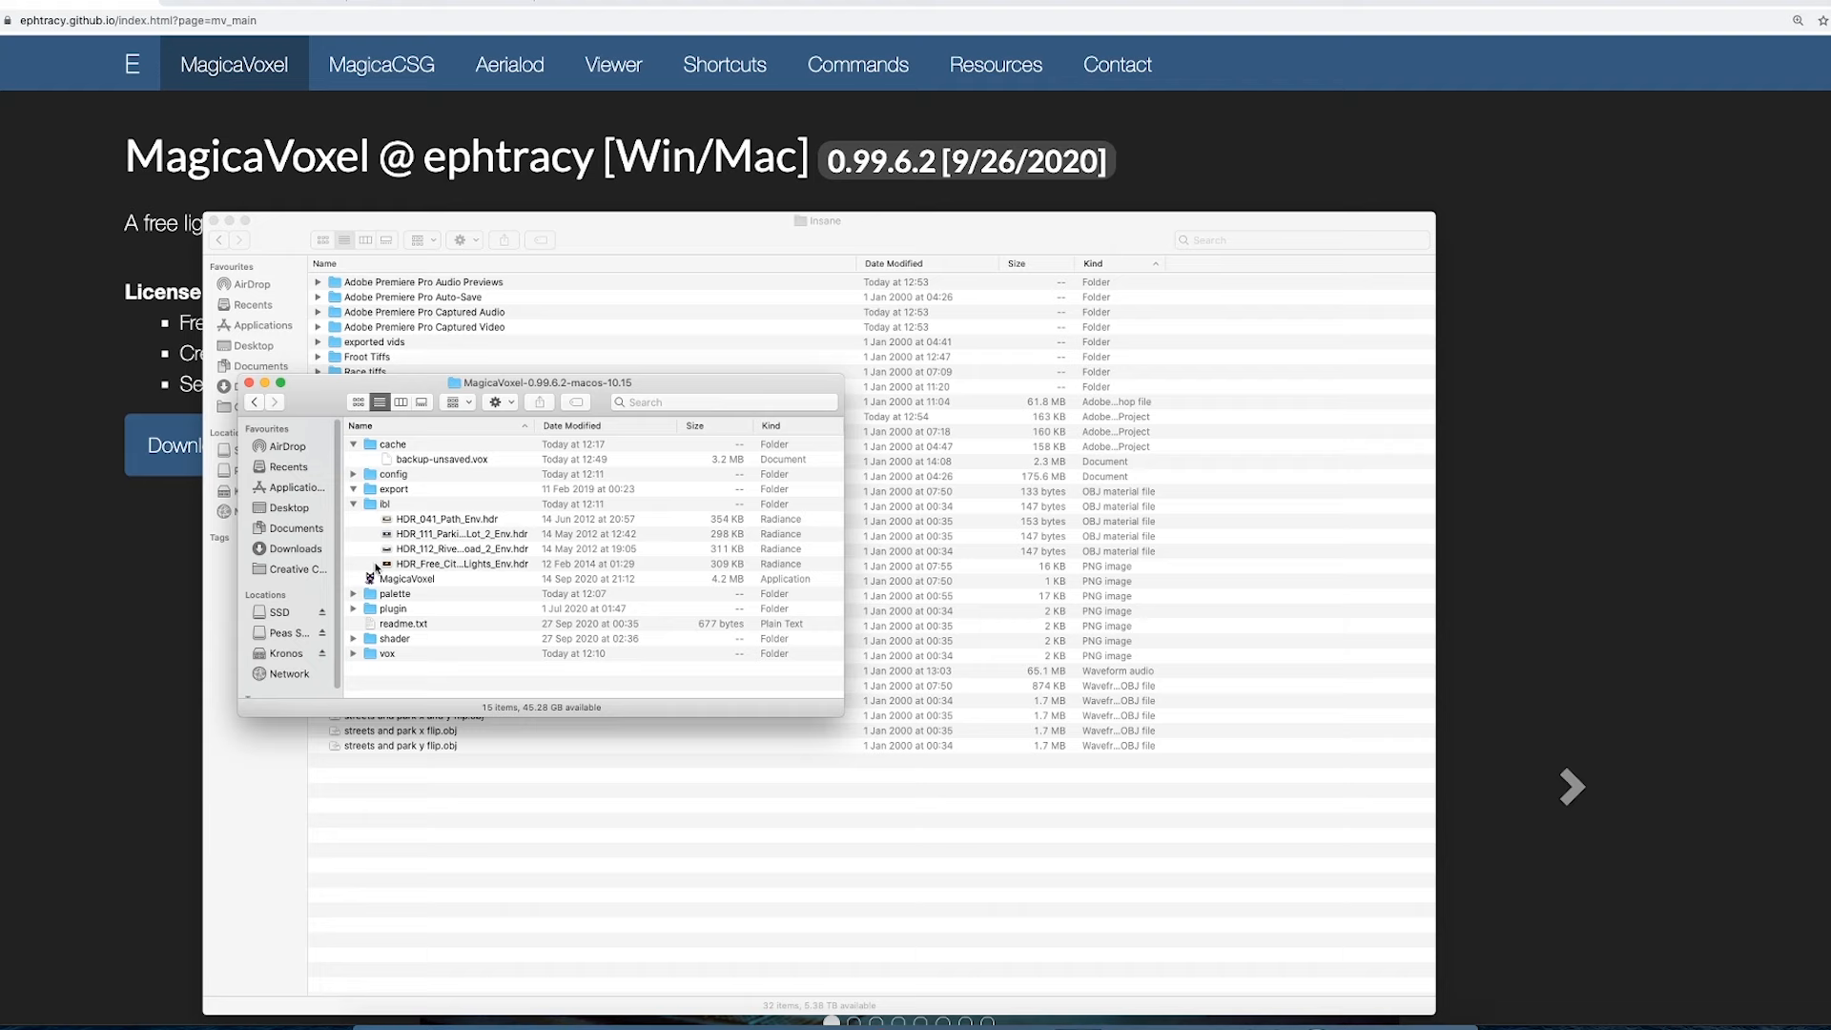
mouse_move(953, 932)
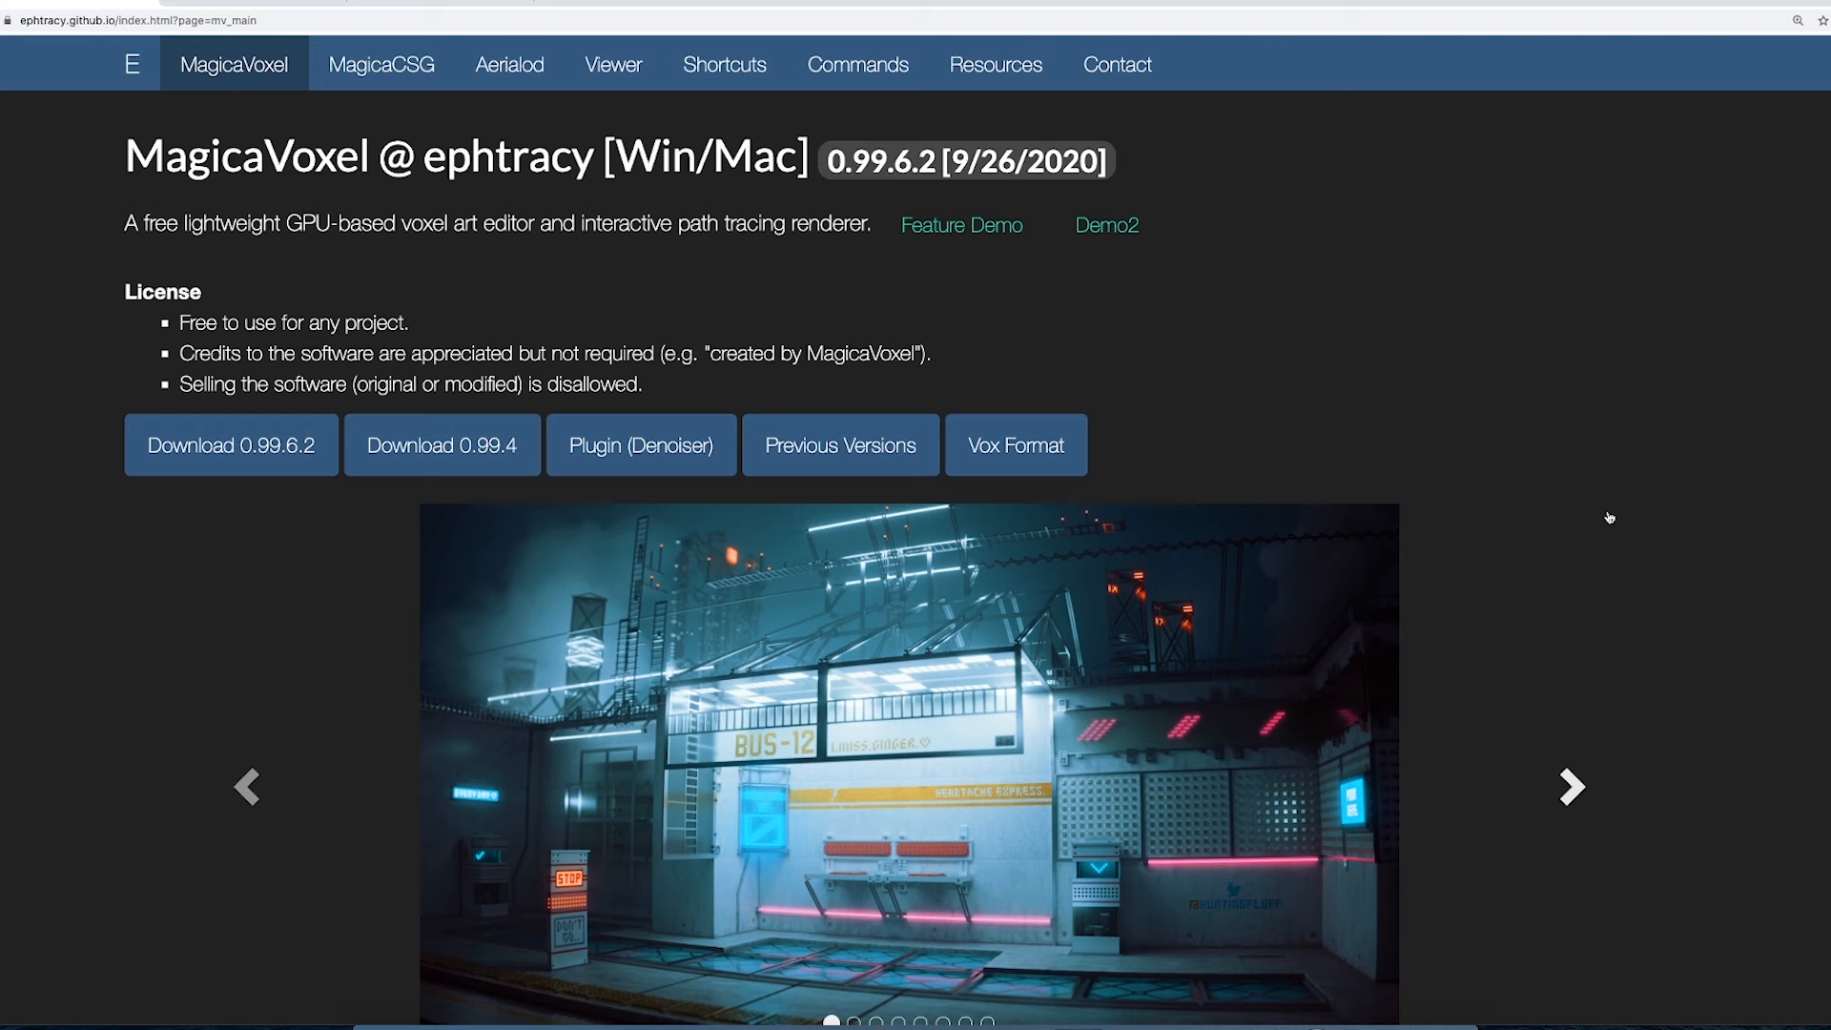
Launch MagicaVoxel and switch from the render preview to Model mode
left_click(1222, 999)
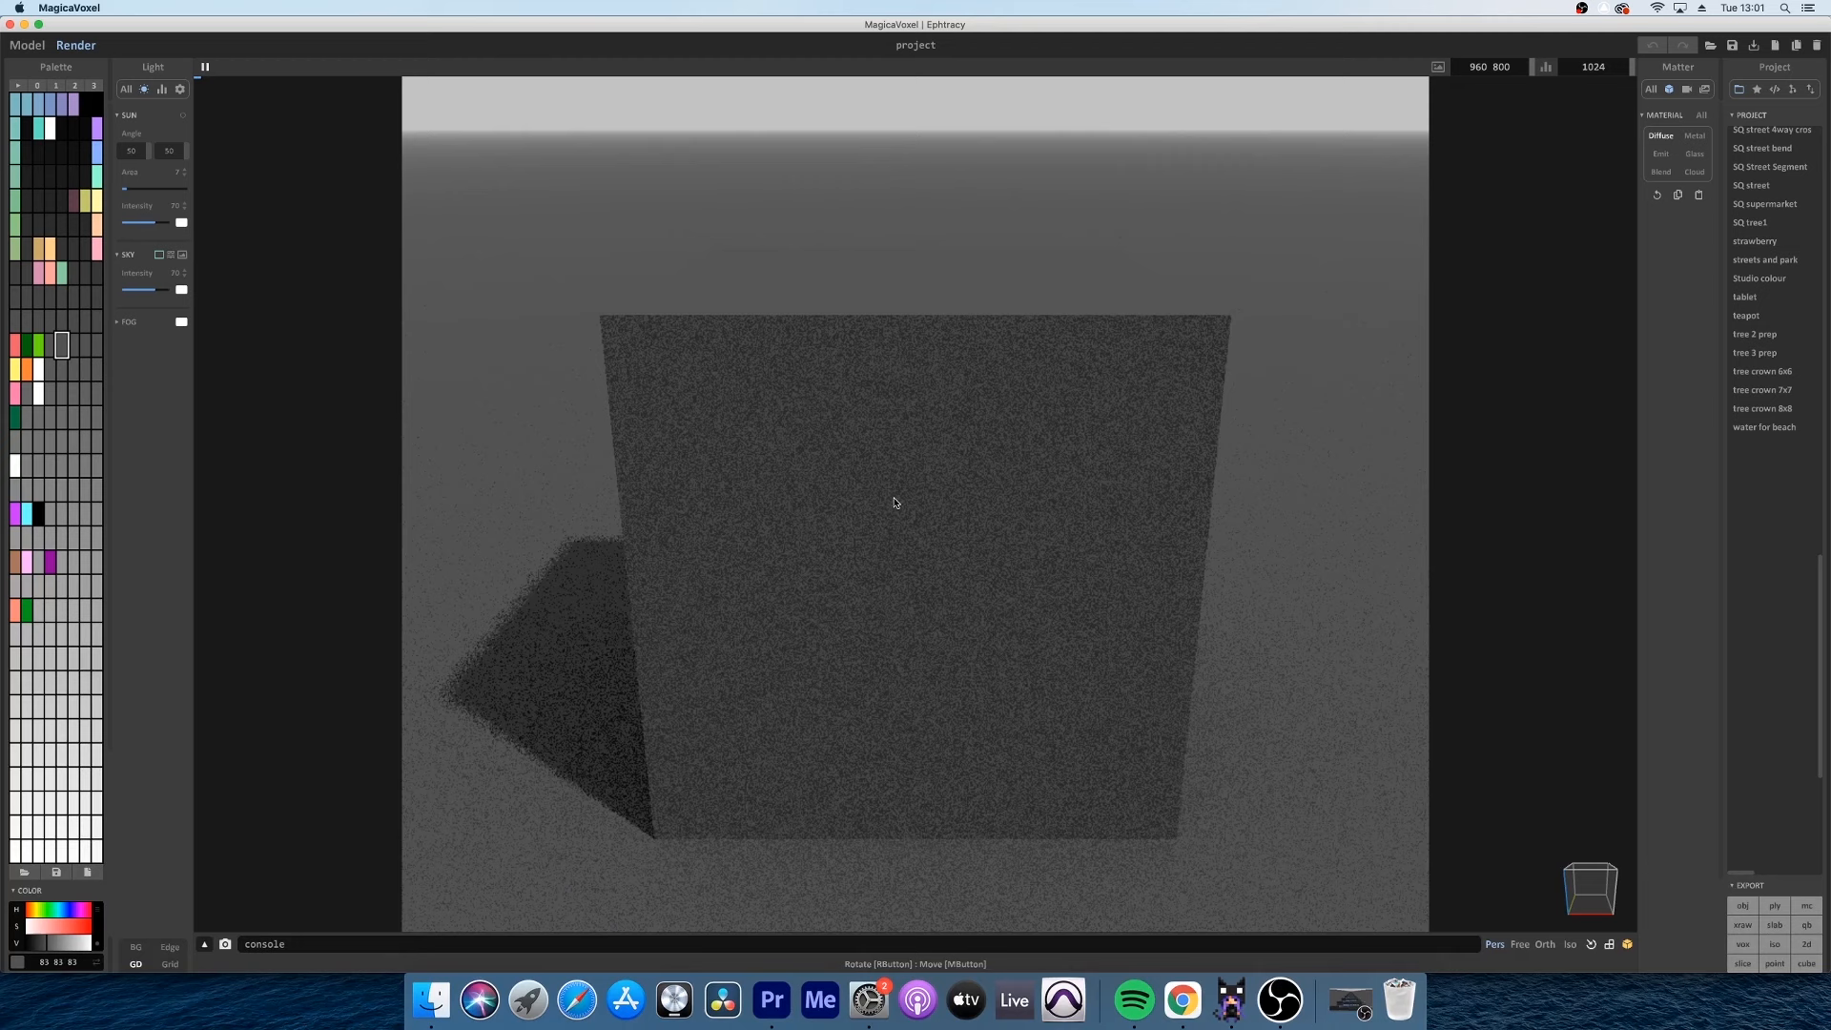
left_click(27, 45)
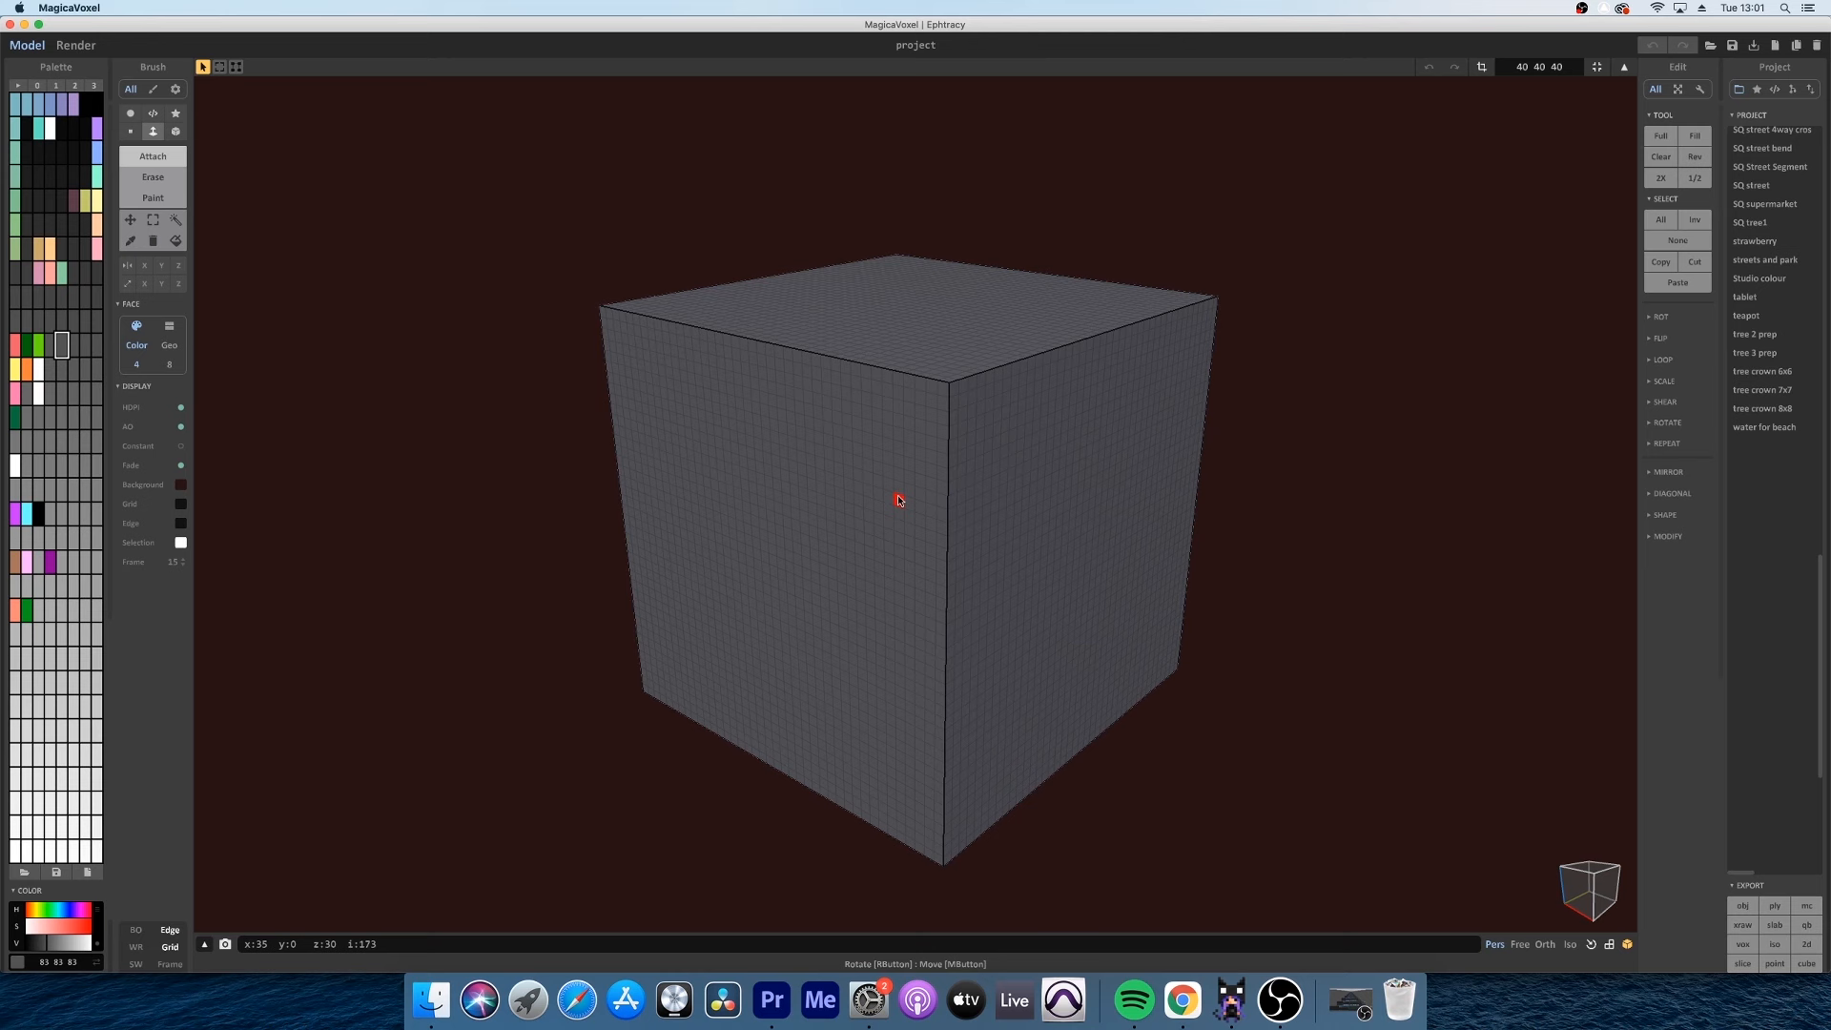
Clear the default cube and orbit the view to look down into the empty volume
left_click(1659, 155)
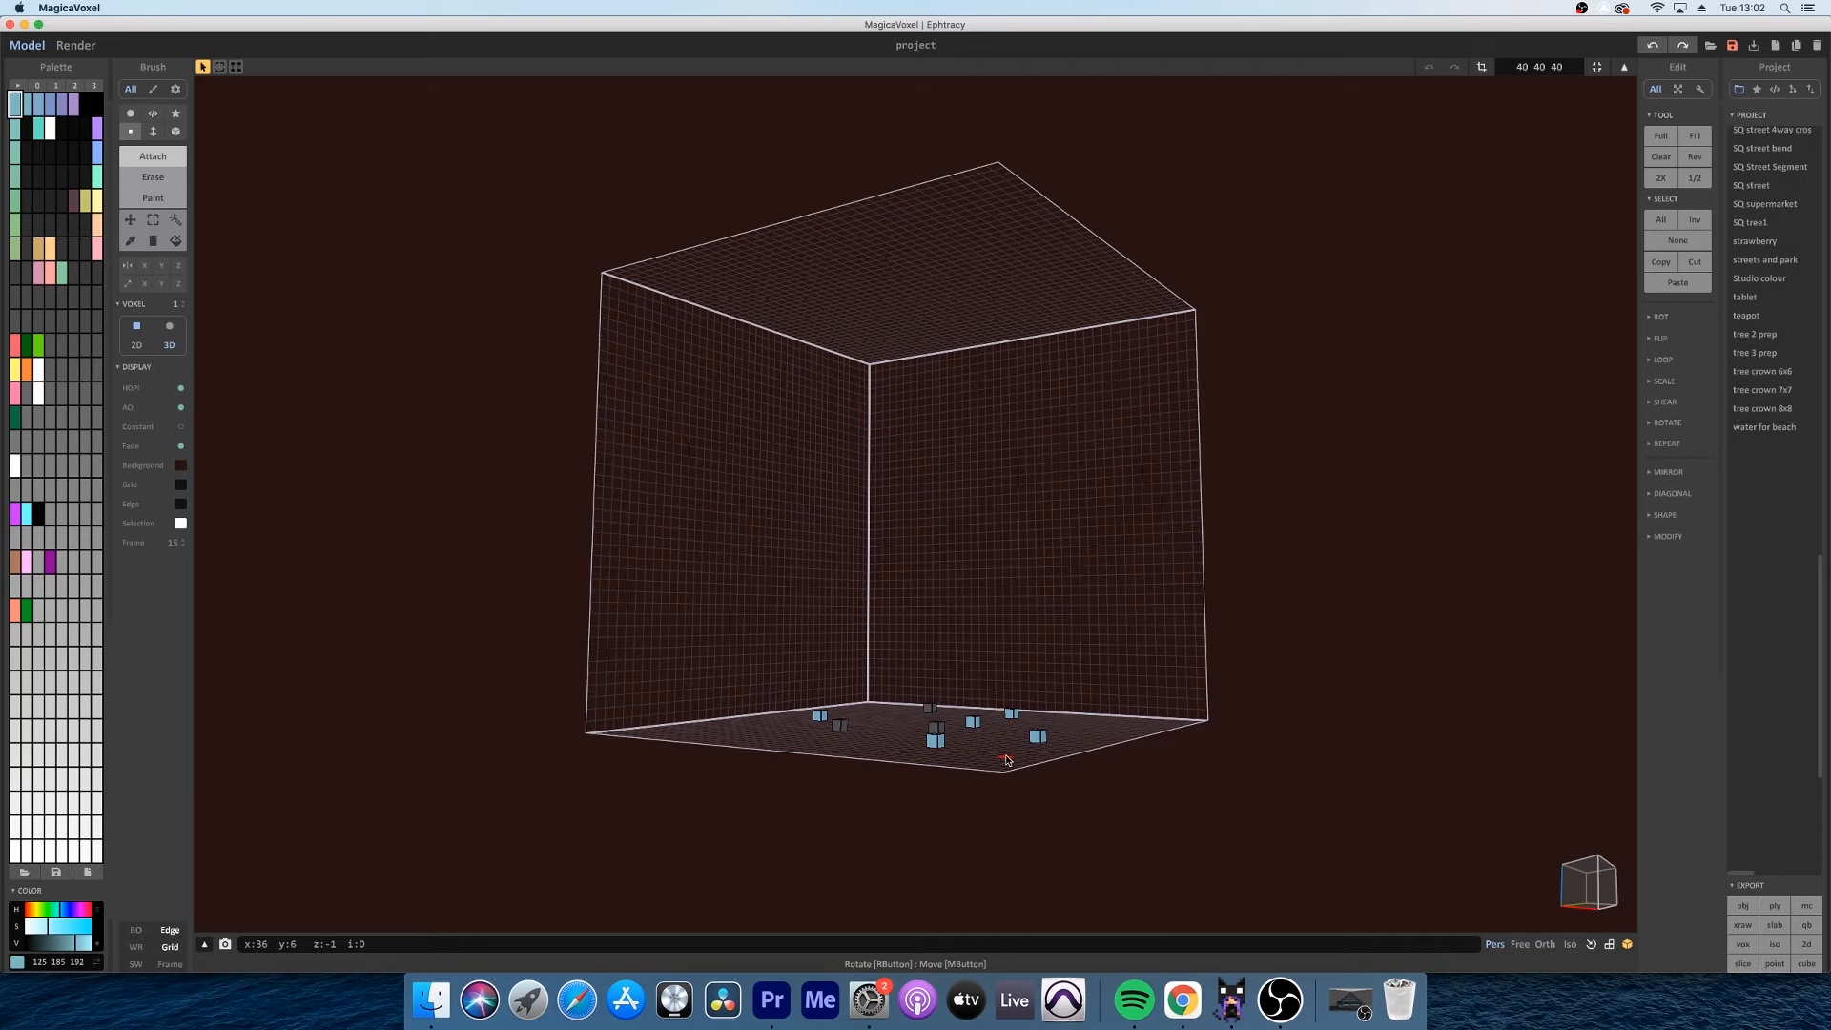
left_click_drag(1008, 760, 1140, 785)
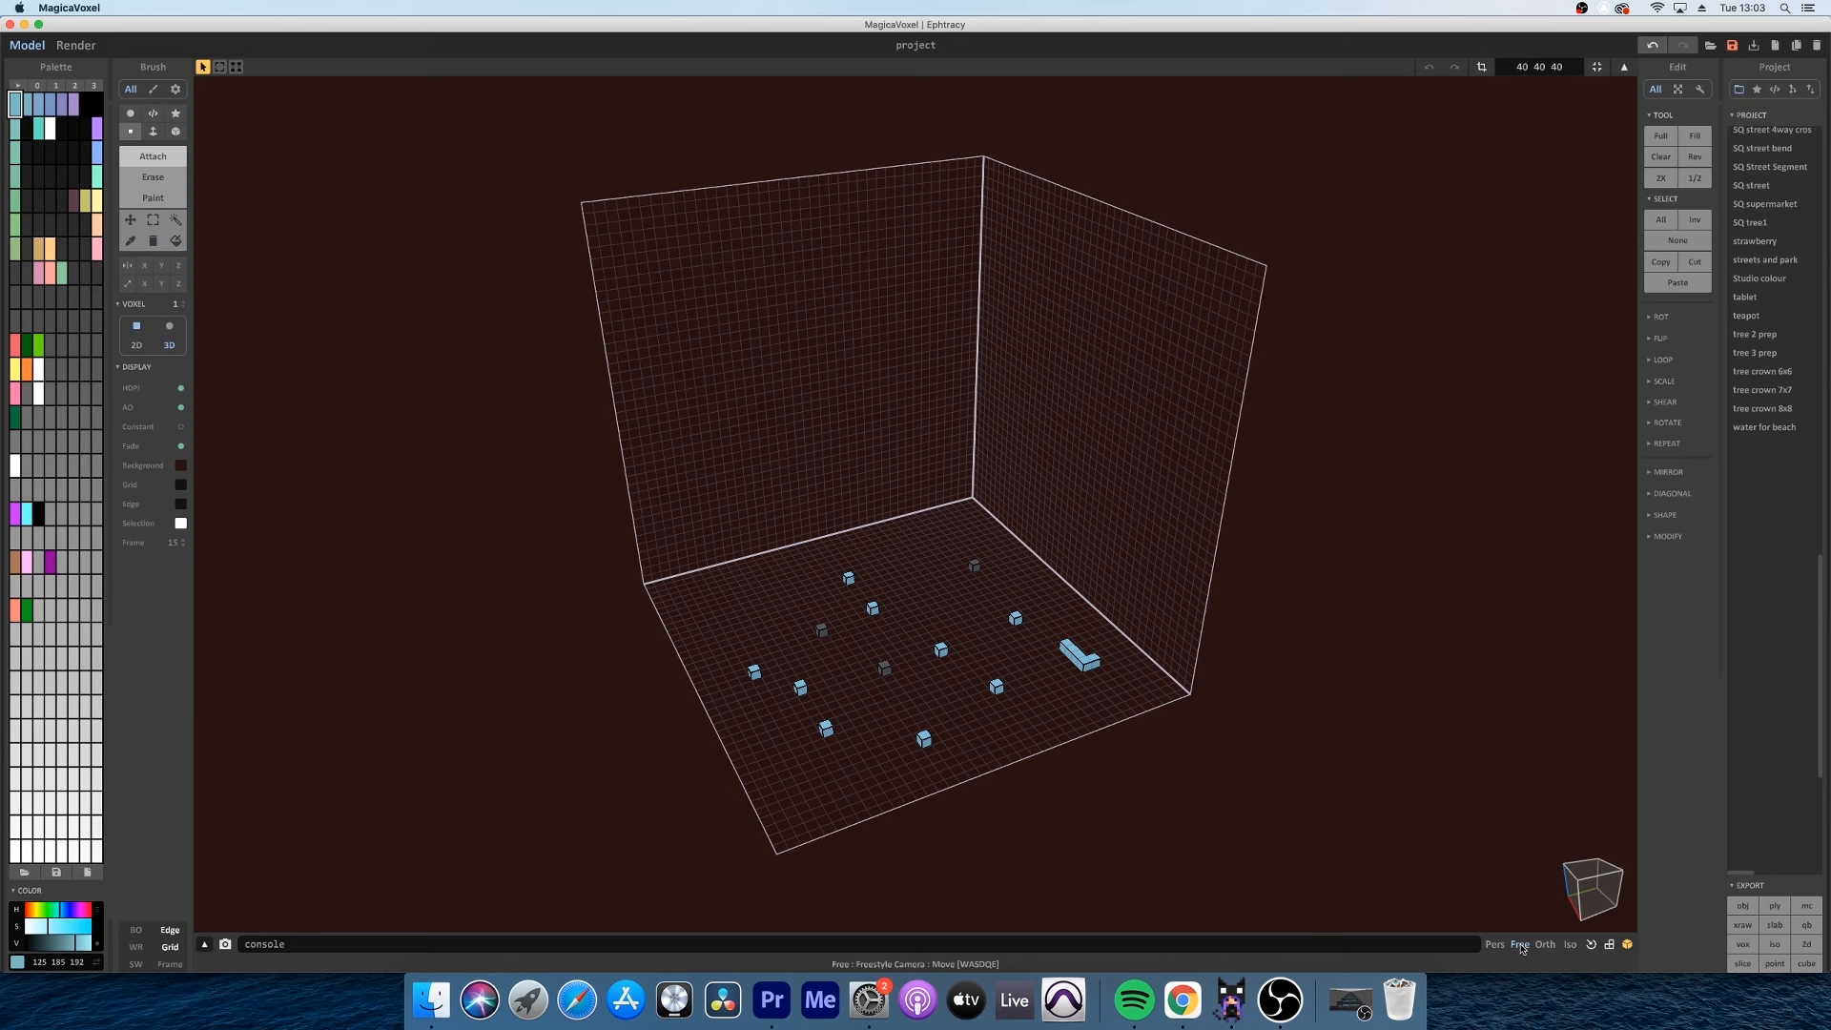
Switch MagicaVoxel's camera to free-flying mode
left_click(1570, 943)
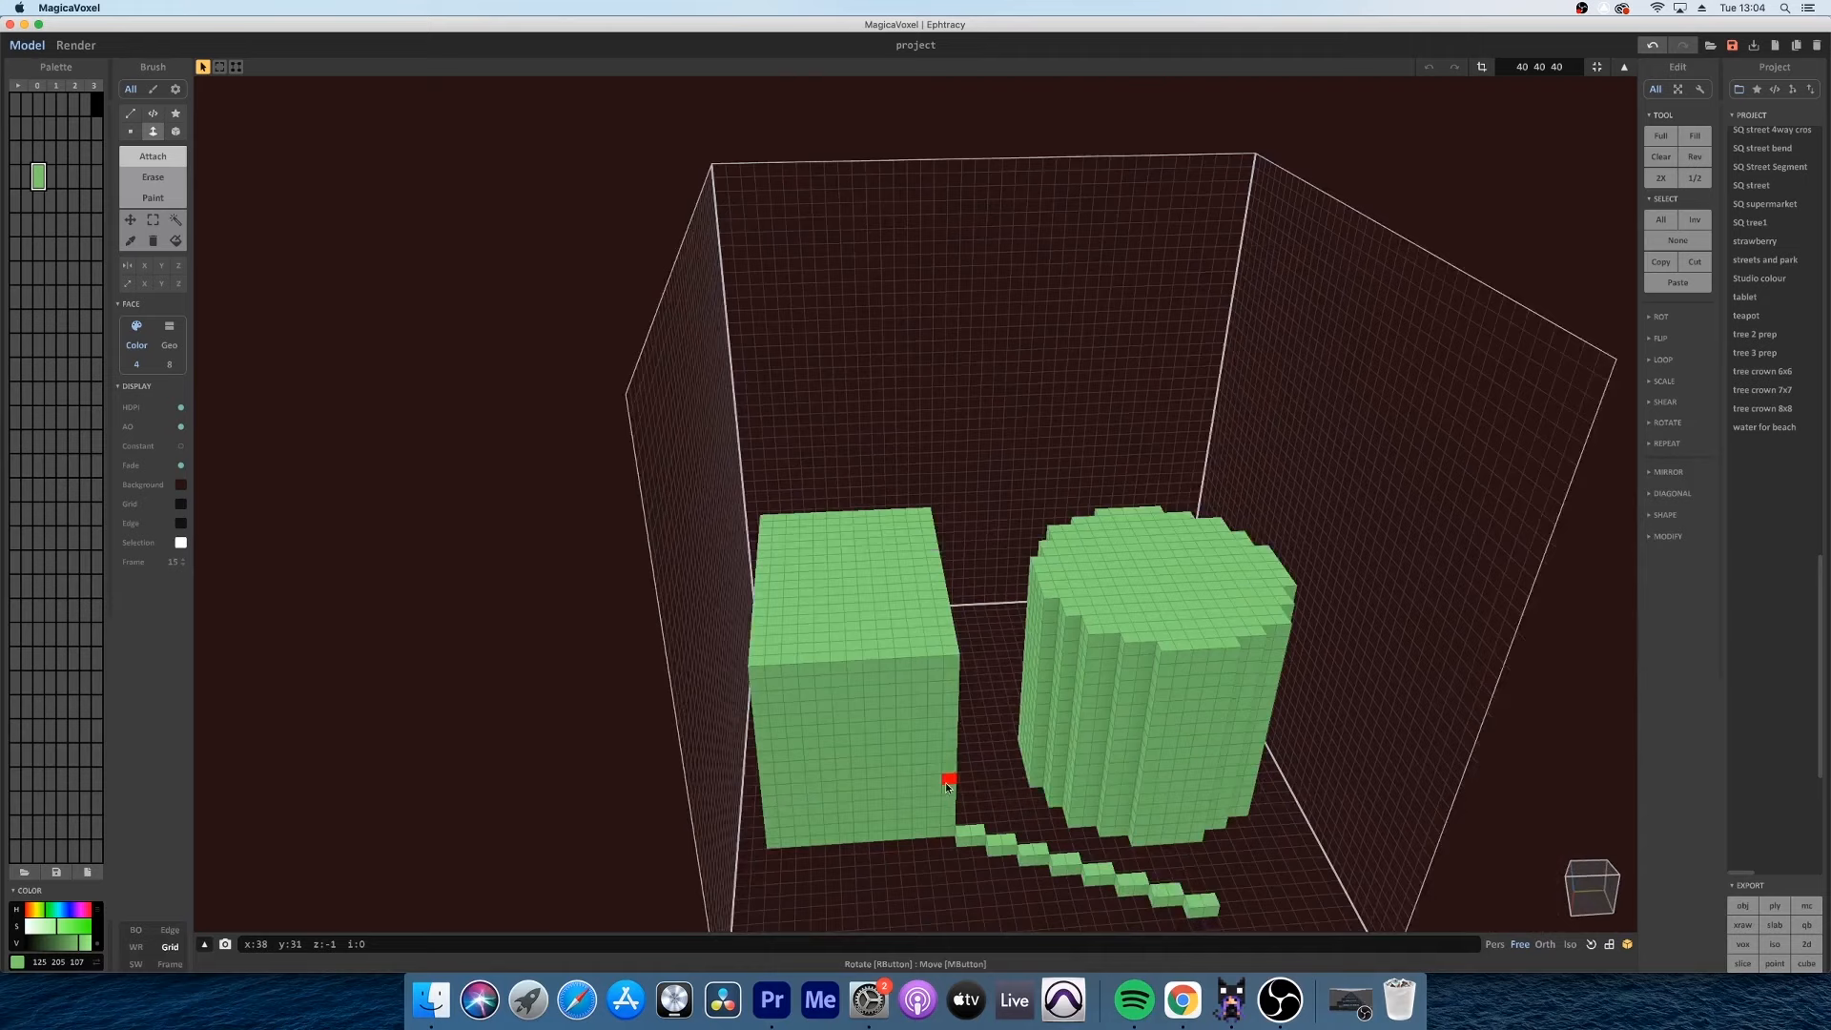
Preview the render, then paint the cylinder's front face blue and the cube's front purple
left_click(75, 44)
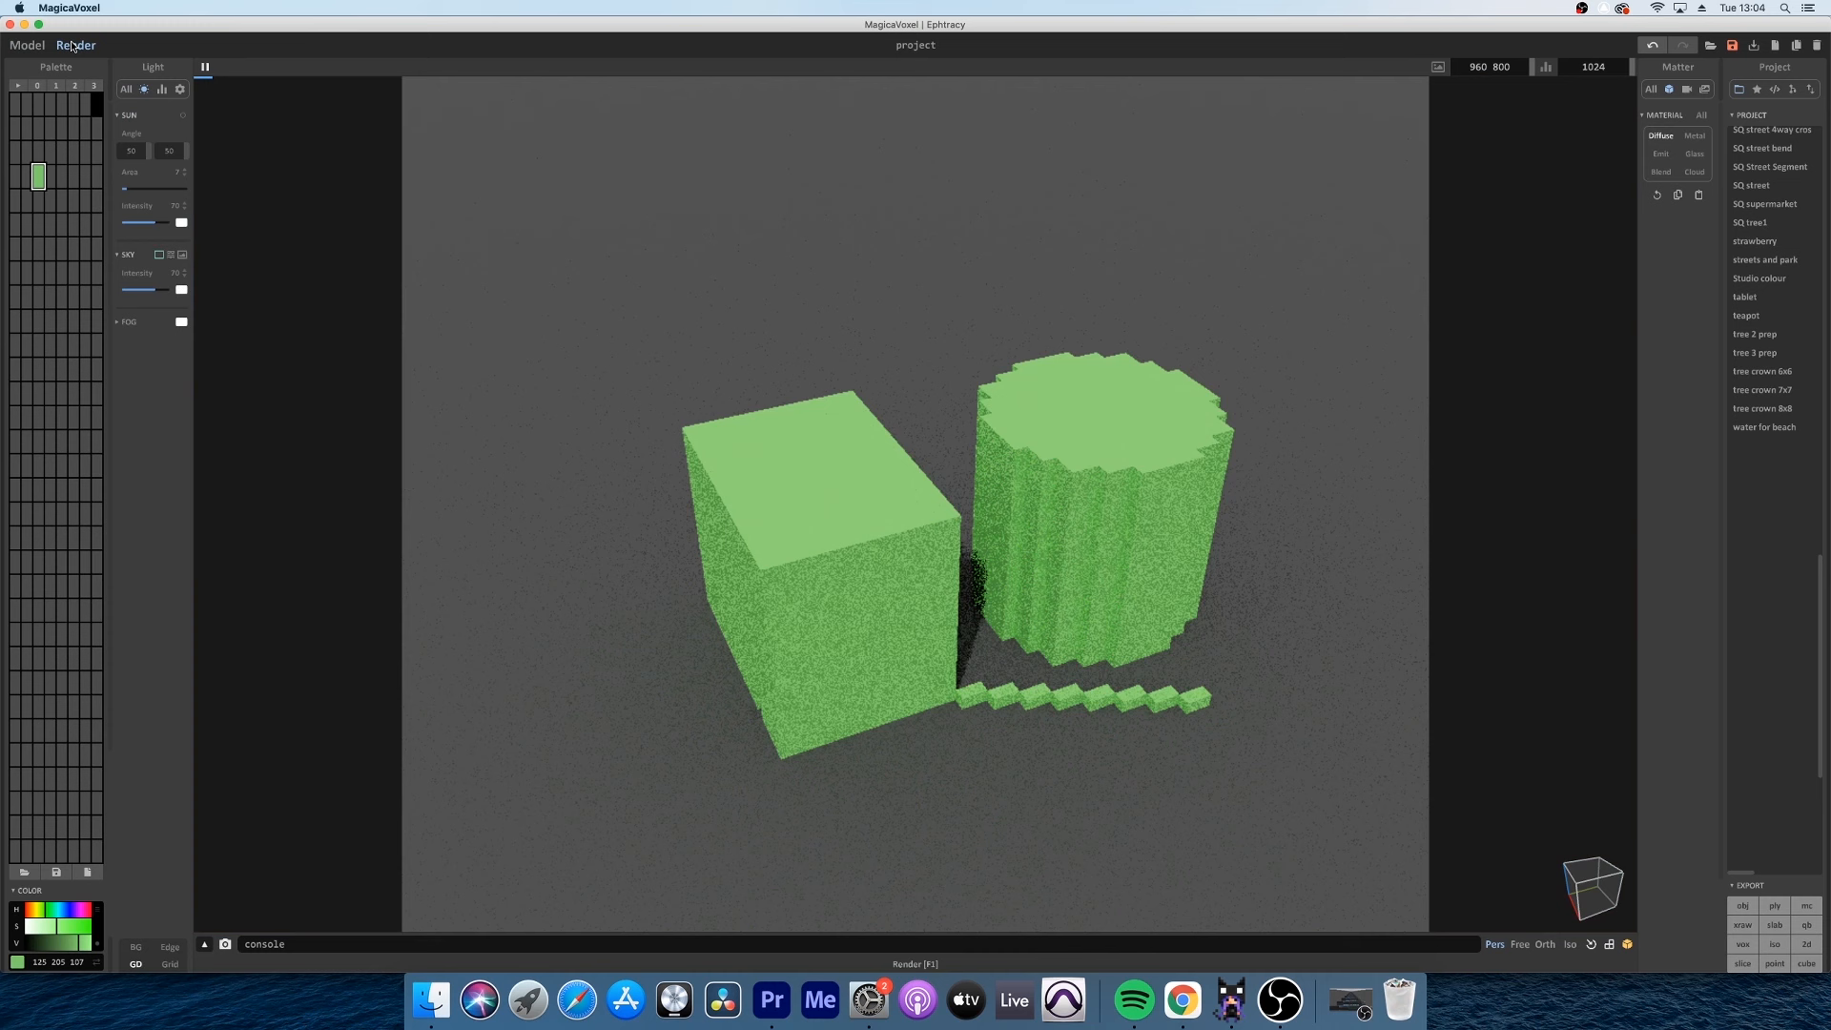
left_click(27, 45)
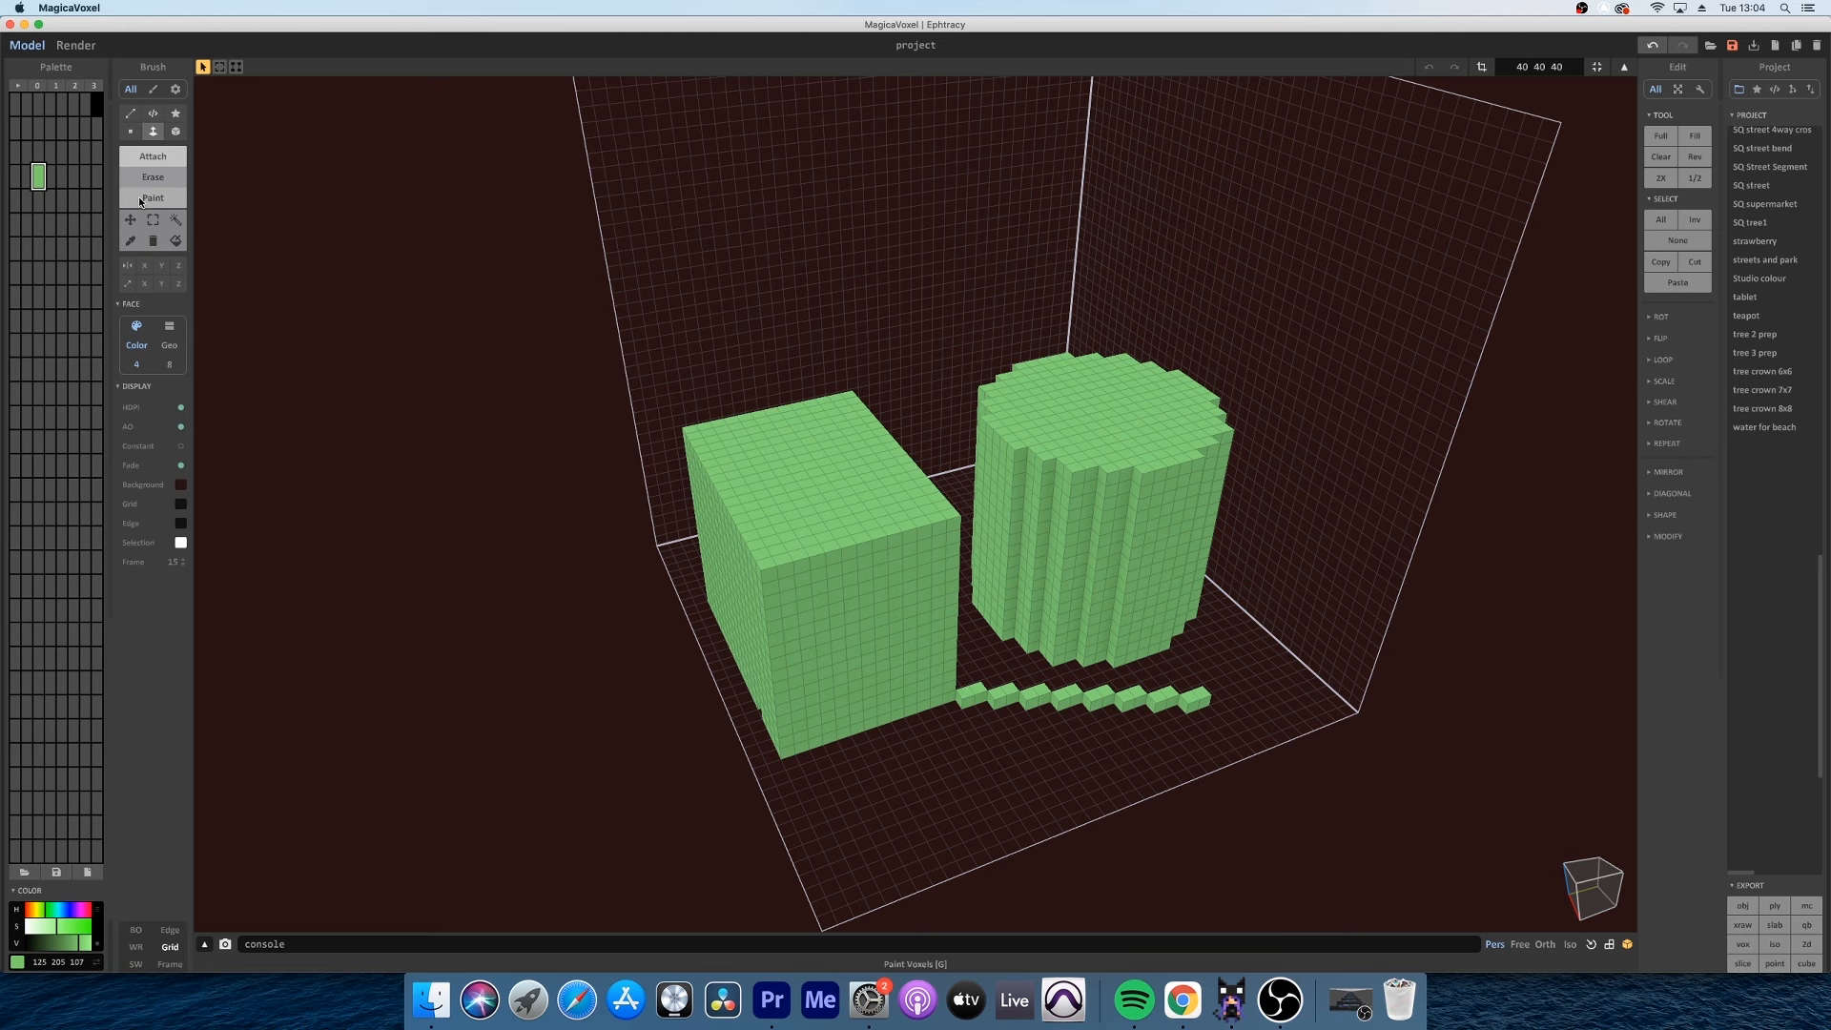
left_click(1107, 595)
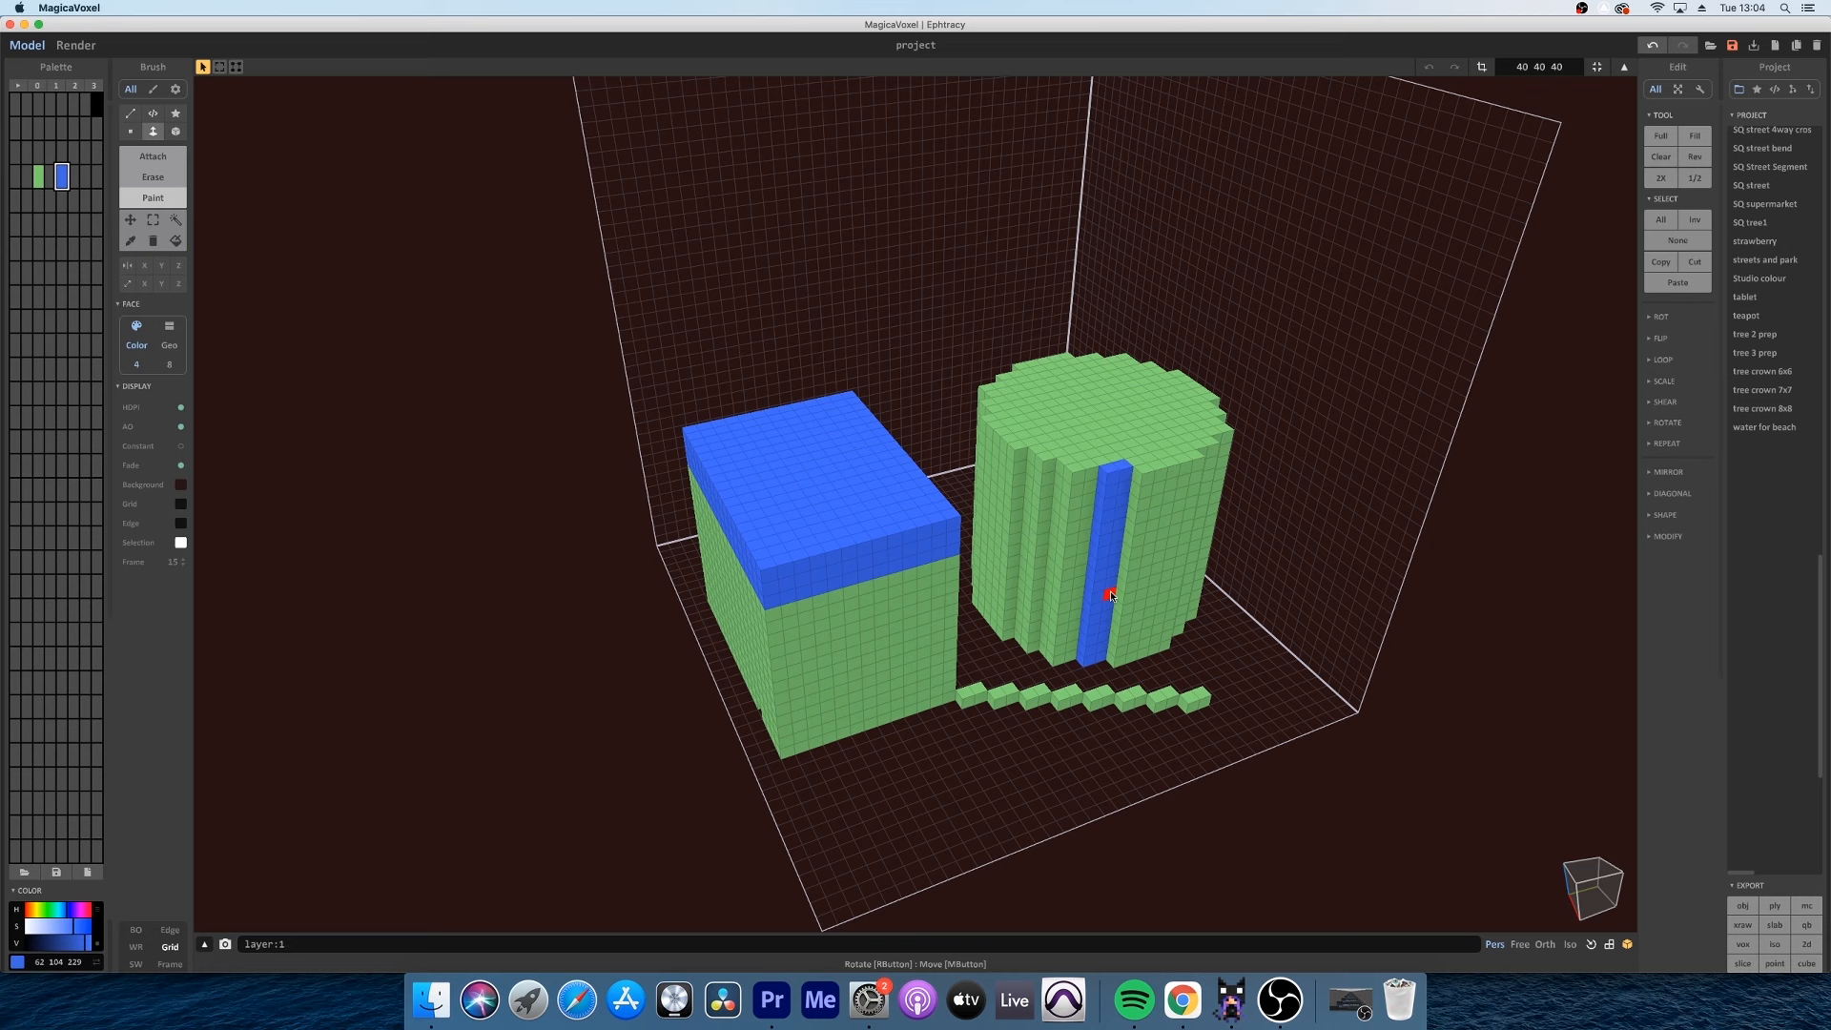
left_click(867, 638)
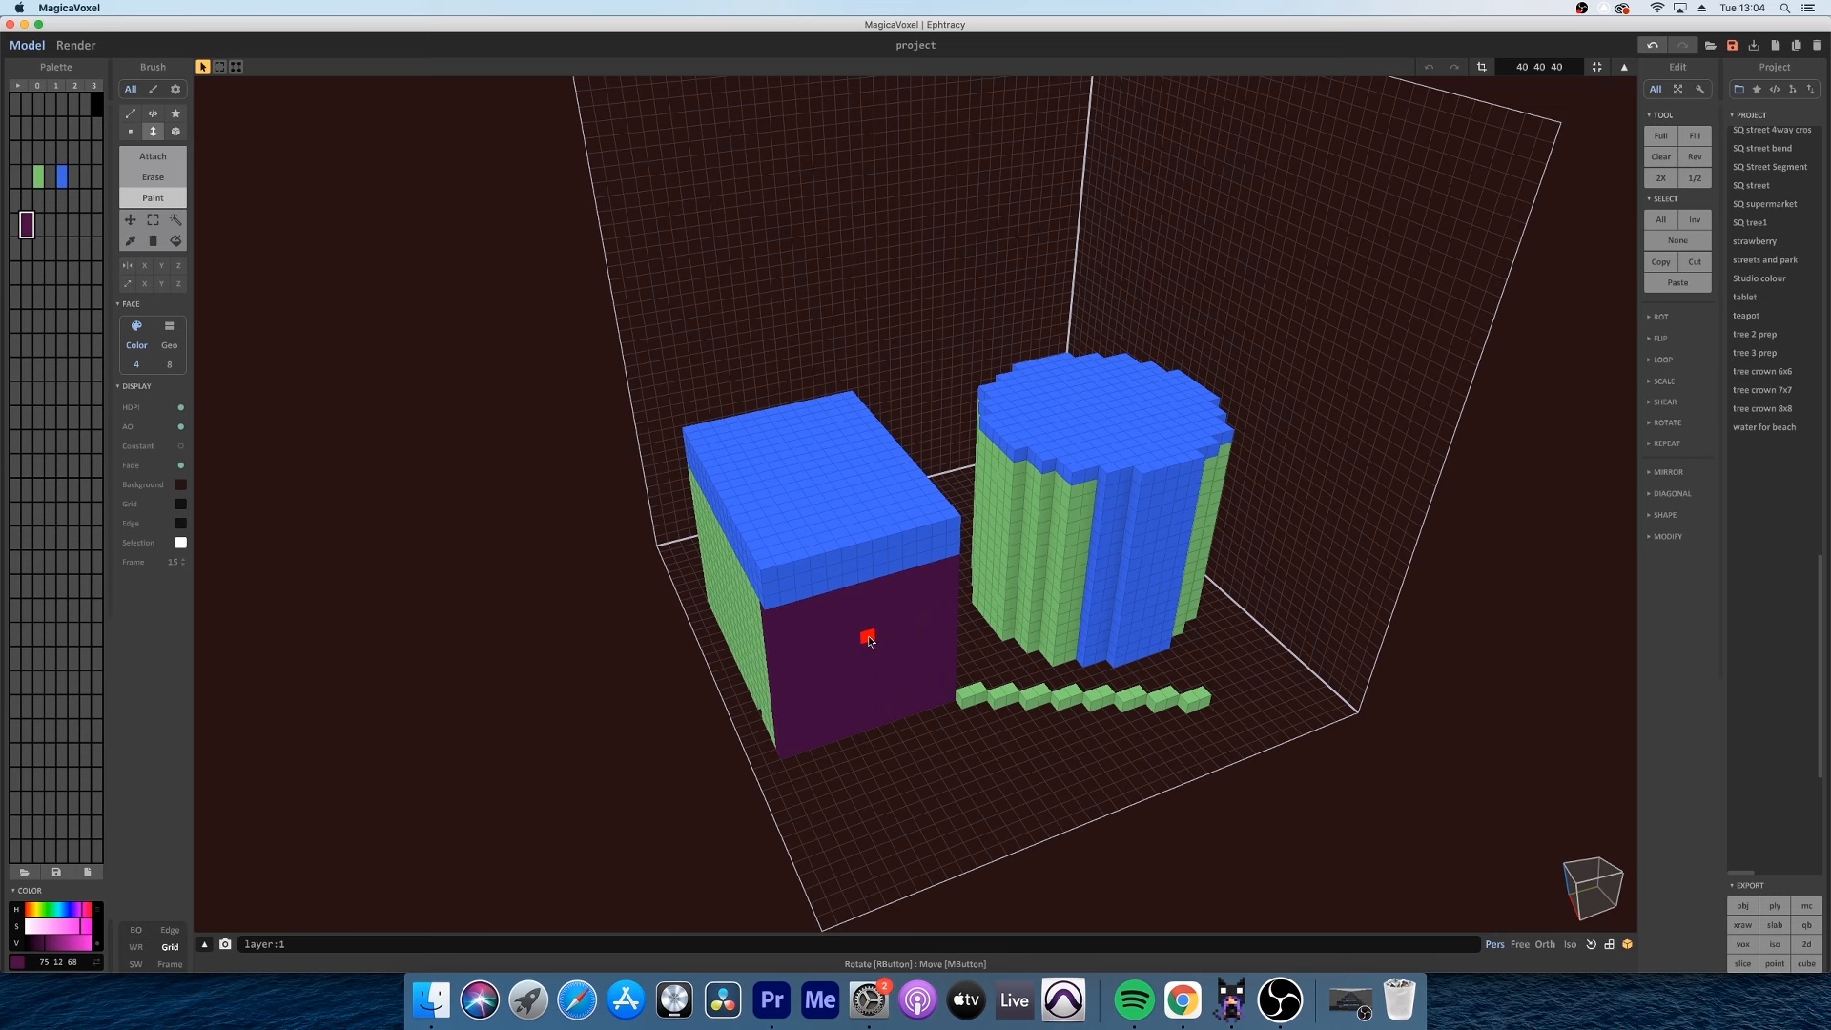
left_click(152, 176)
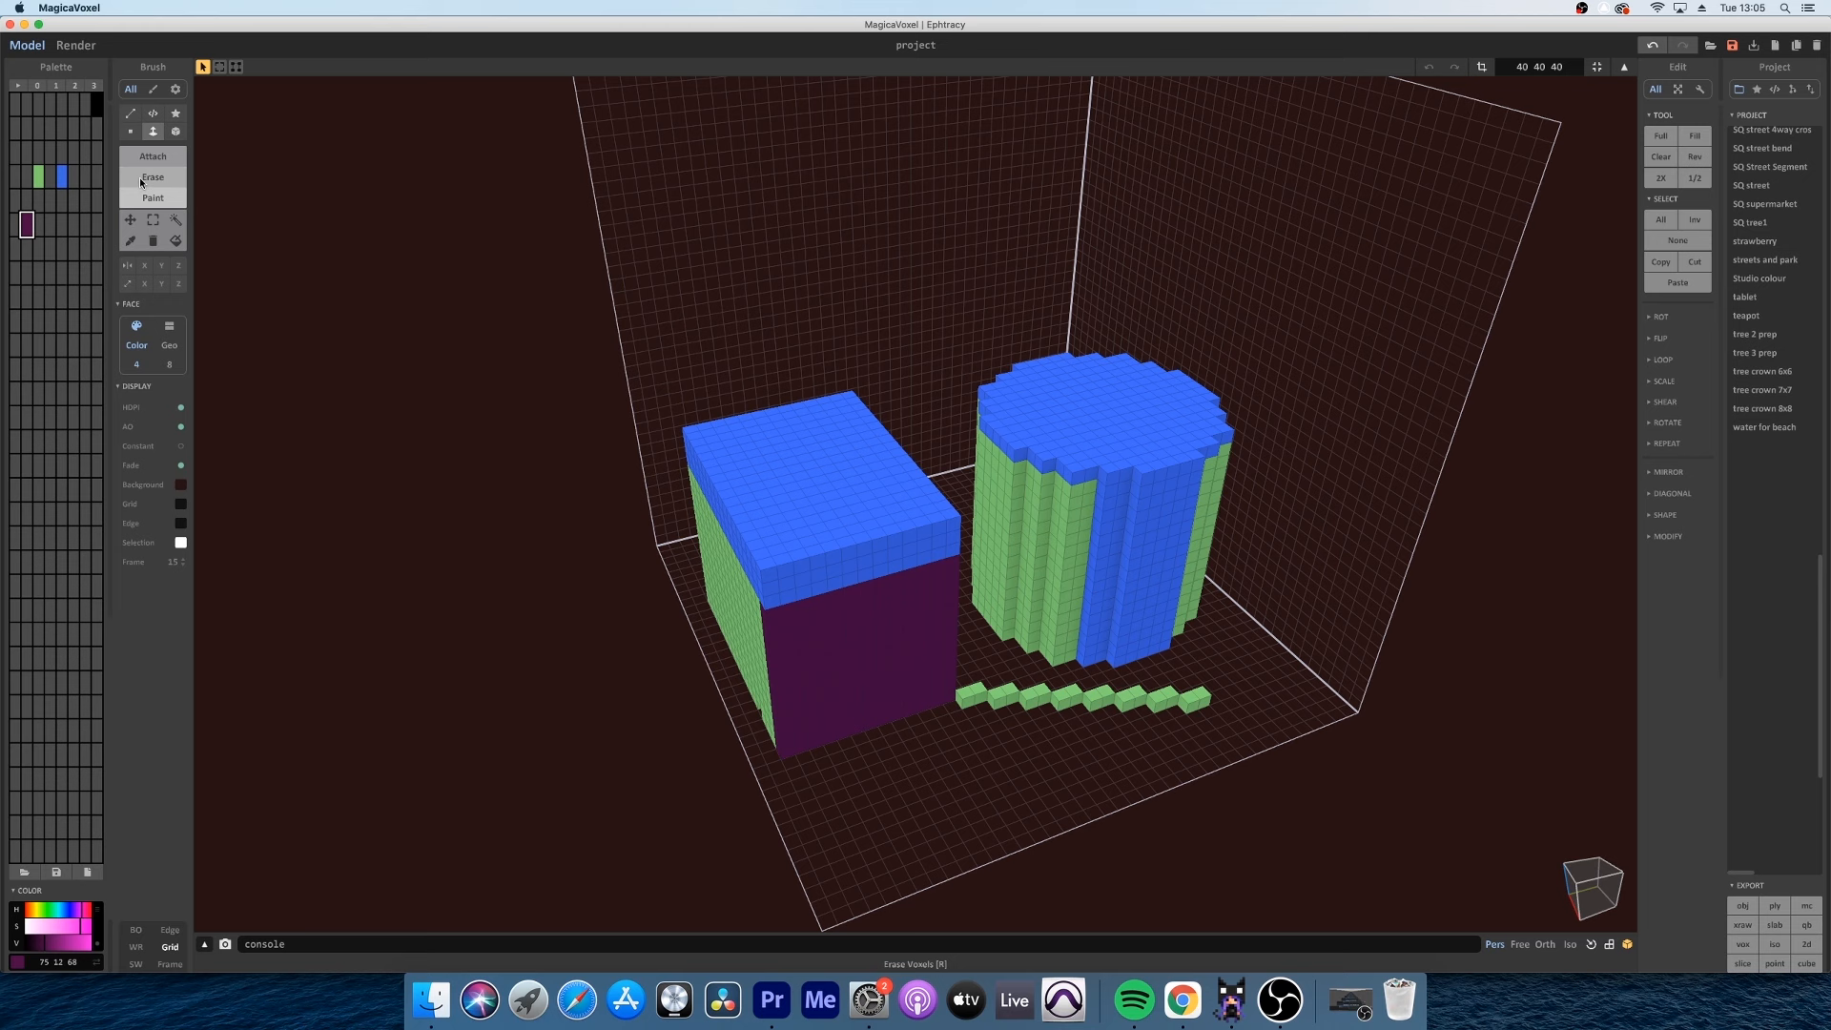
Set the brush to Erase in whole-face mode
left_click(152, 130)
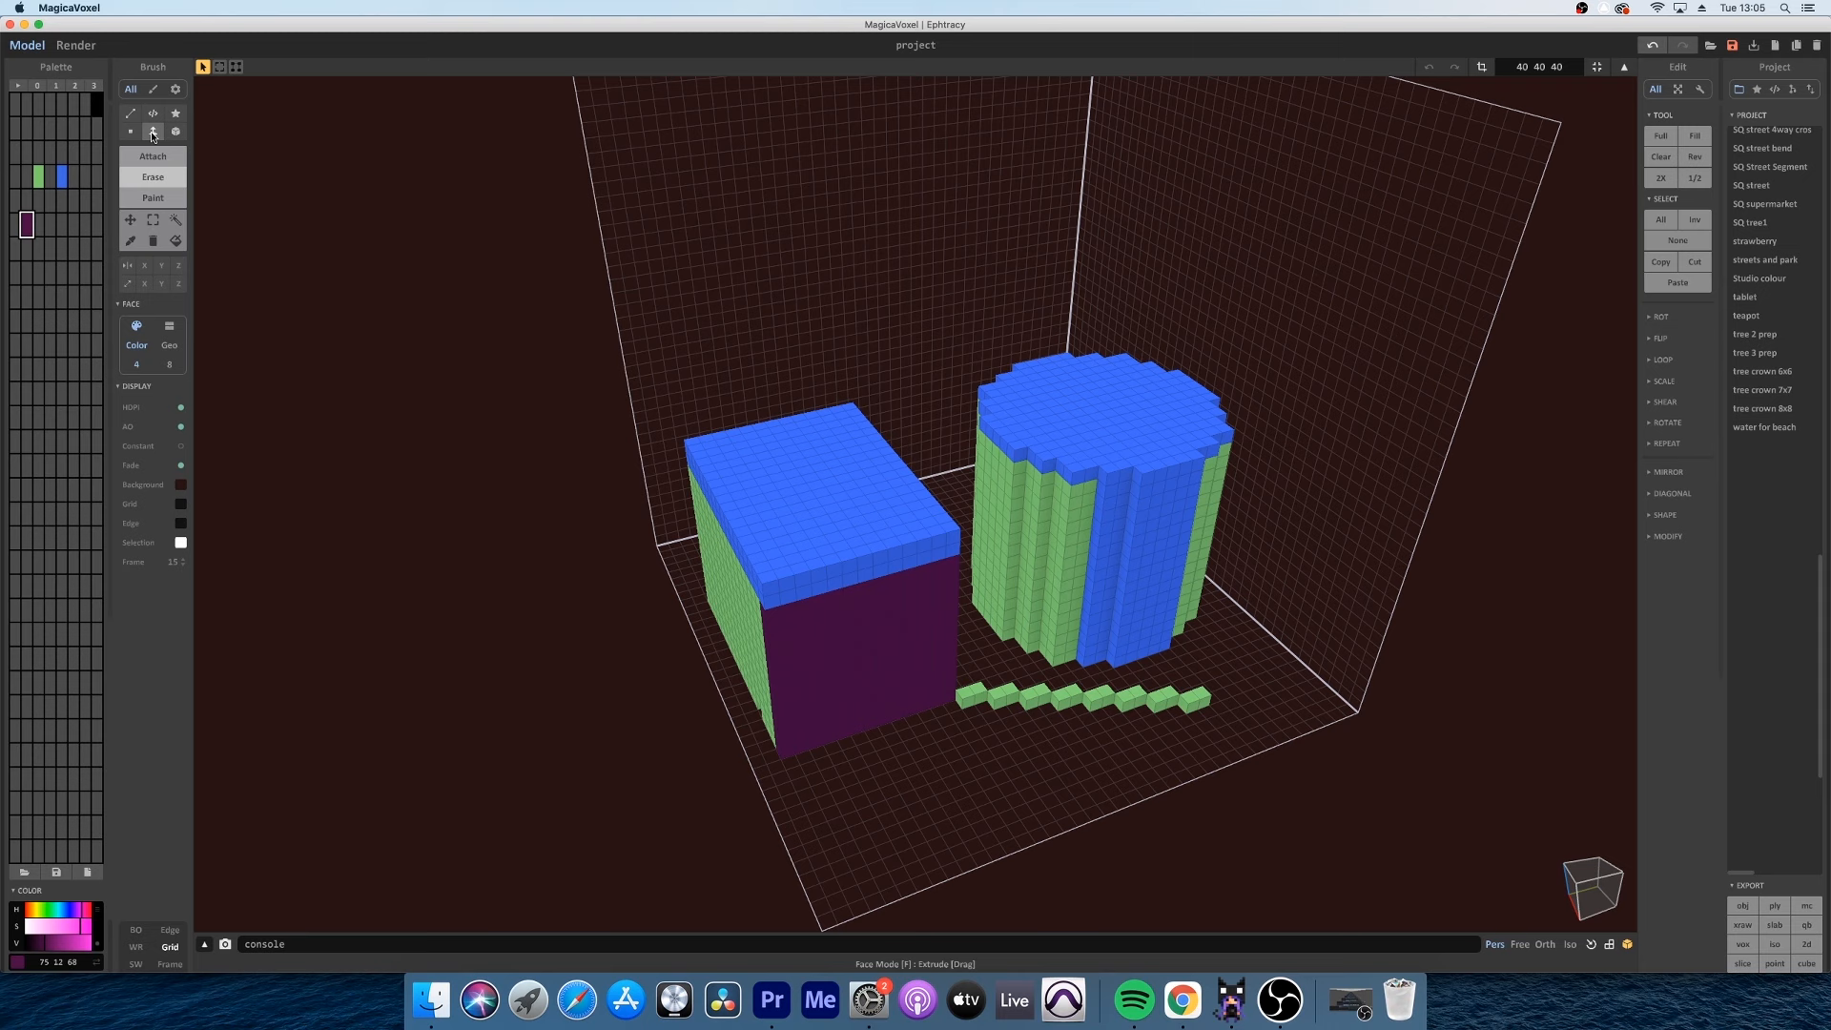
left_click(130, 131)
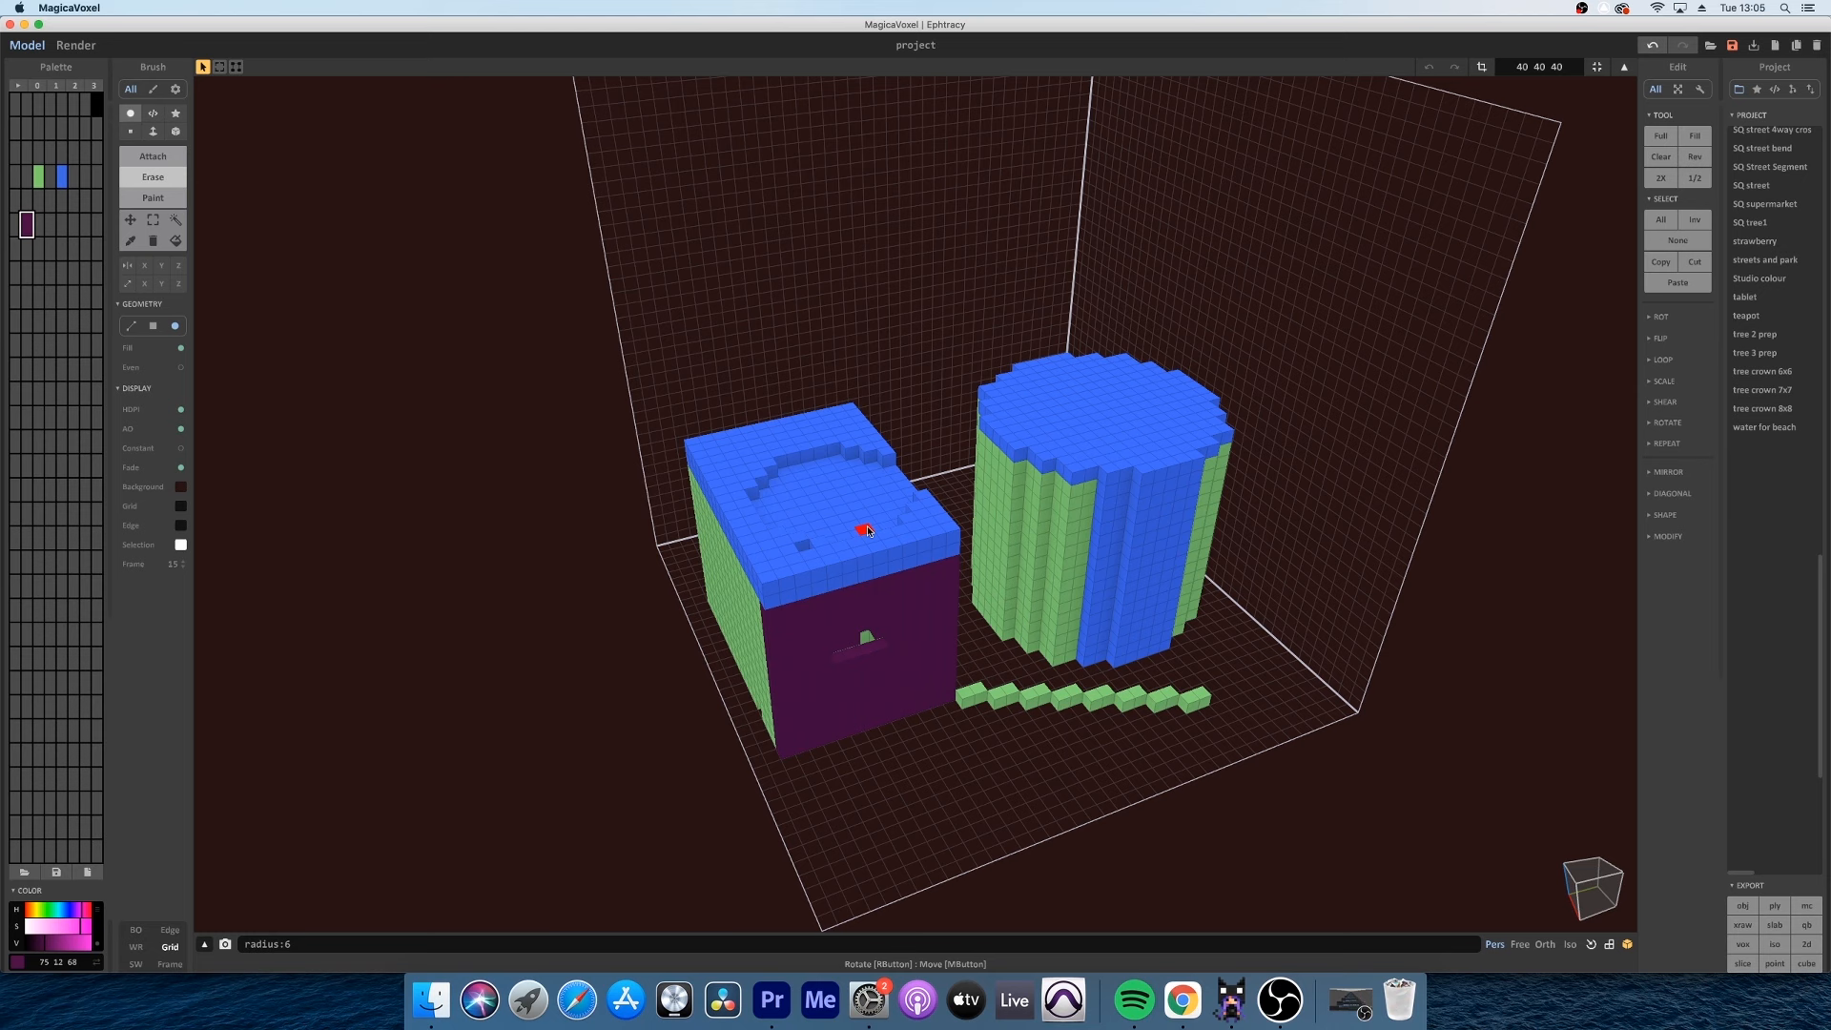
mouse_move(217, 183)
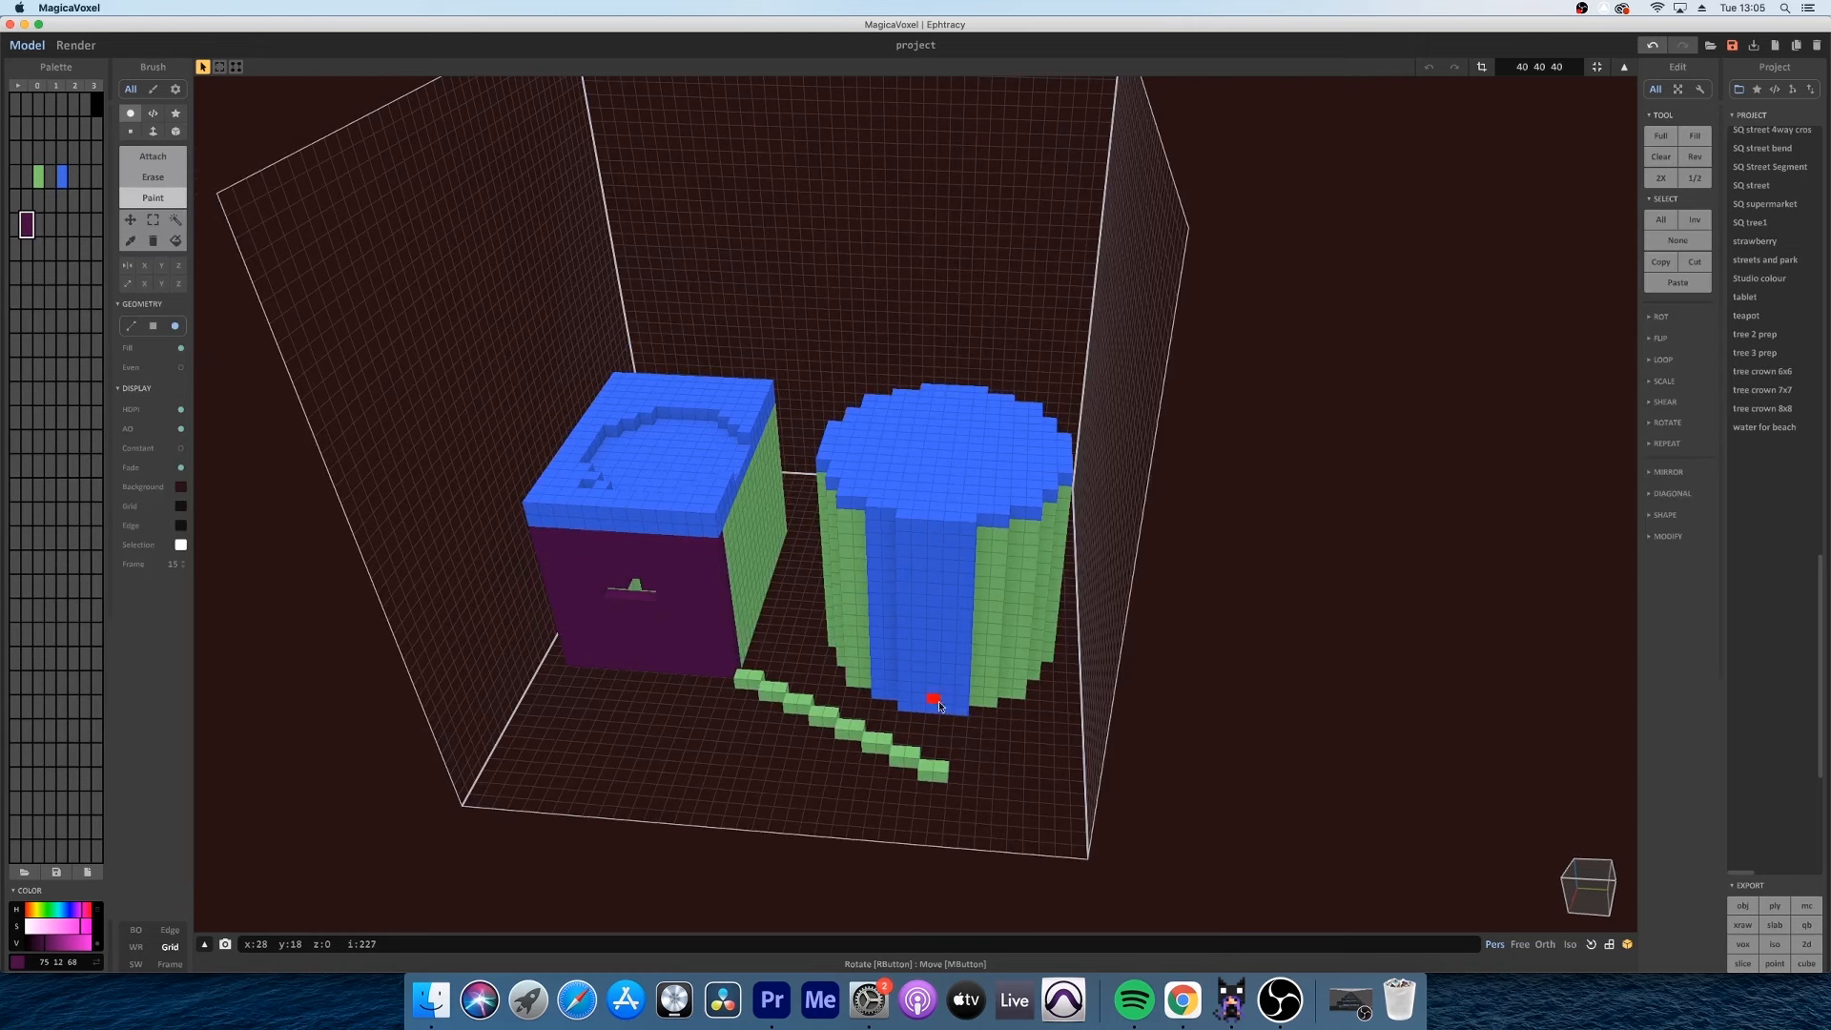
In Render mode, make the green palette swatch's material glow
left_click(74, 45)
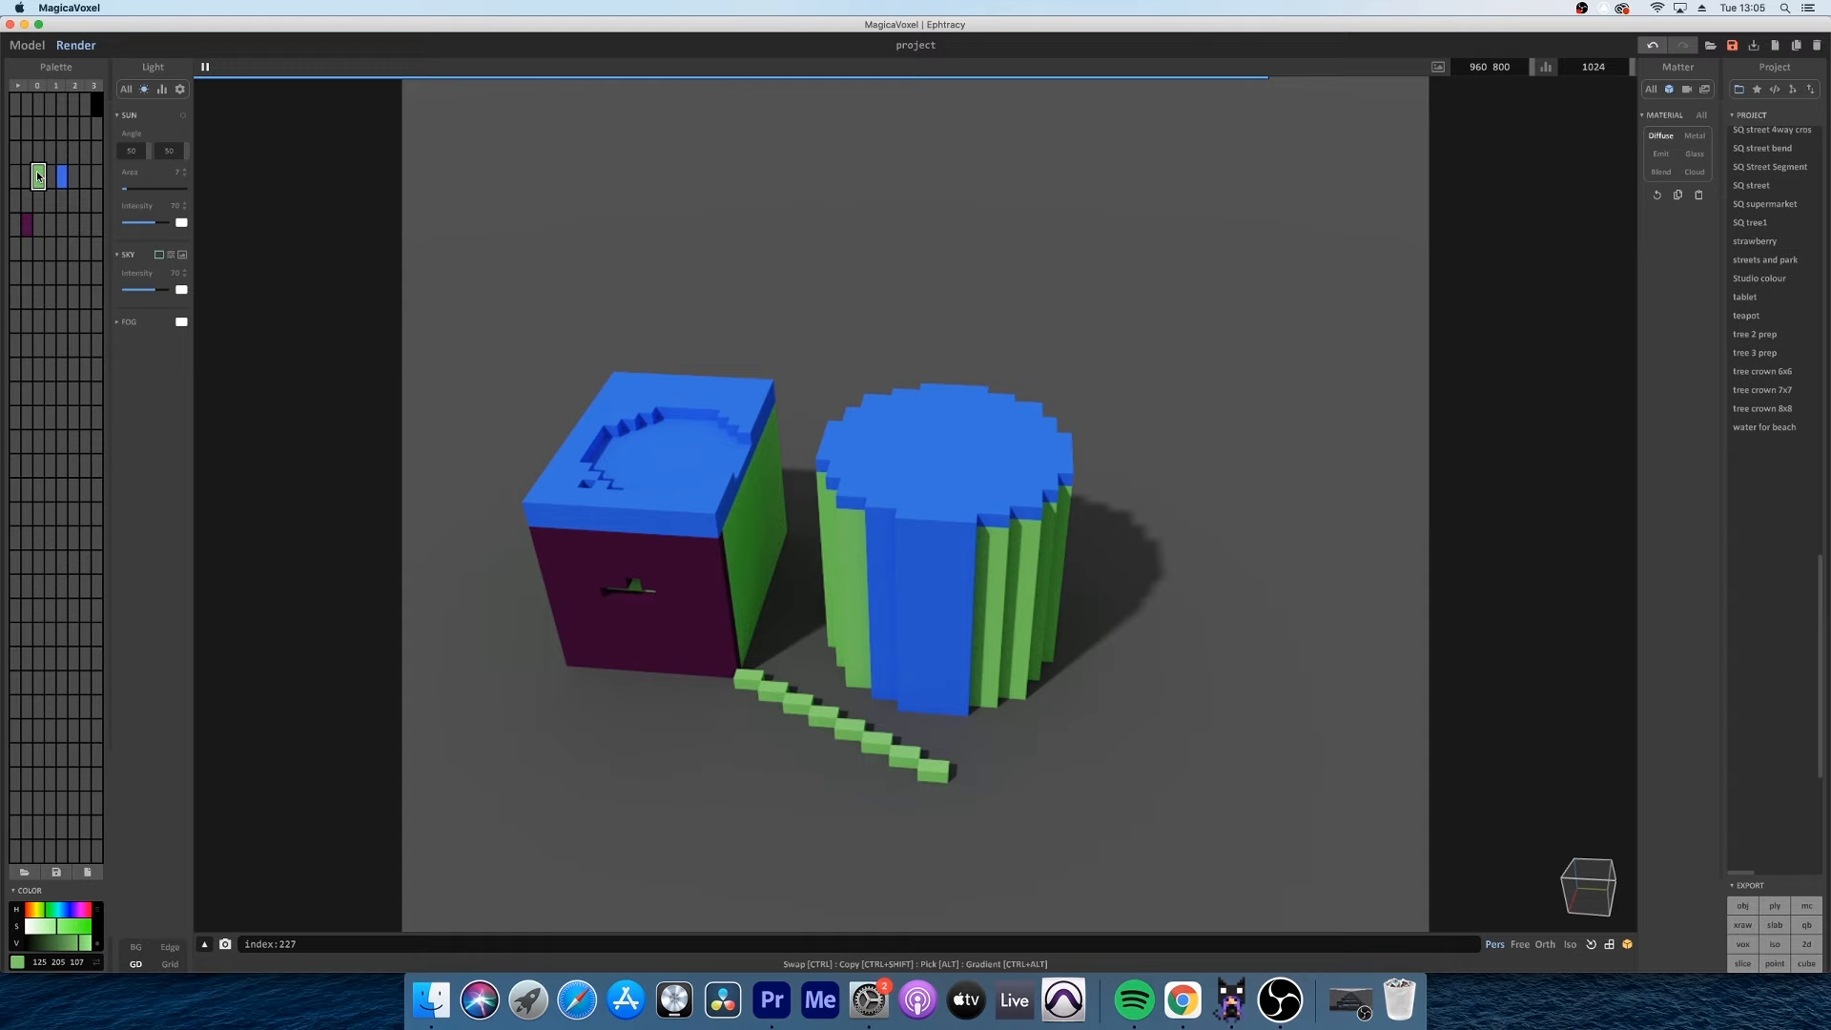
left_click(1659, 152)
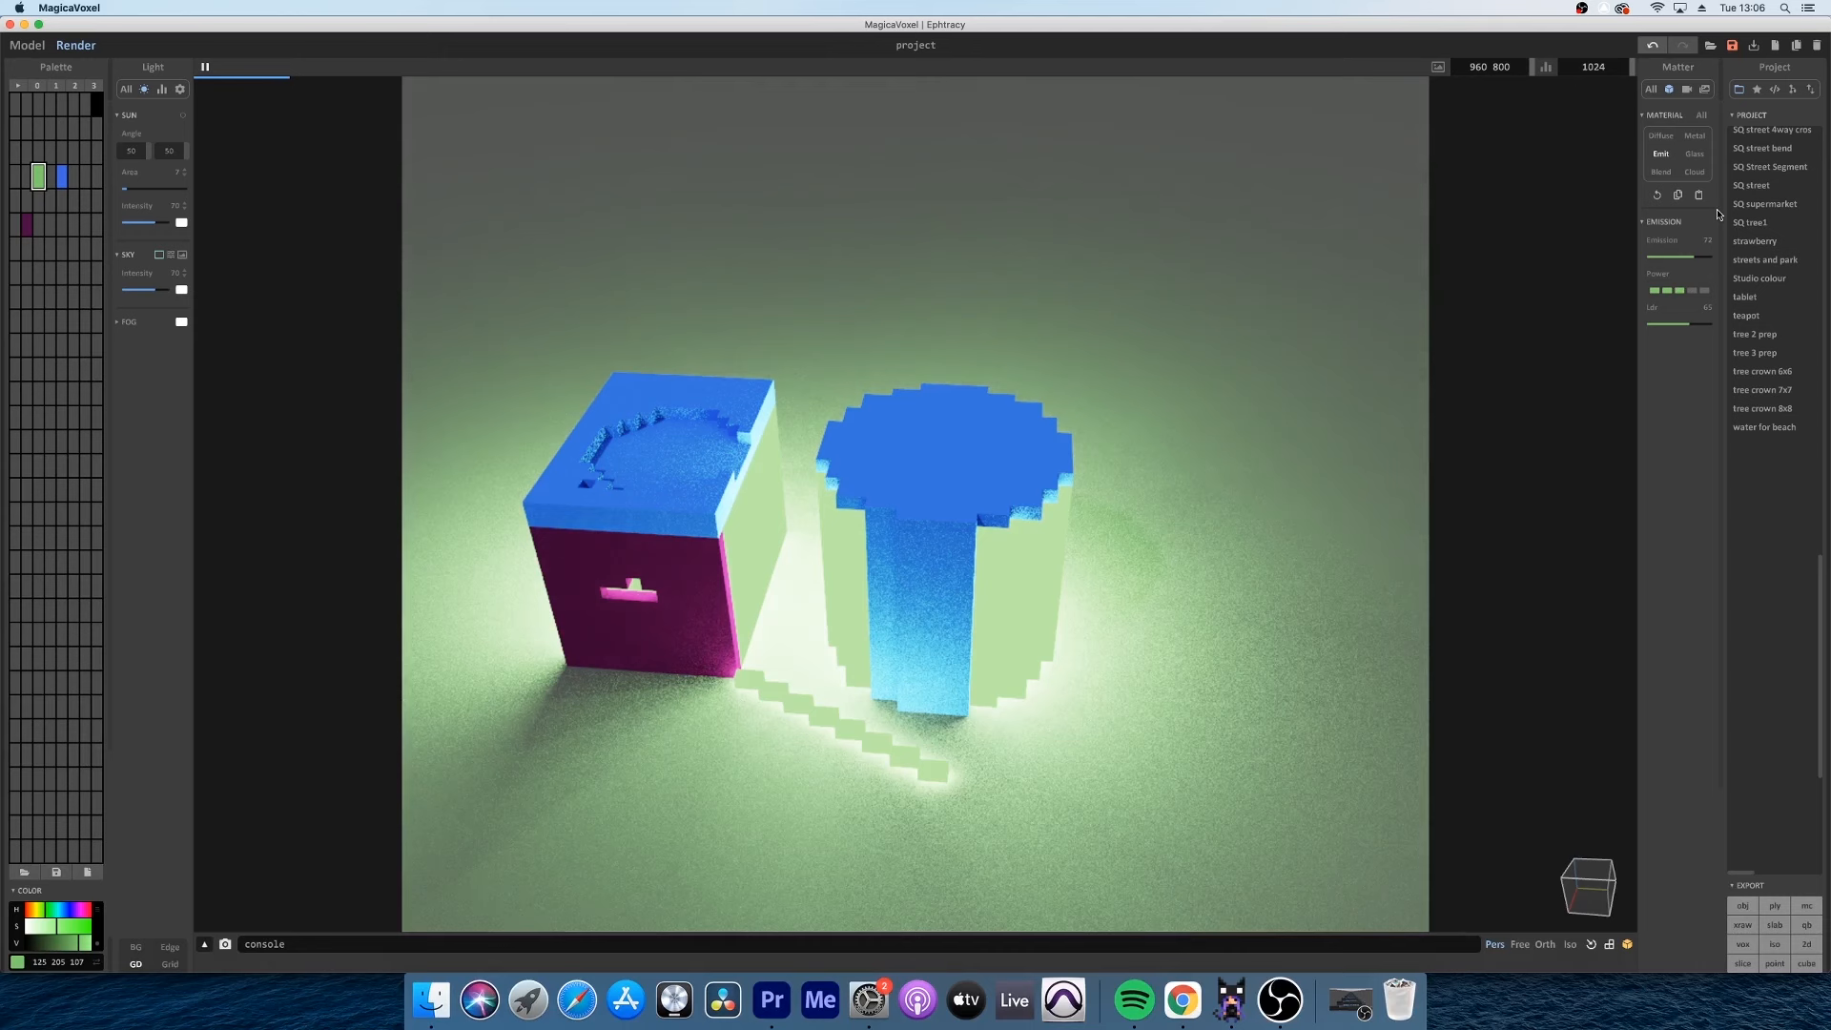
left_click(1695, 135)
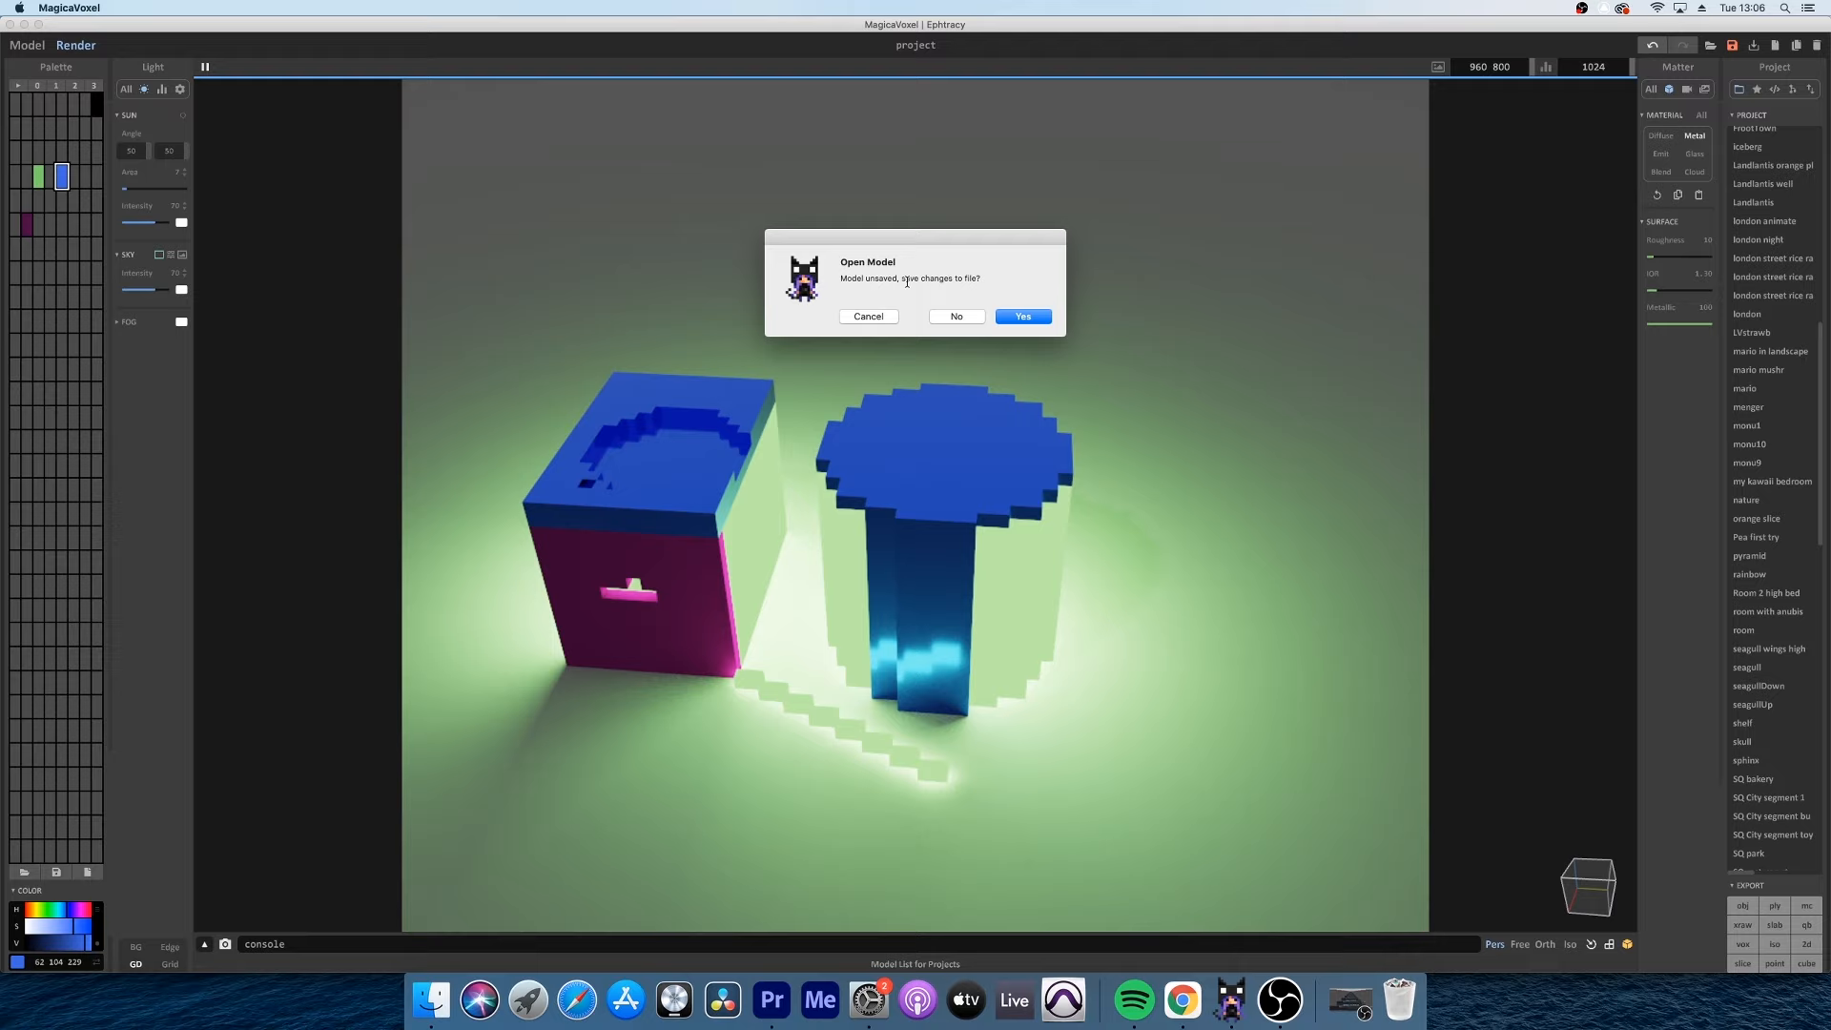
Answer the unsaved-changes prompt so 'room with anubis' opens
left_click(1021, 315)
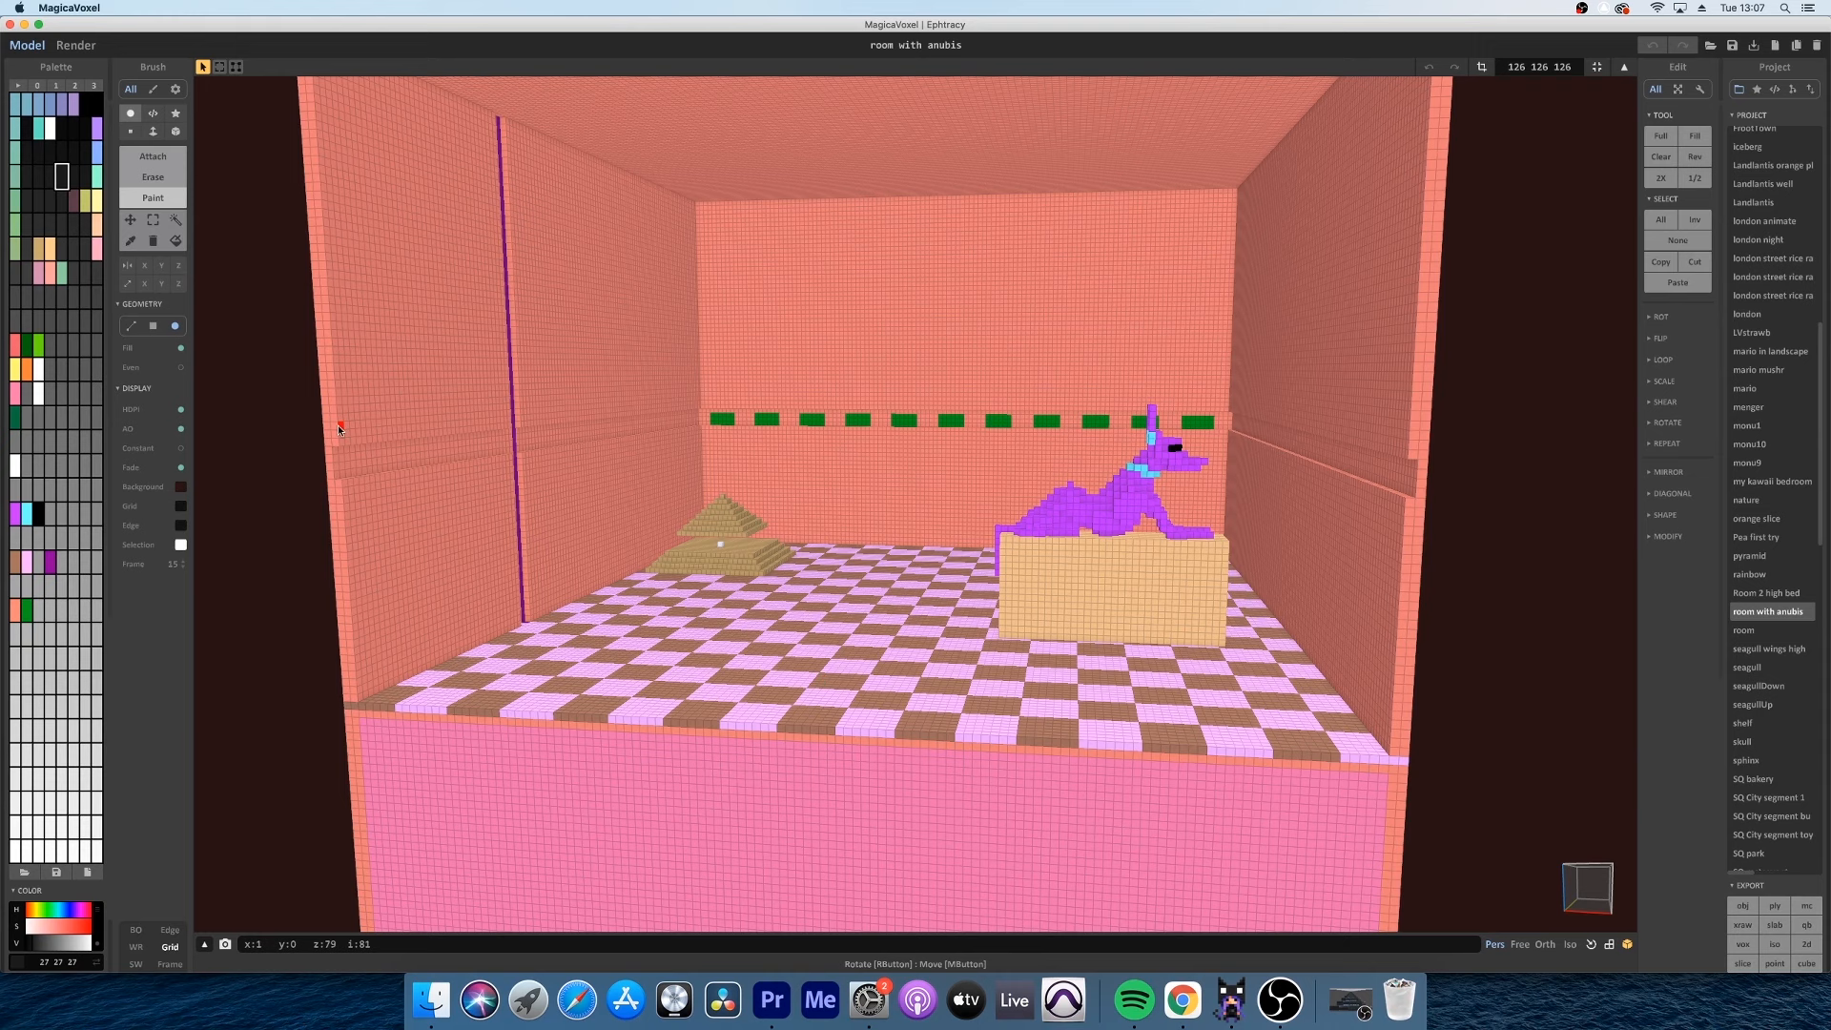
Render the Anubis room and save the snapshot image
left_click(74, 45)
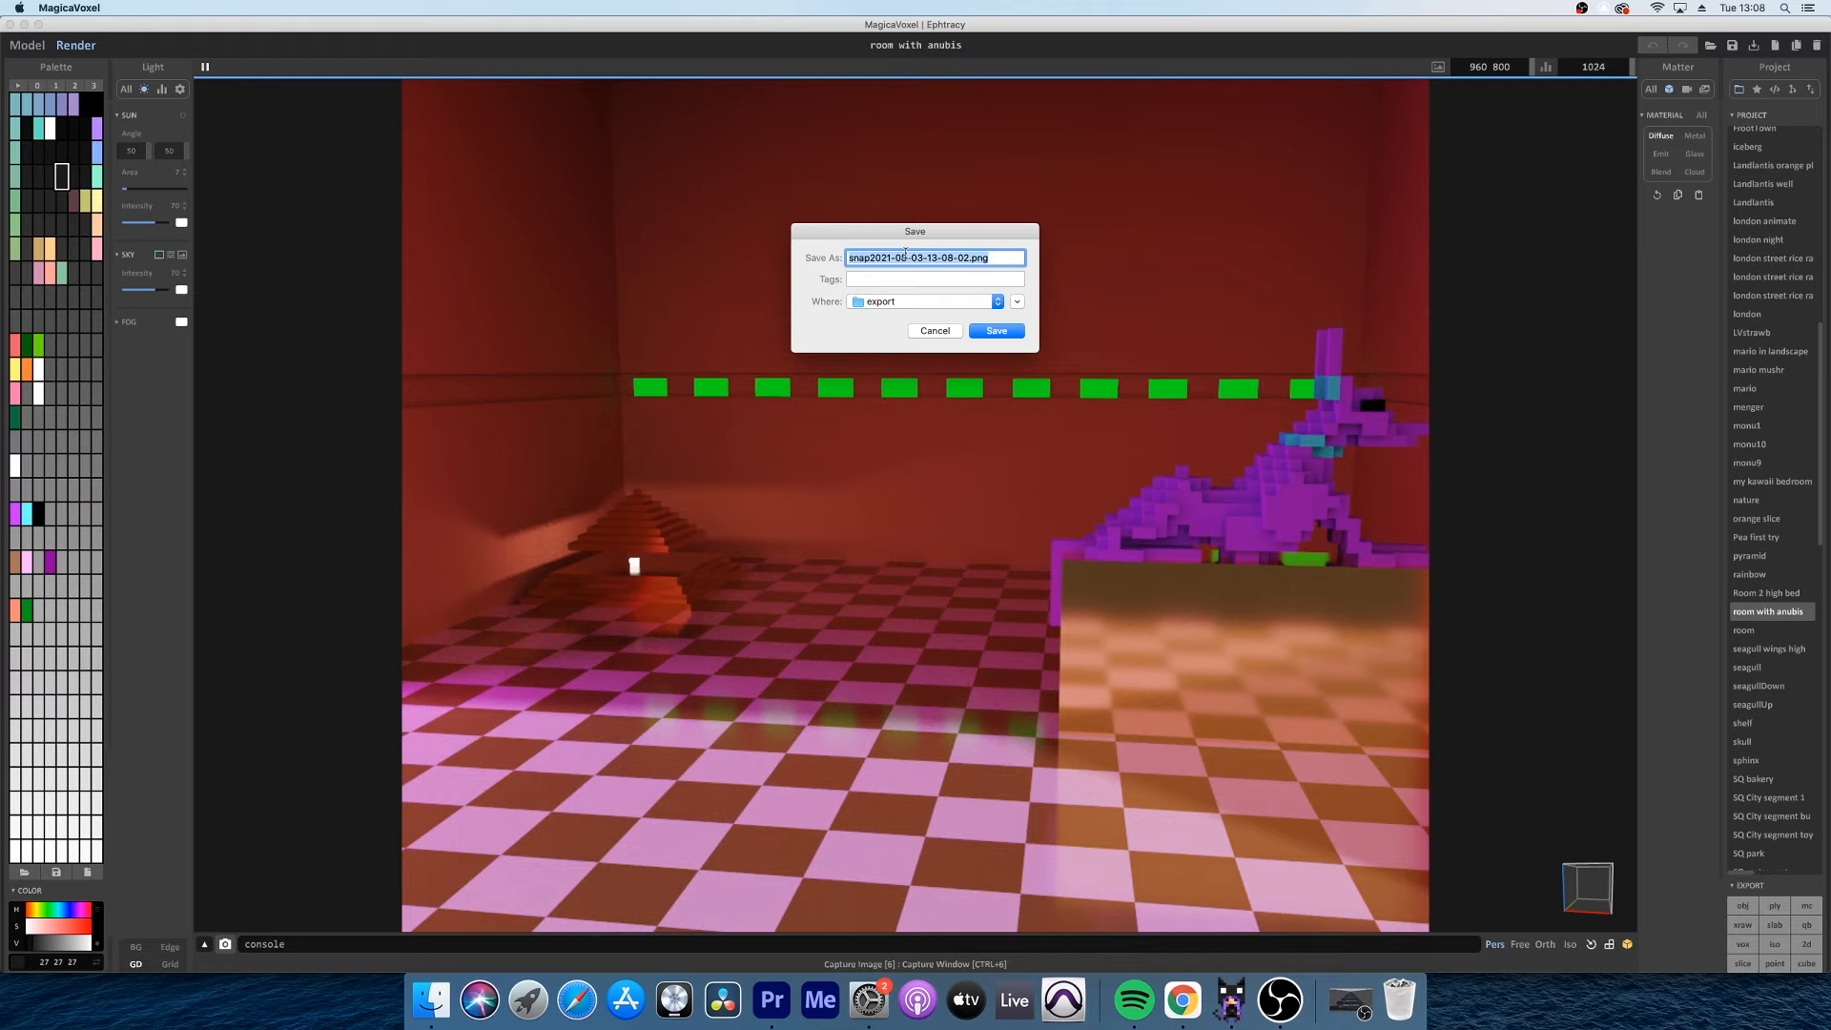
left_click(769, 999)
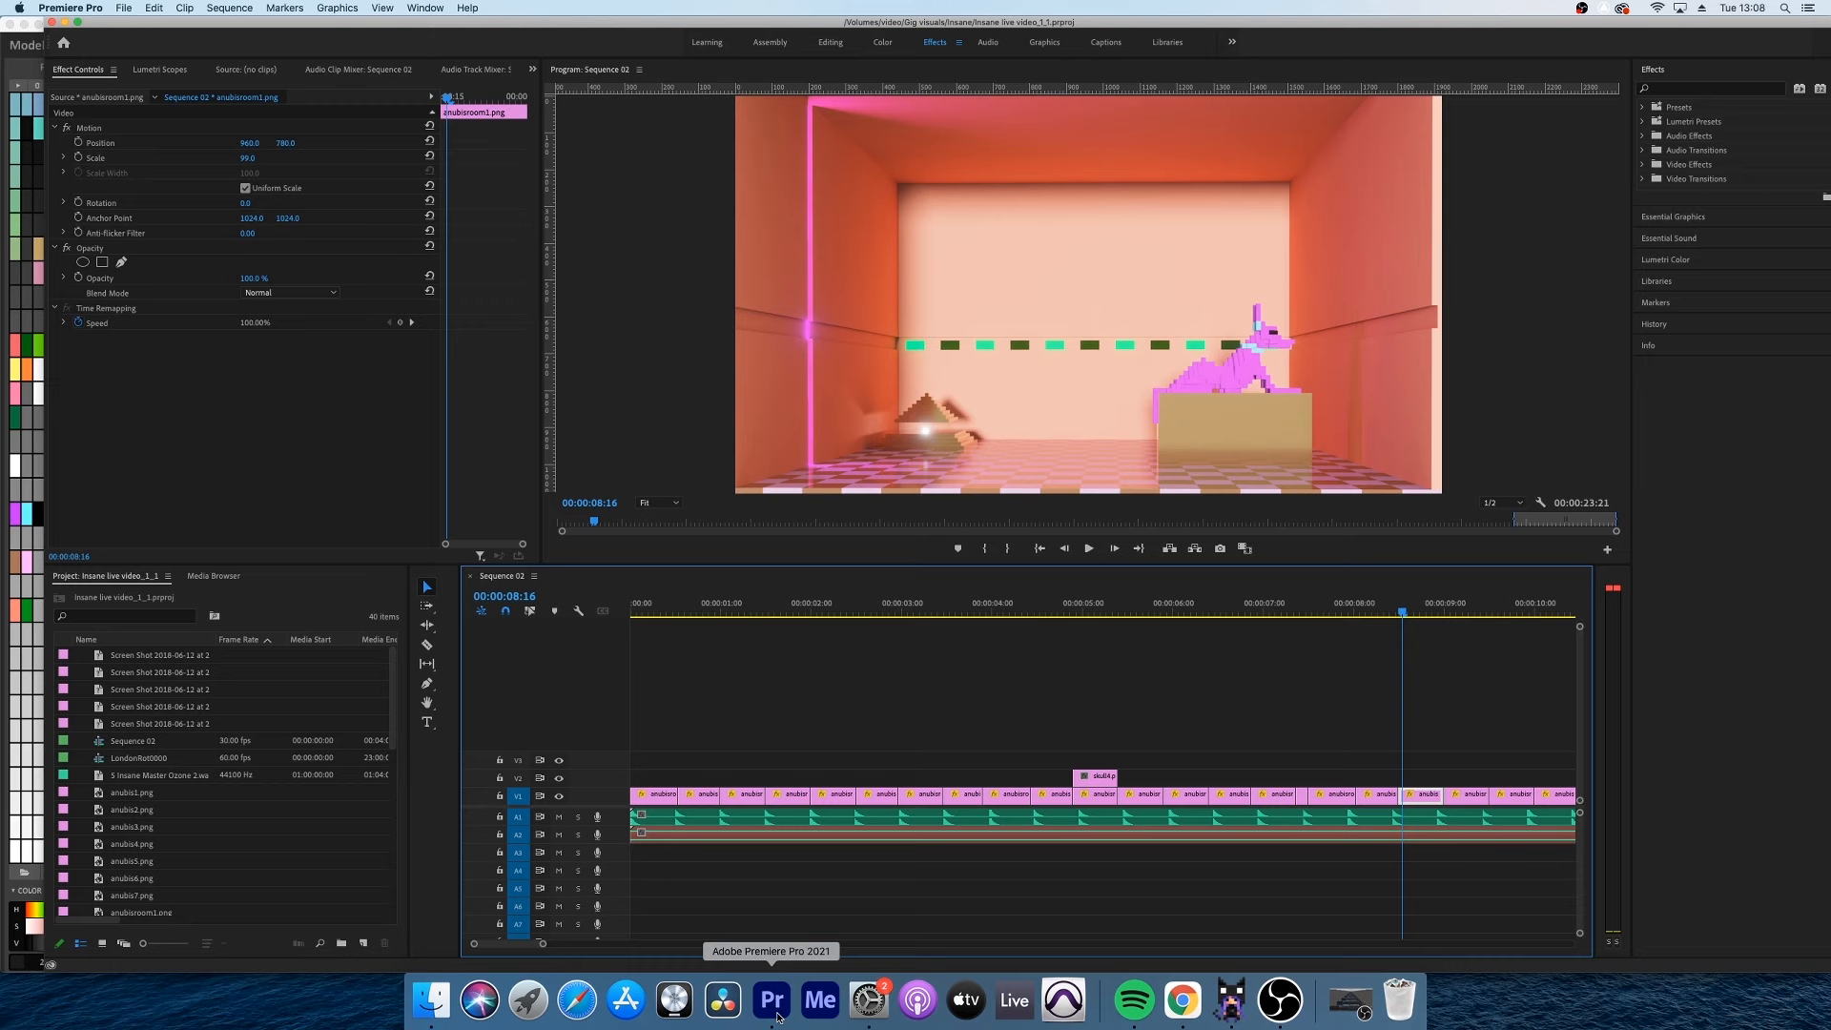
Switch to Premiere Pro and scrub Sequence 02 from the start to about three seconds
left_click(1284, 604)
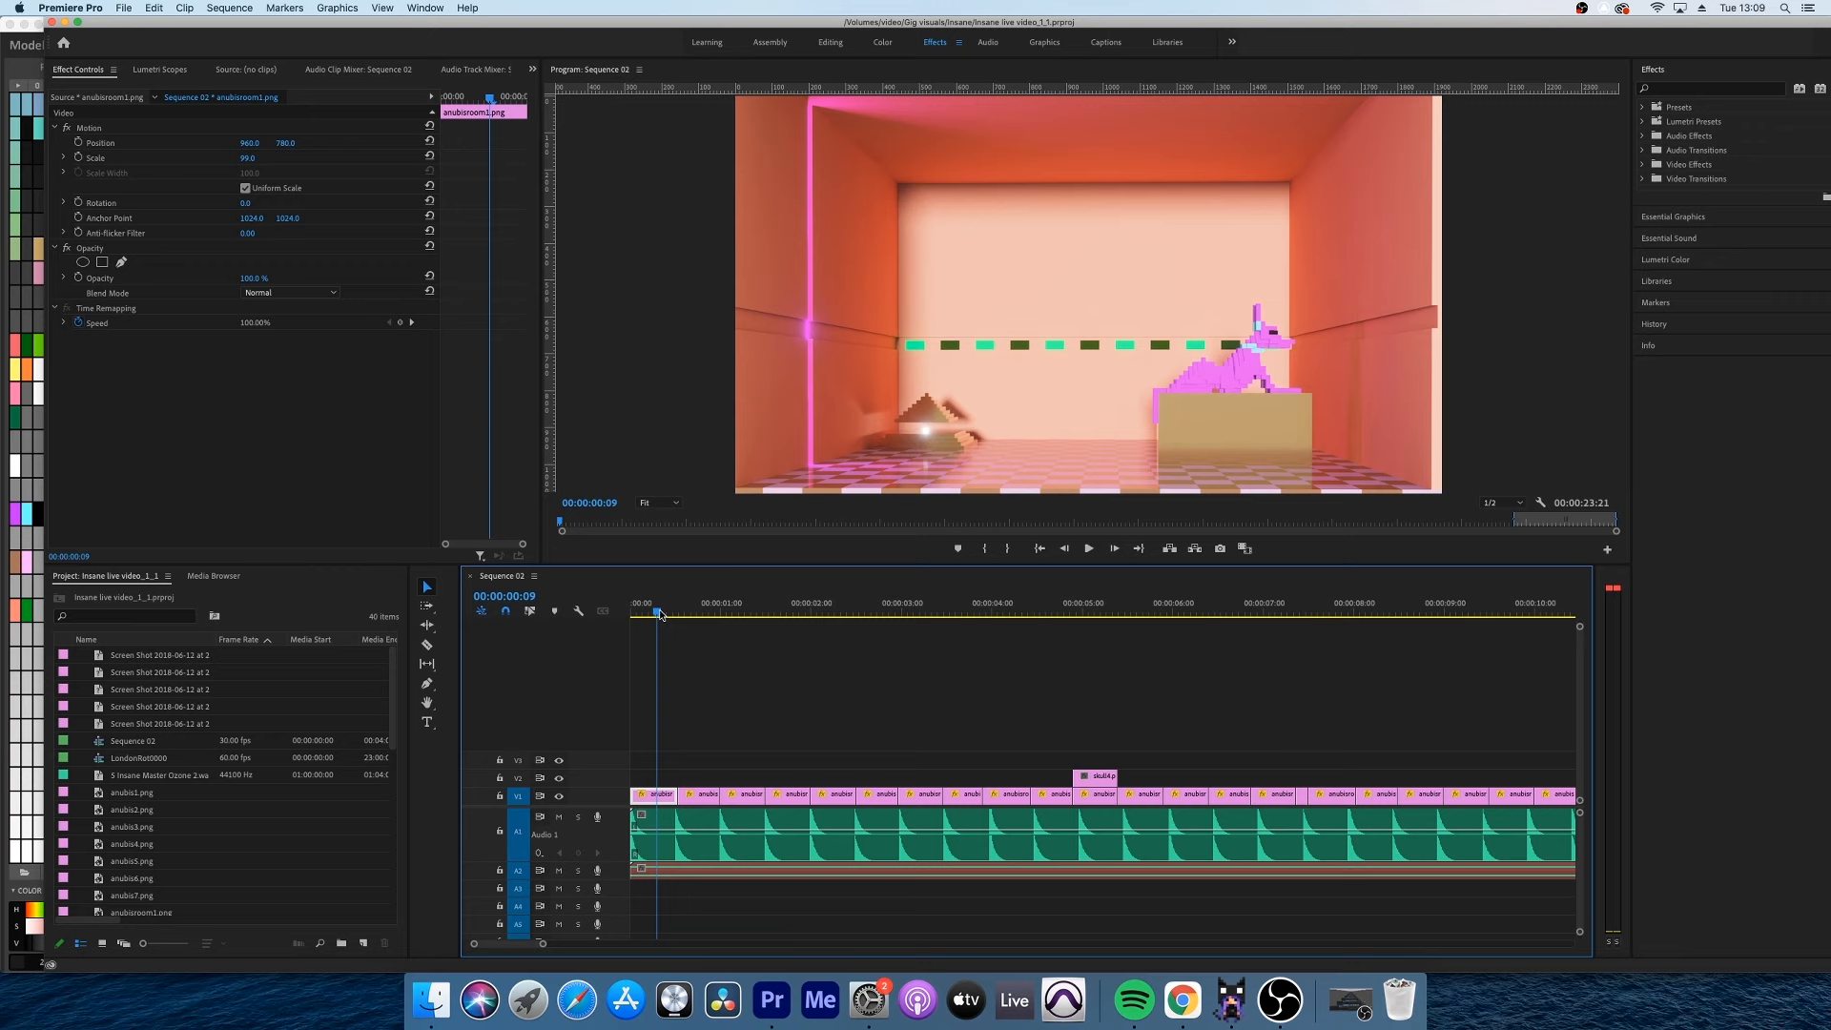
left_click(946, 602)
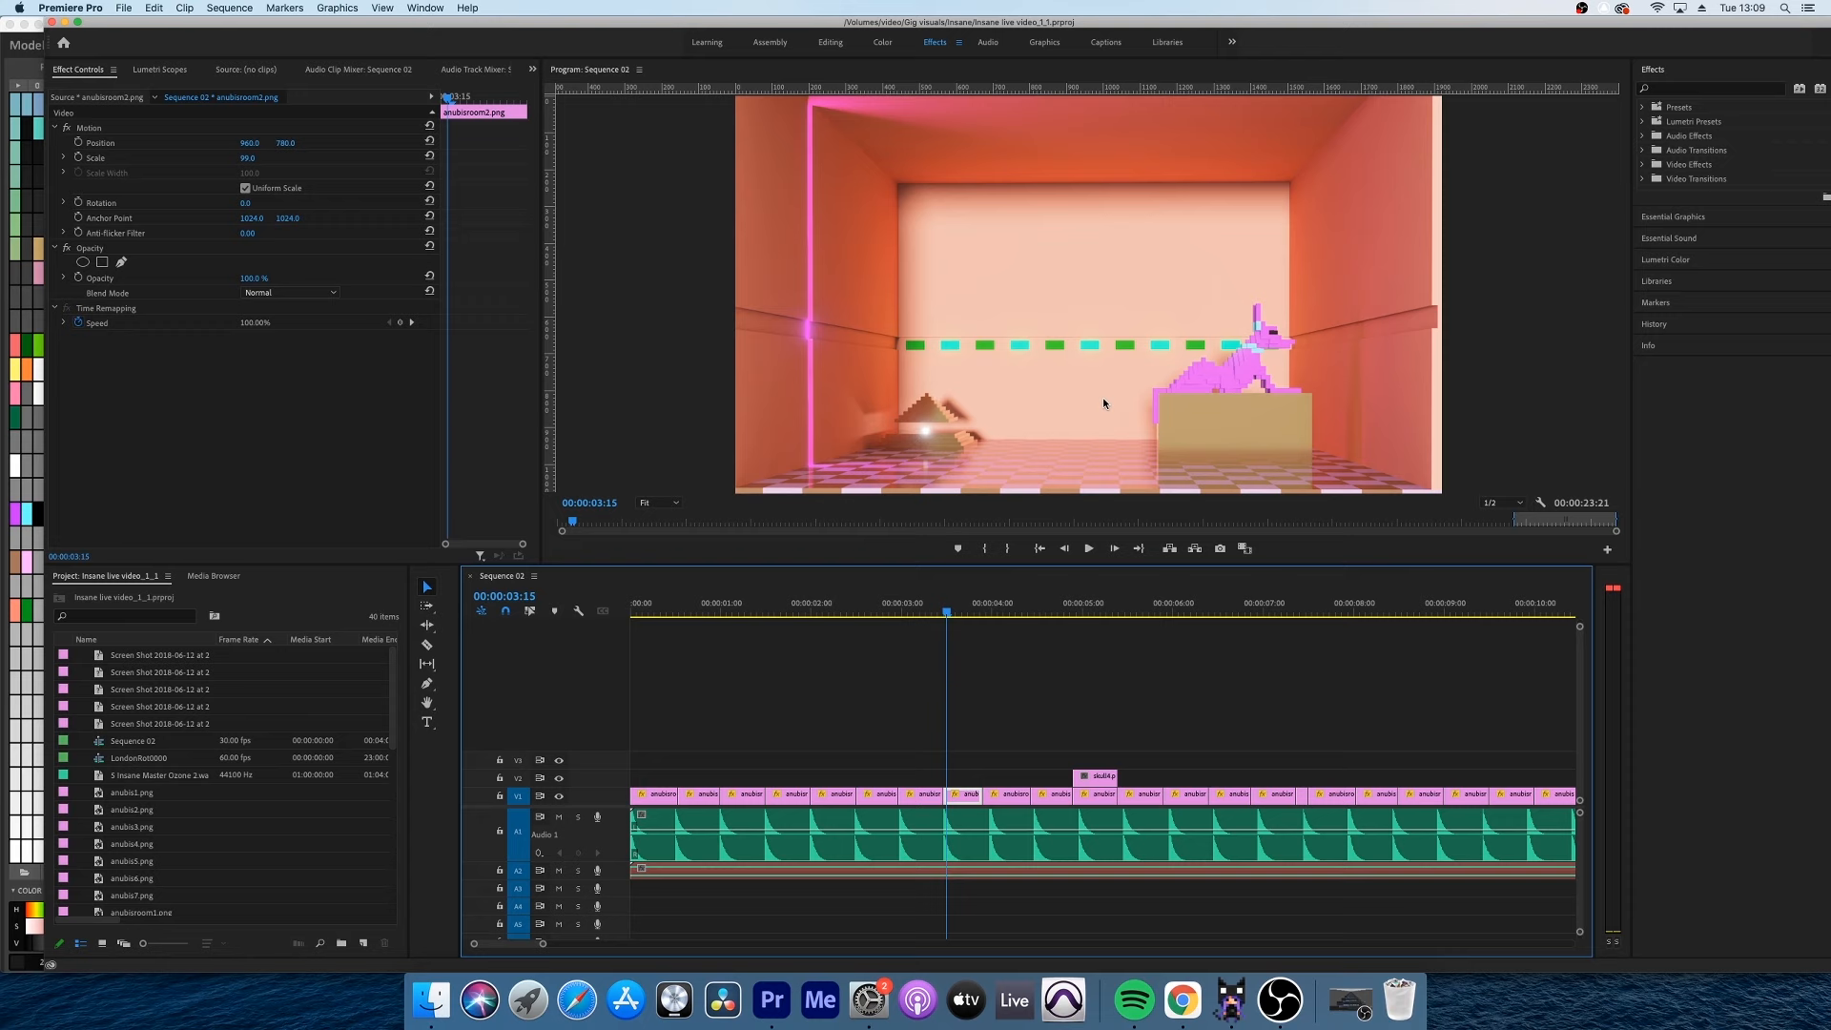
left_click(1086, 602)
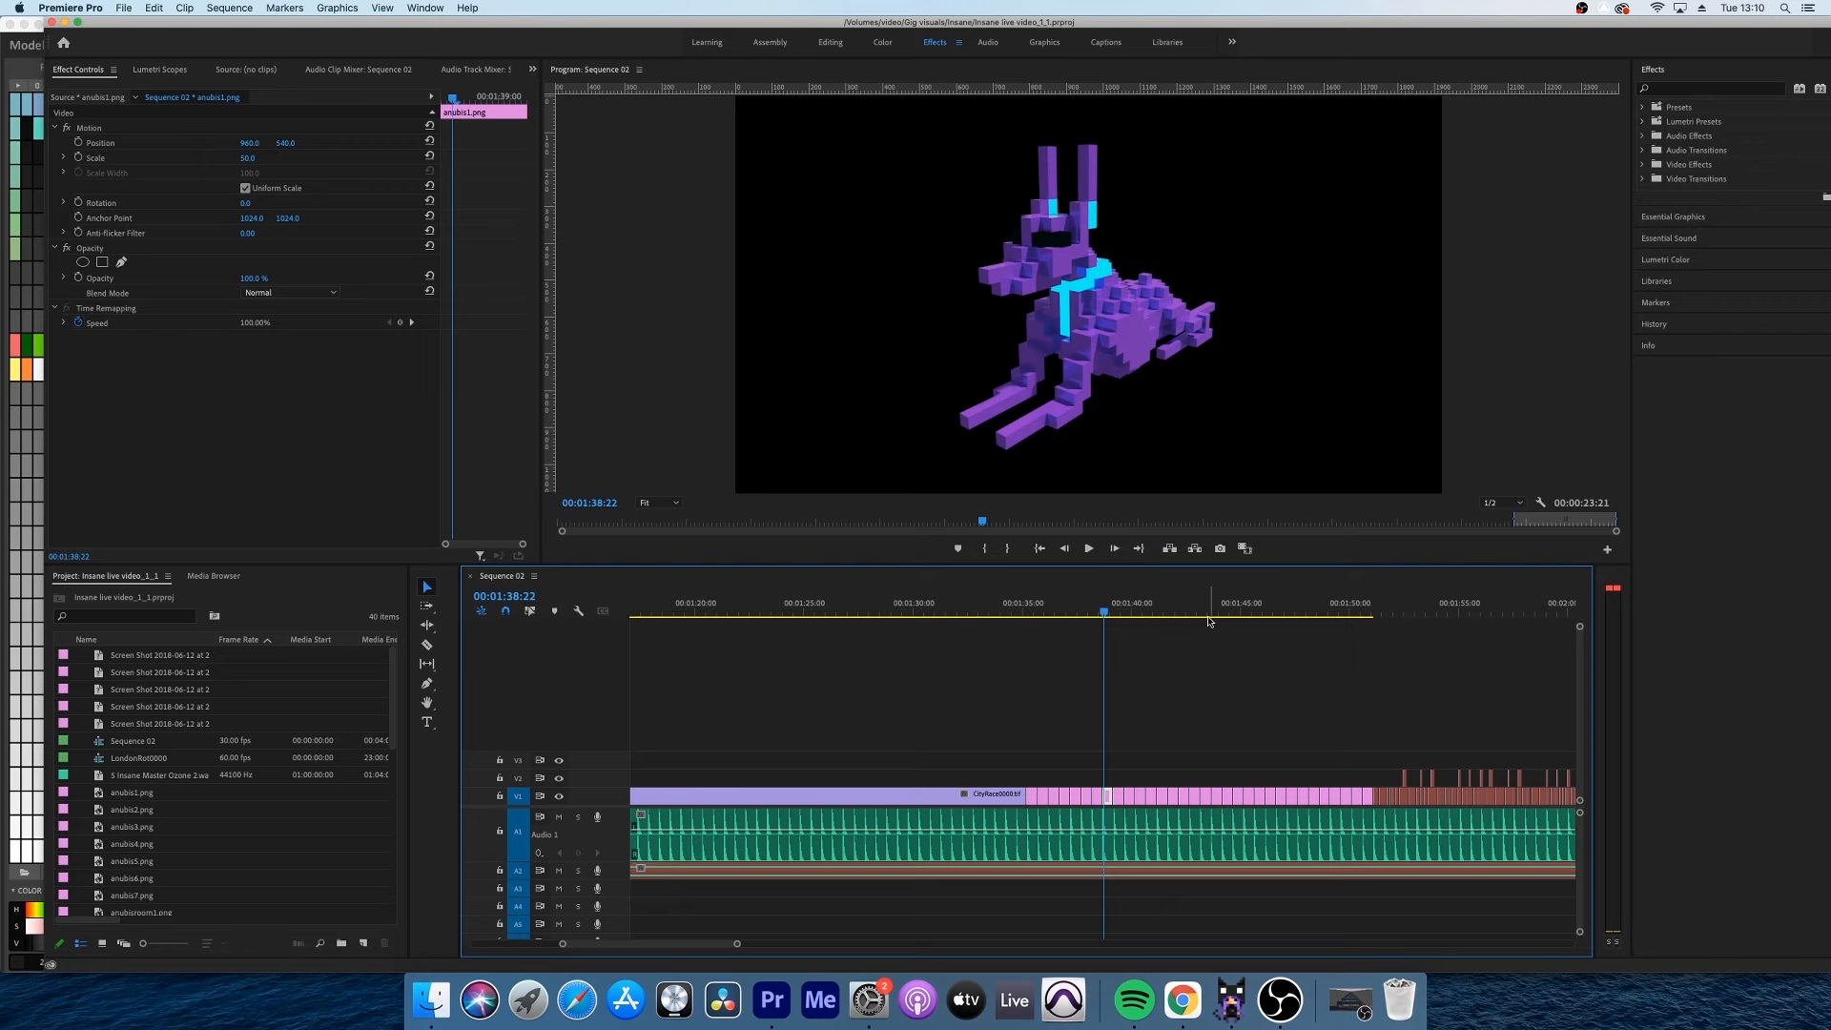
Move the Premiere playhead to the Anubis clip near 1:40 on the timeline
left_click(1087, 550)
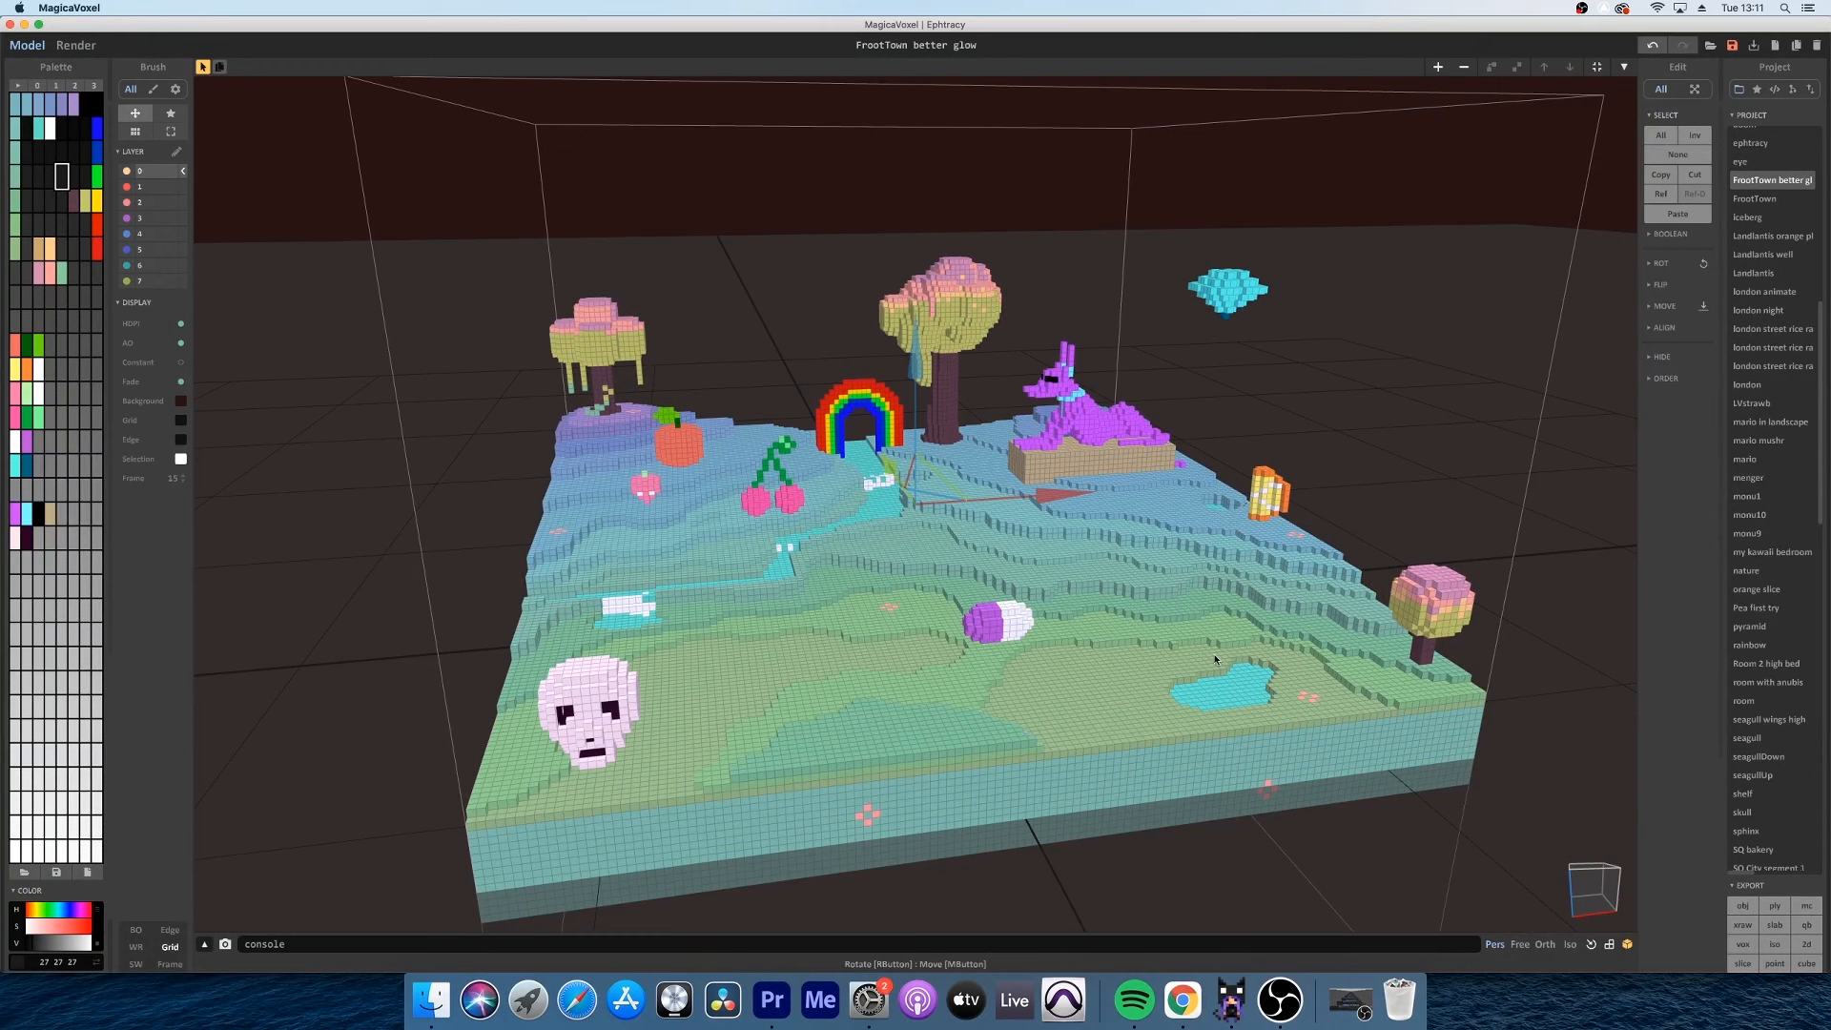
mouse_move(1113, 484)
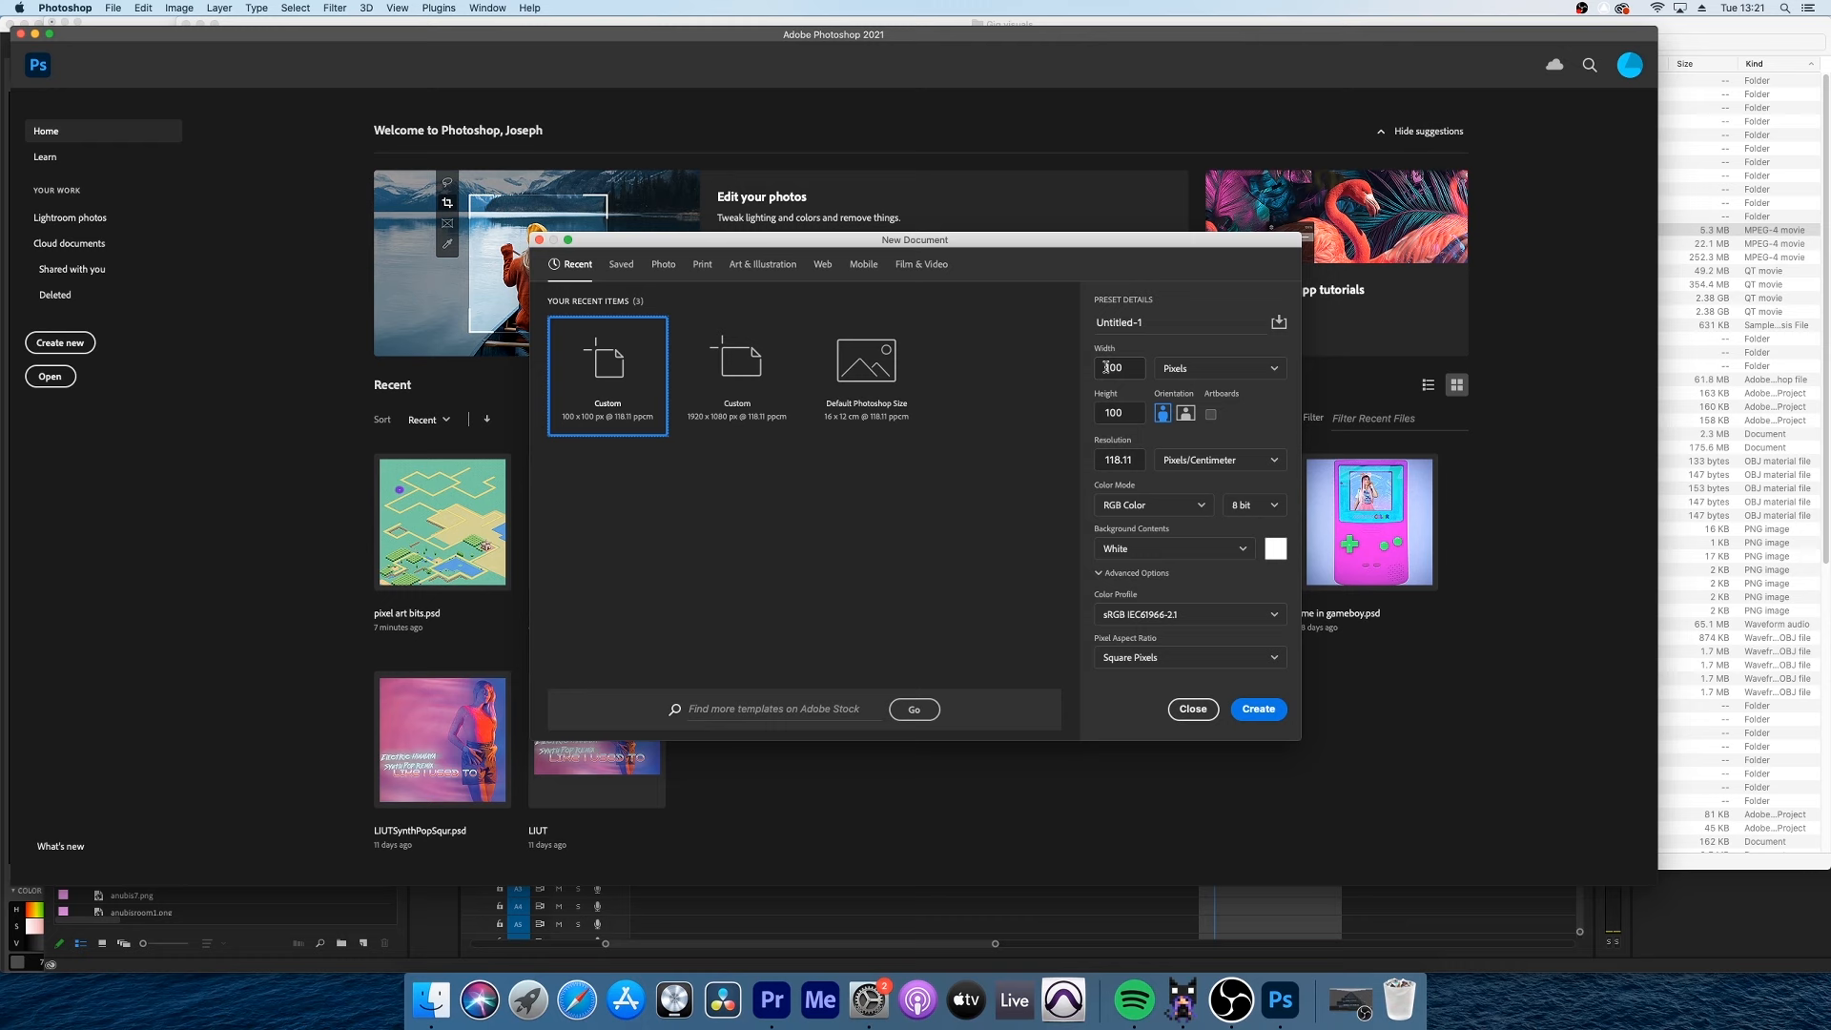
Create a 100×100 px document, draw hard-edged orange pixels at 10% smoothing, then open Preferences
left_click(1257, 709)
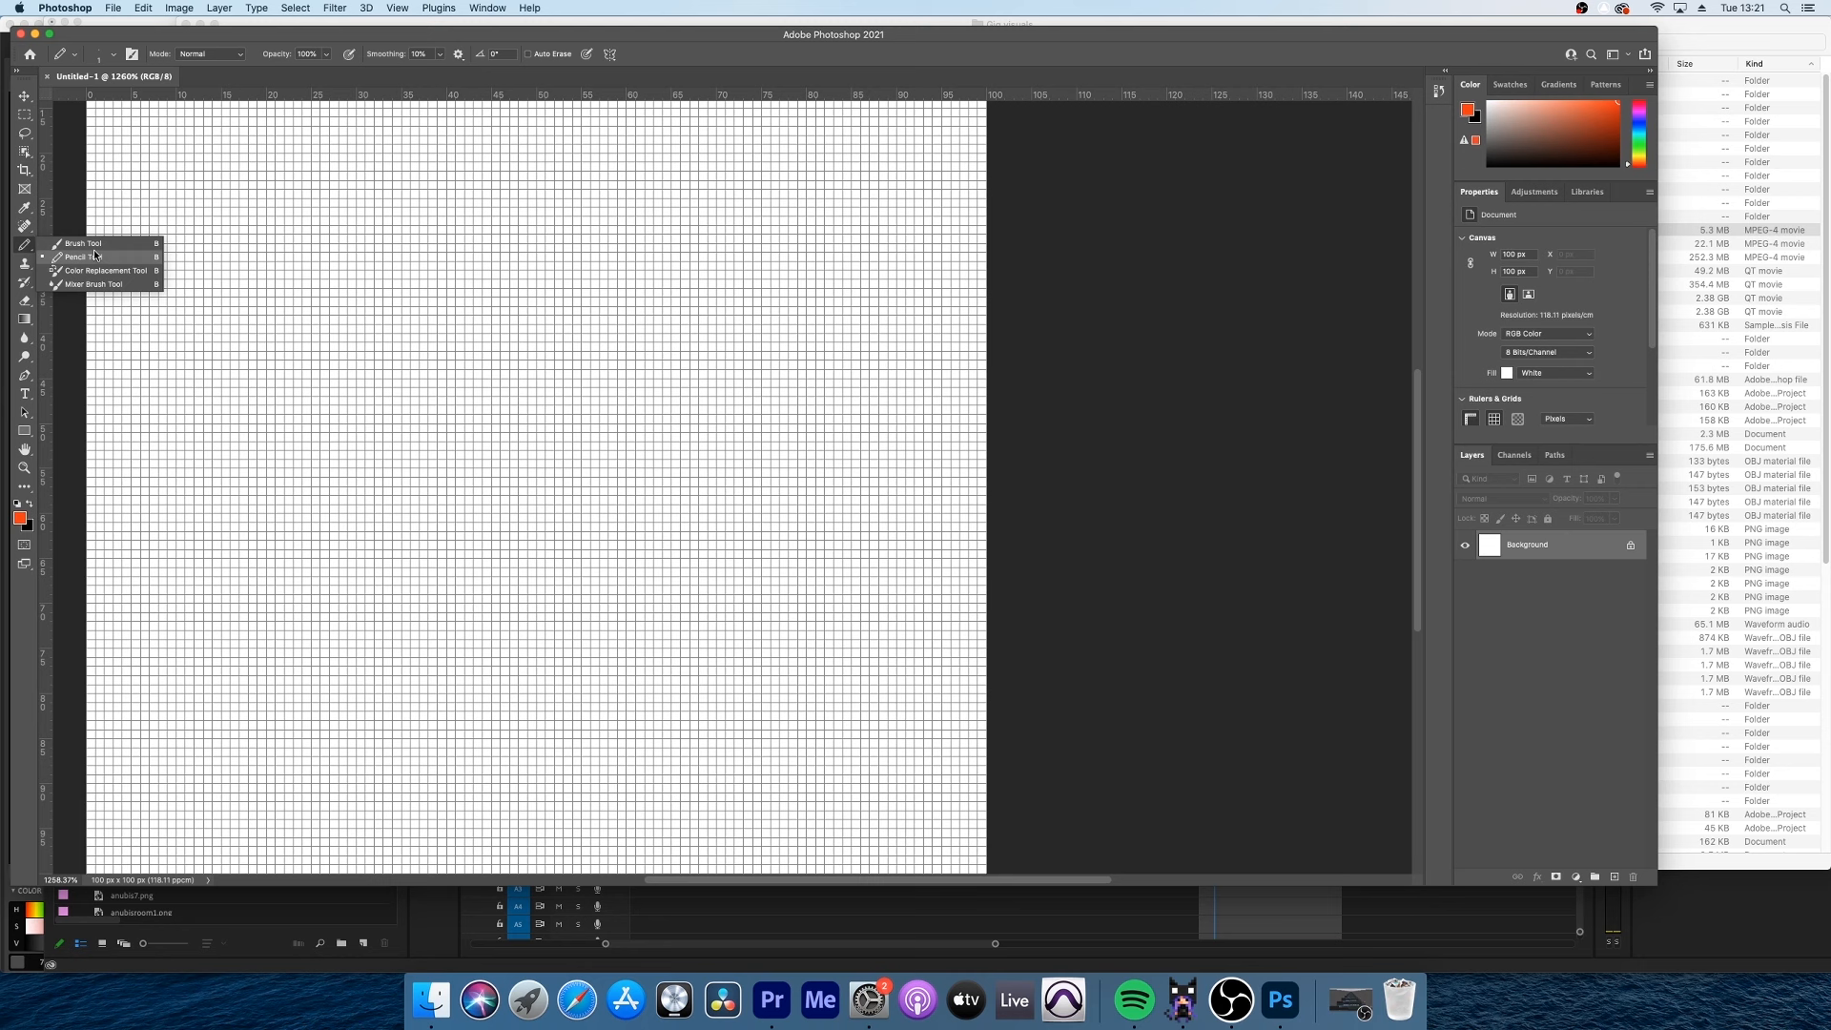
left_click_drag(468, 509, 566, 473)
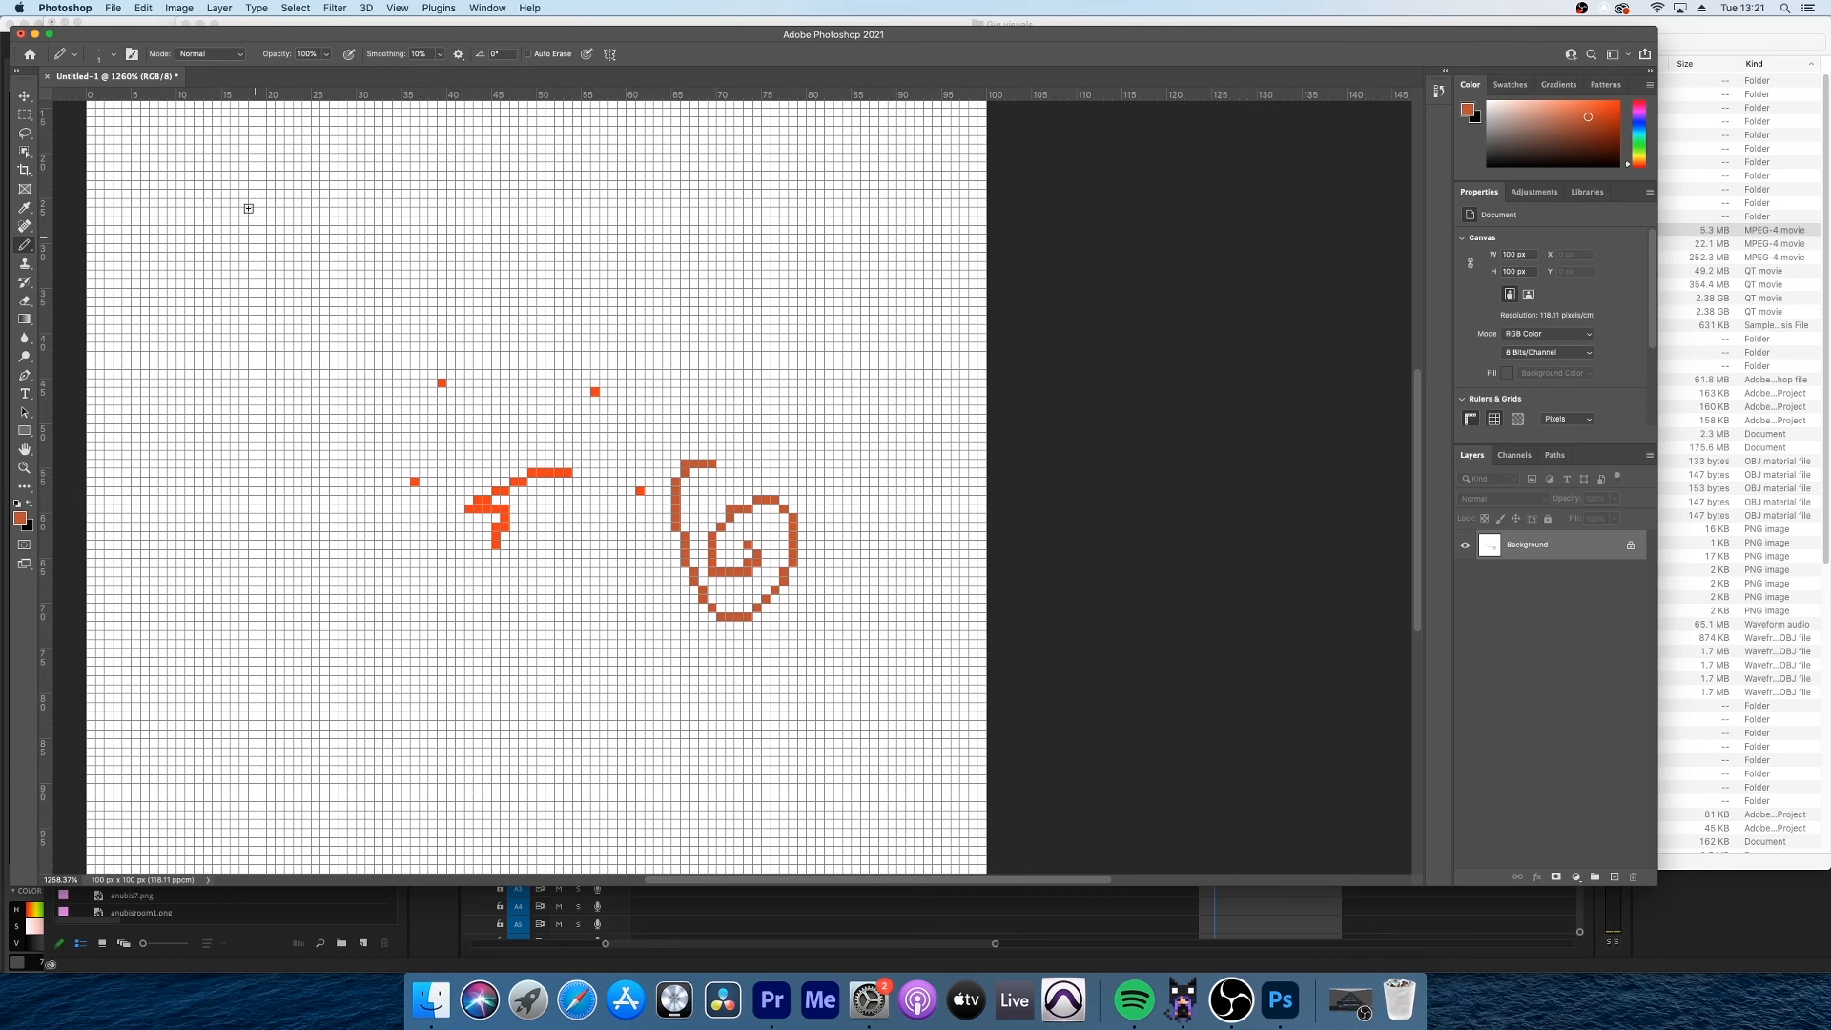
left_click(396, 9)
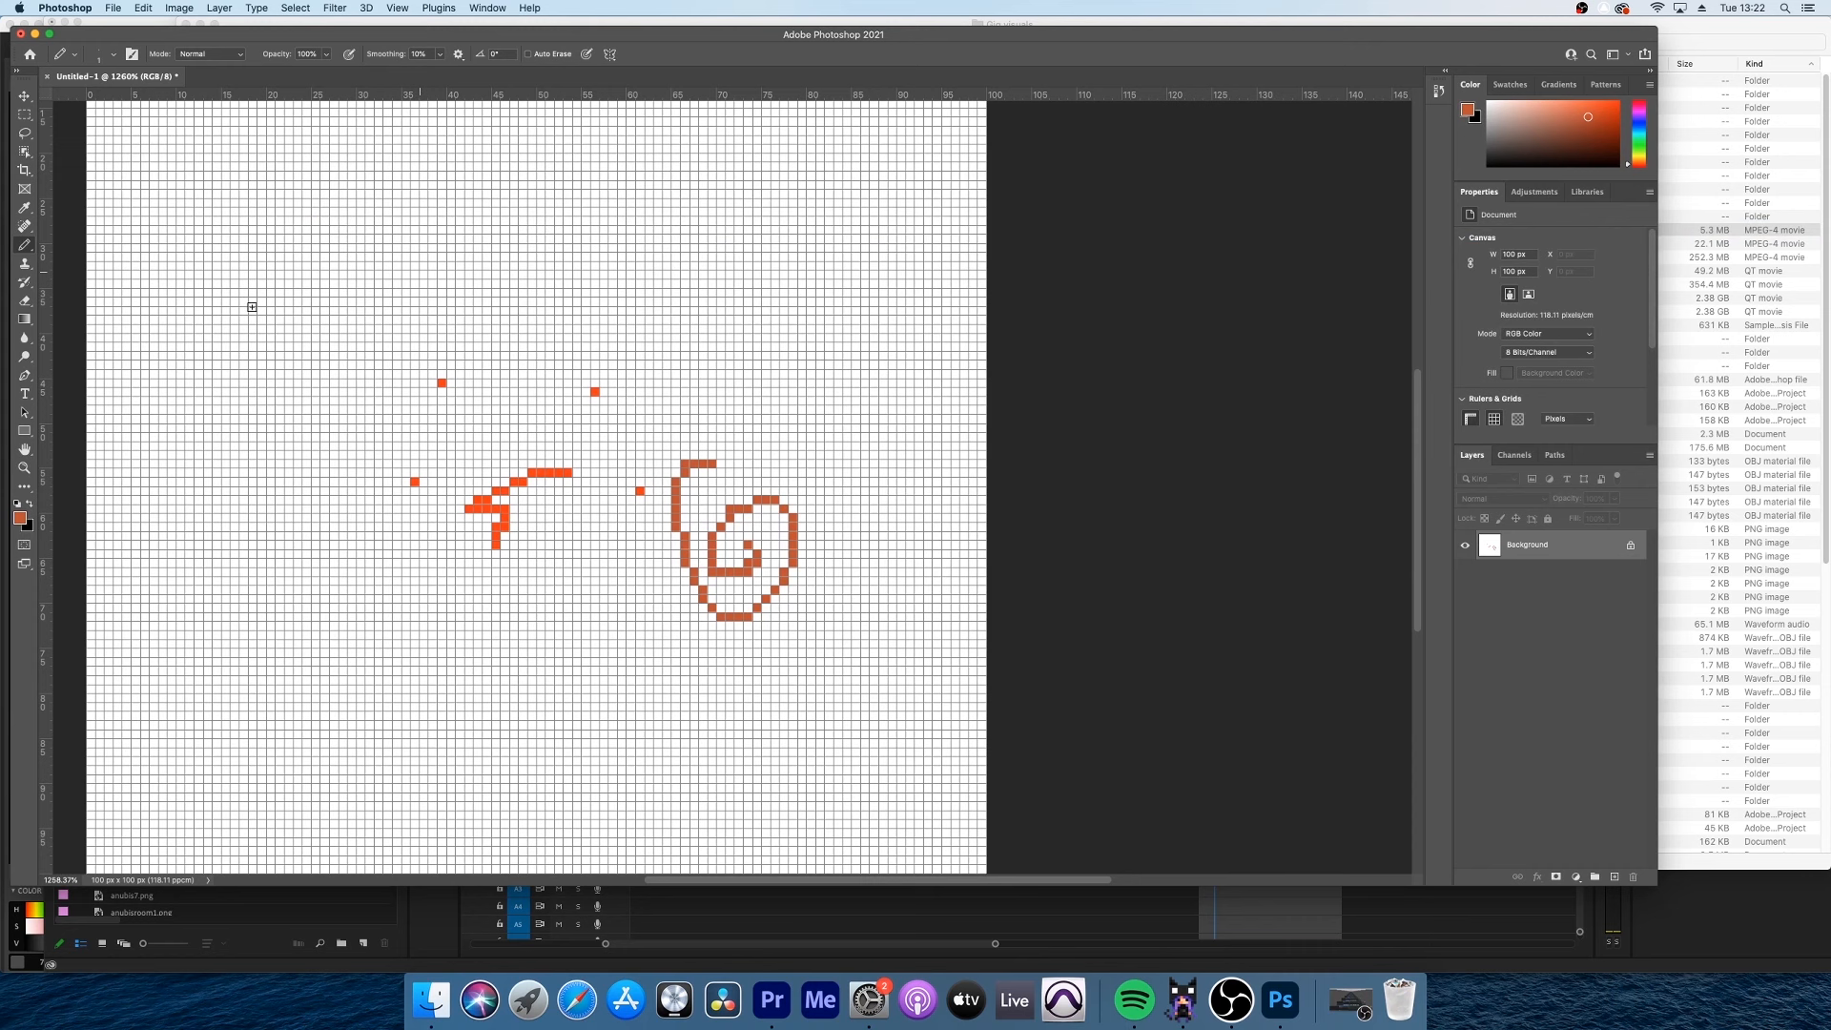
left_click(64, 9)
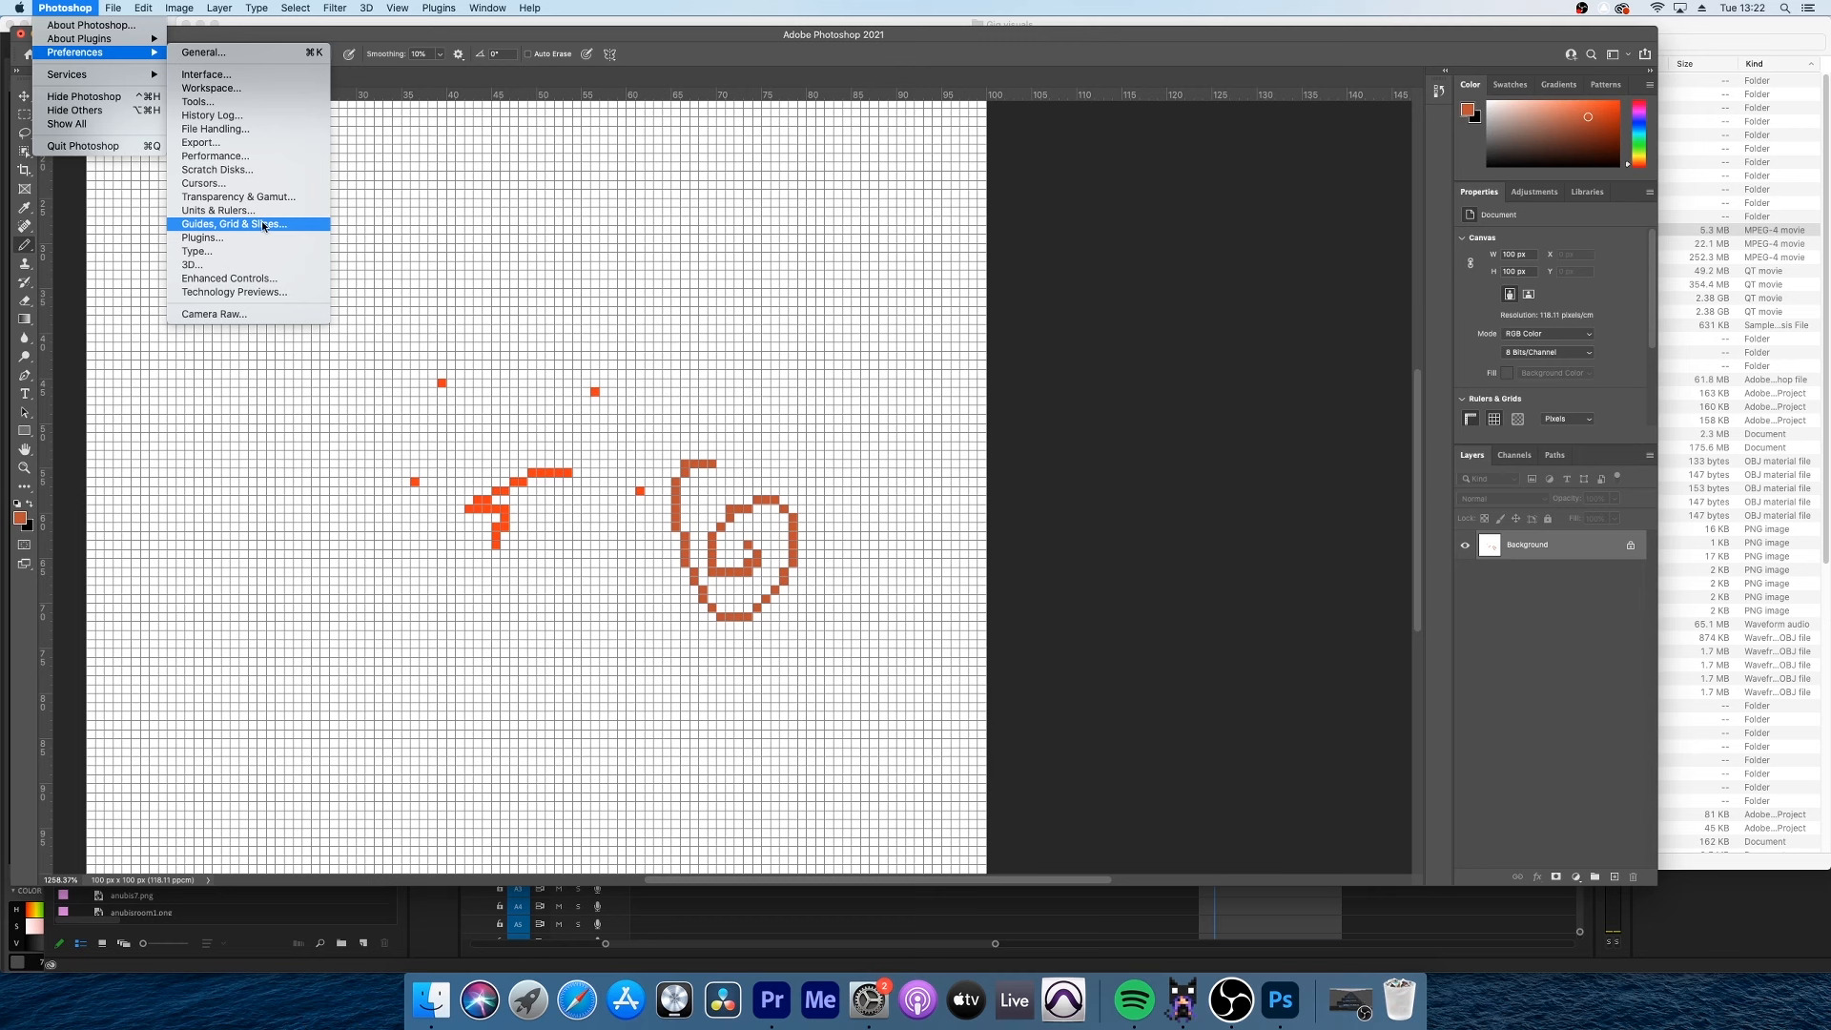
In Guides, Grid & Slices, set gridlines every 1 pixel with 1 subdivision
left_click(234, 223)
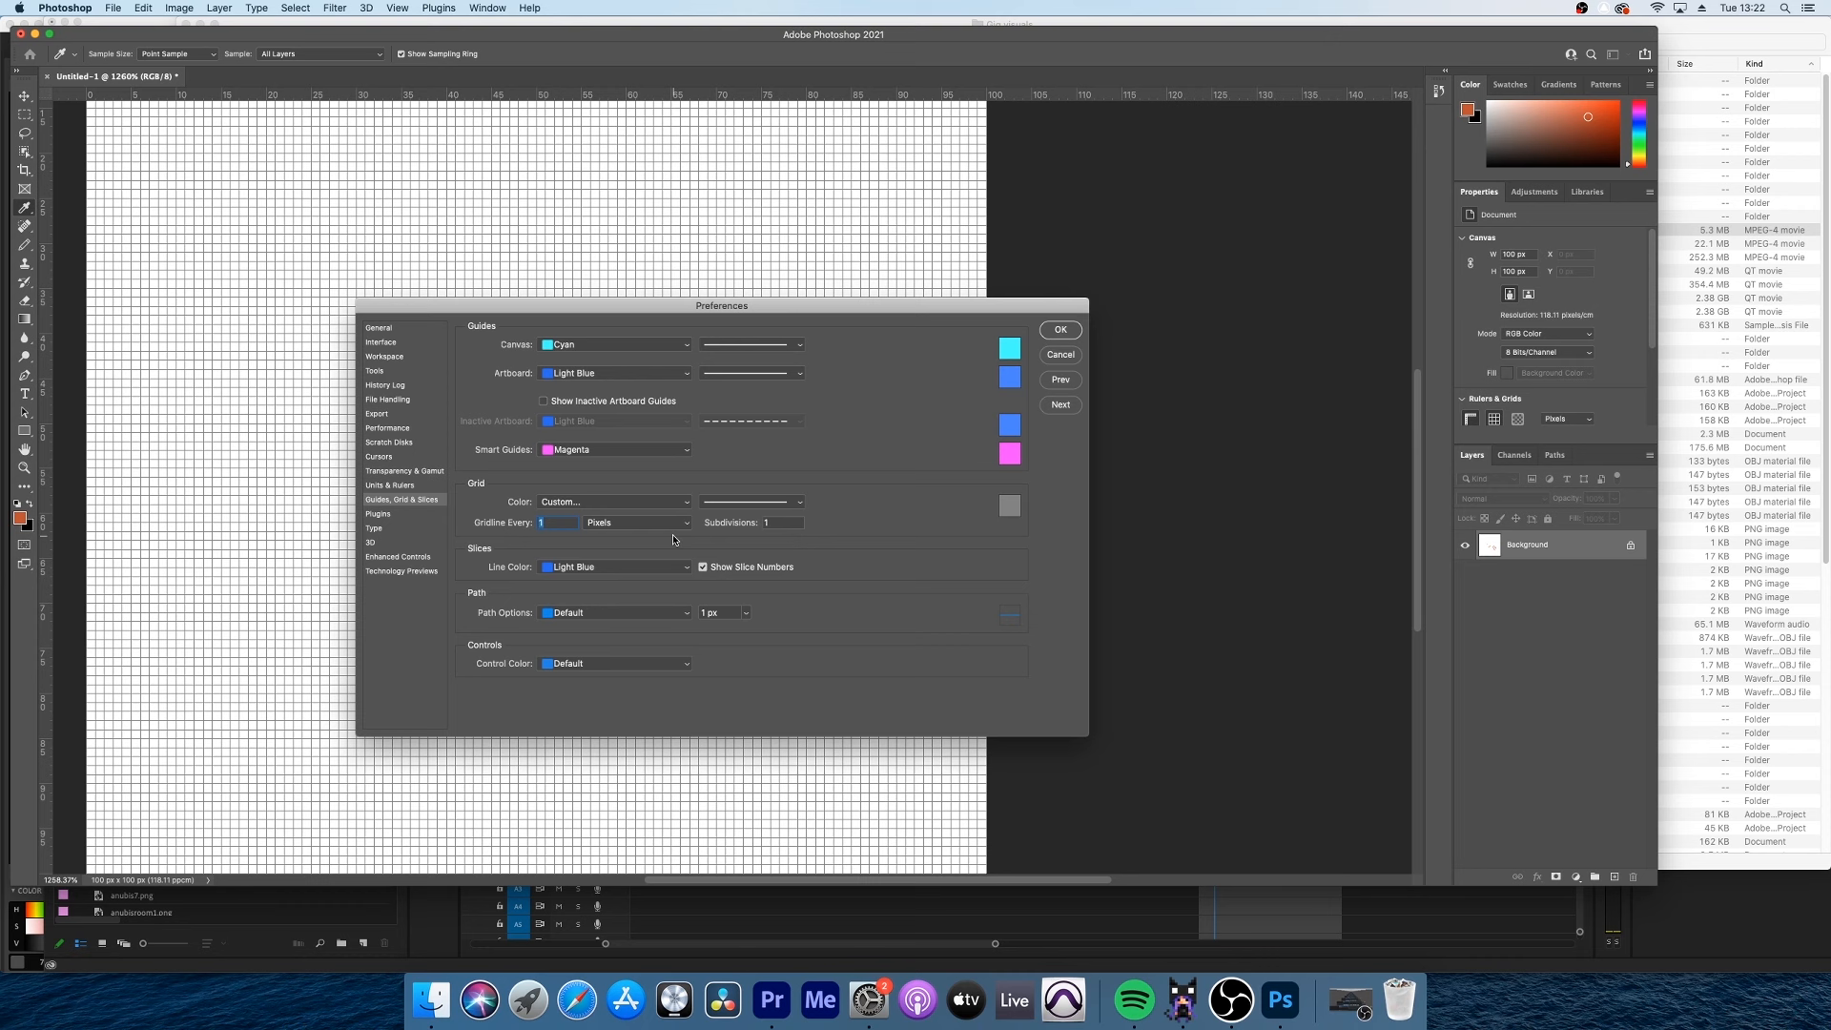
left_click(1057, 329)
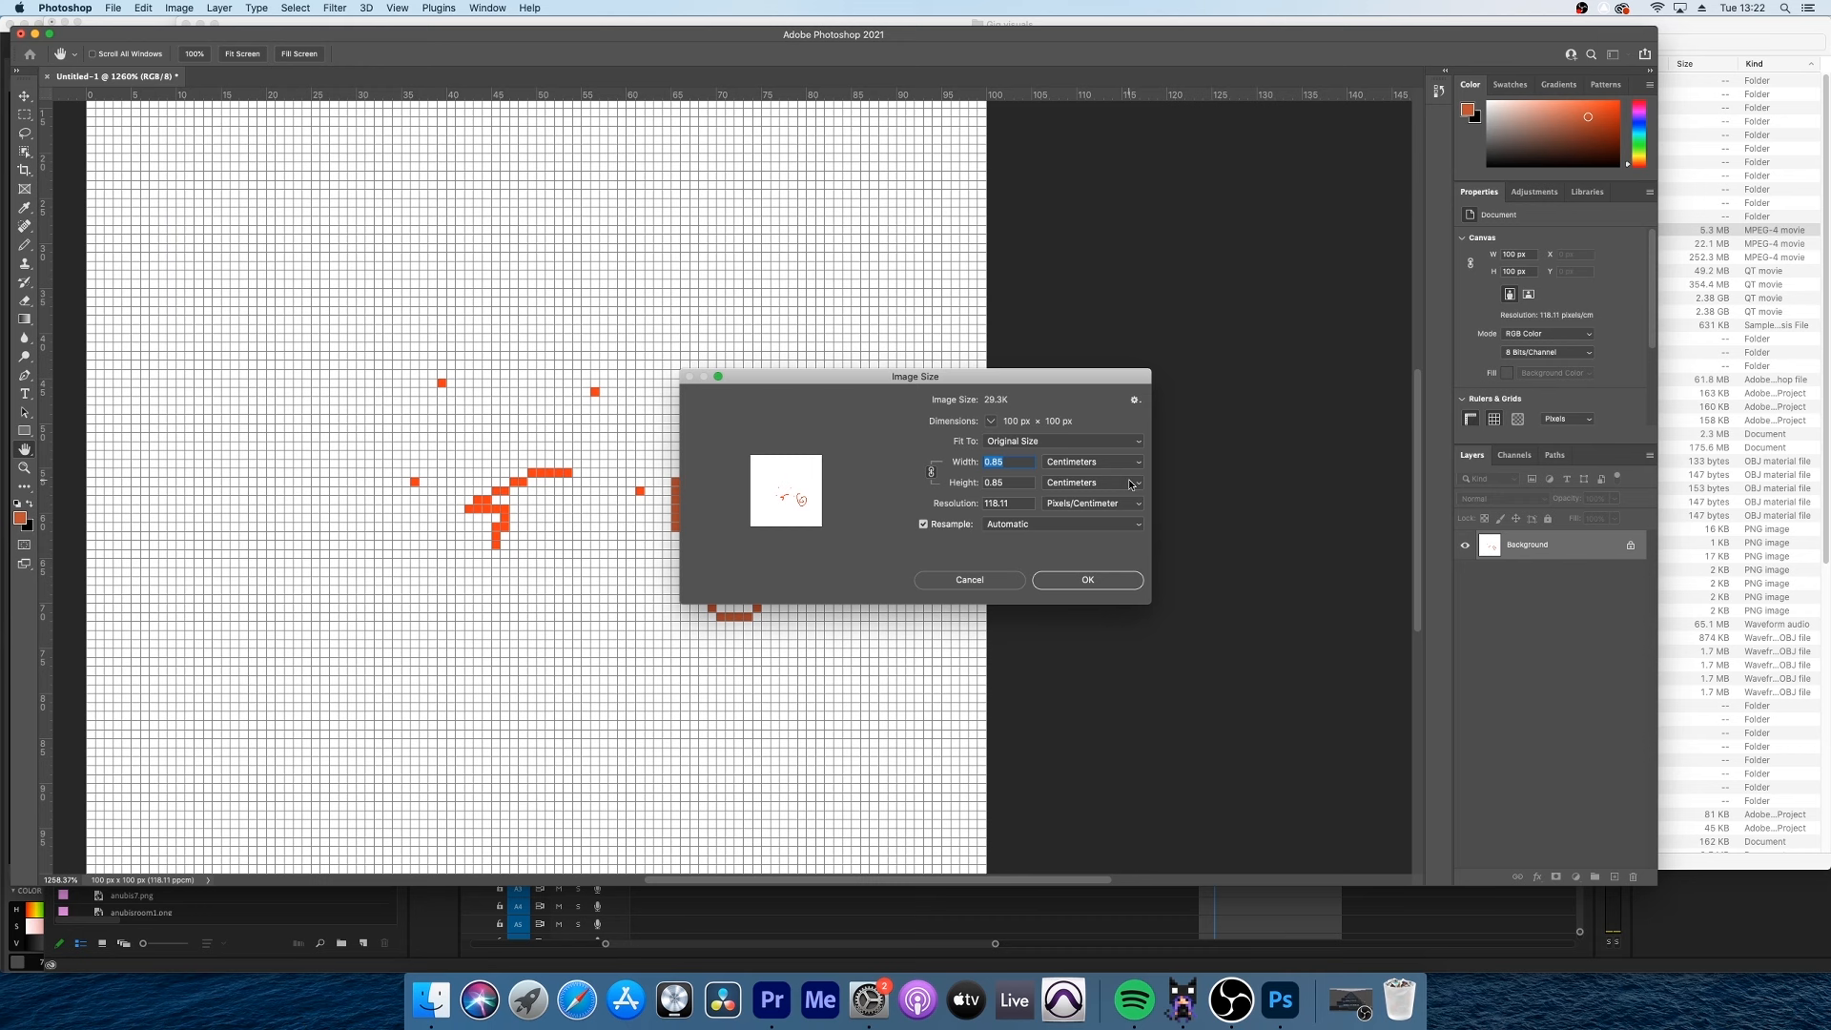
Resize the doodle to 1000 × 1000 pixels and choose the resample method
left_click(1089, 462)
type("1000")
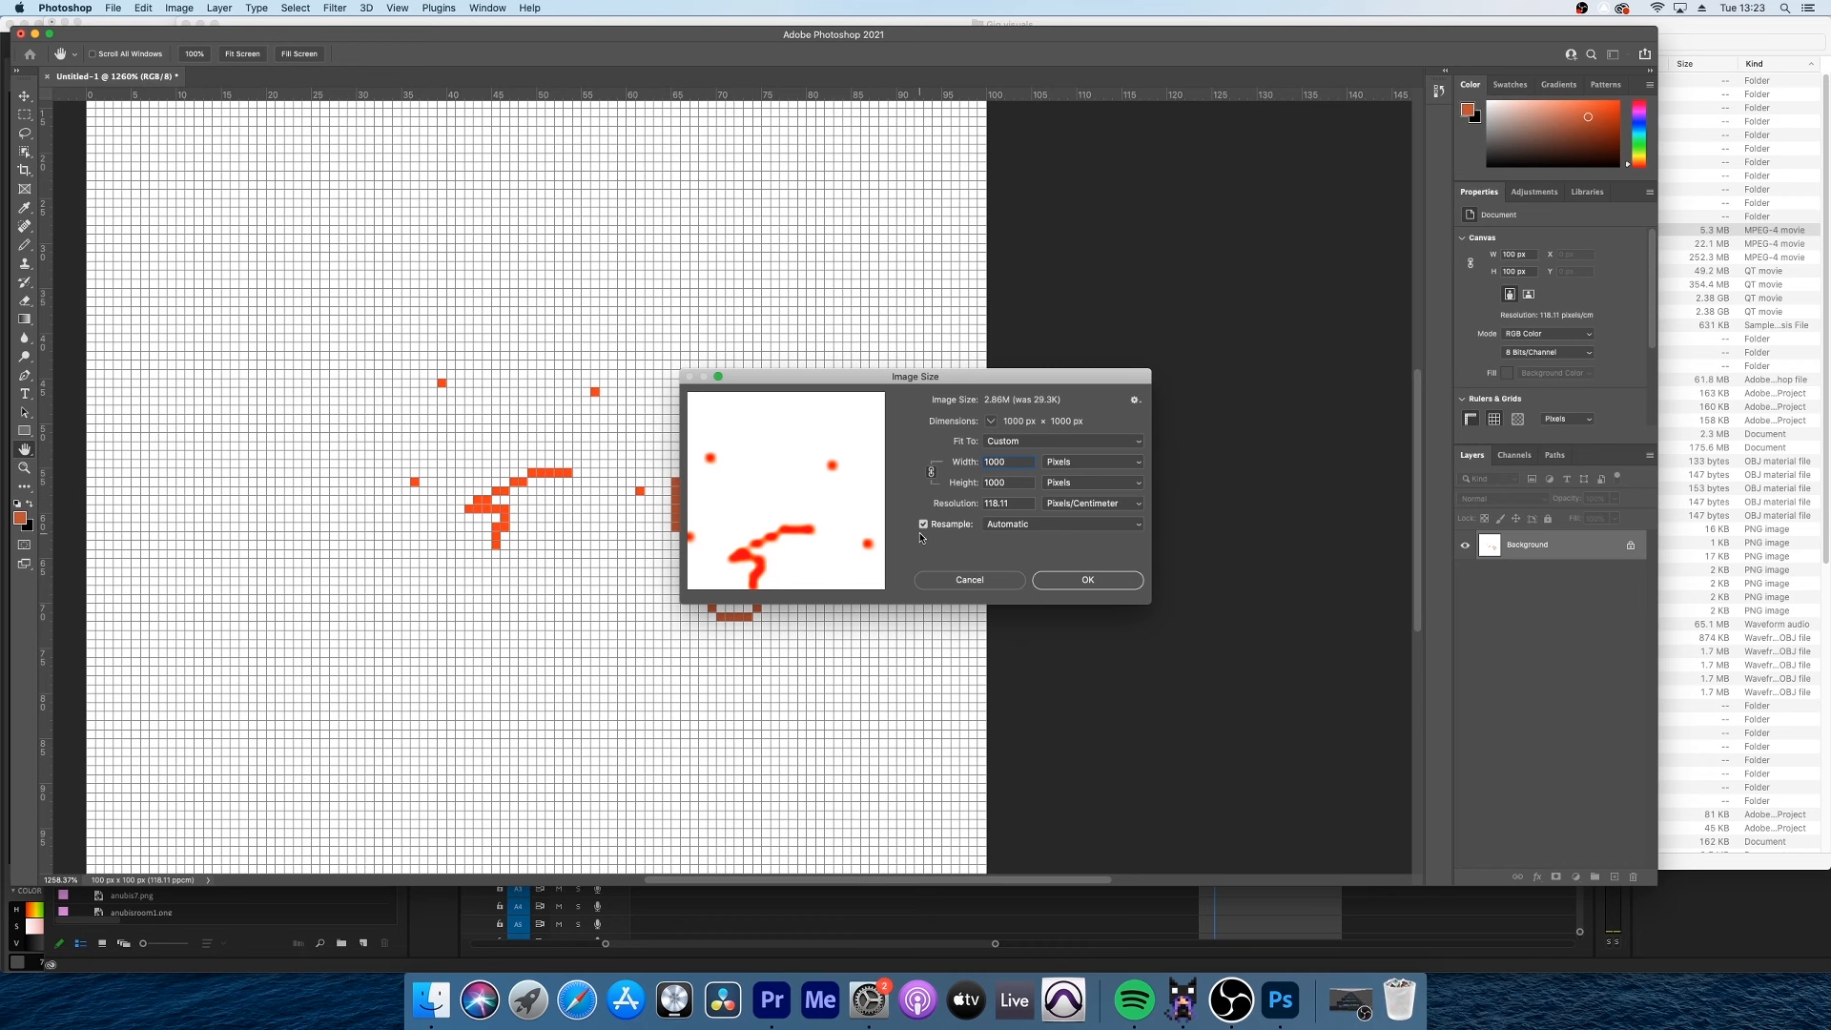
left_click(1060, 523)
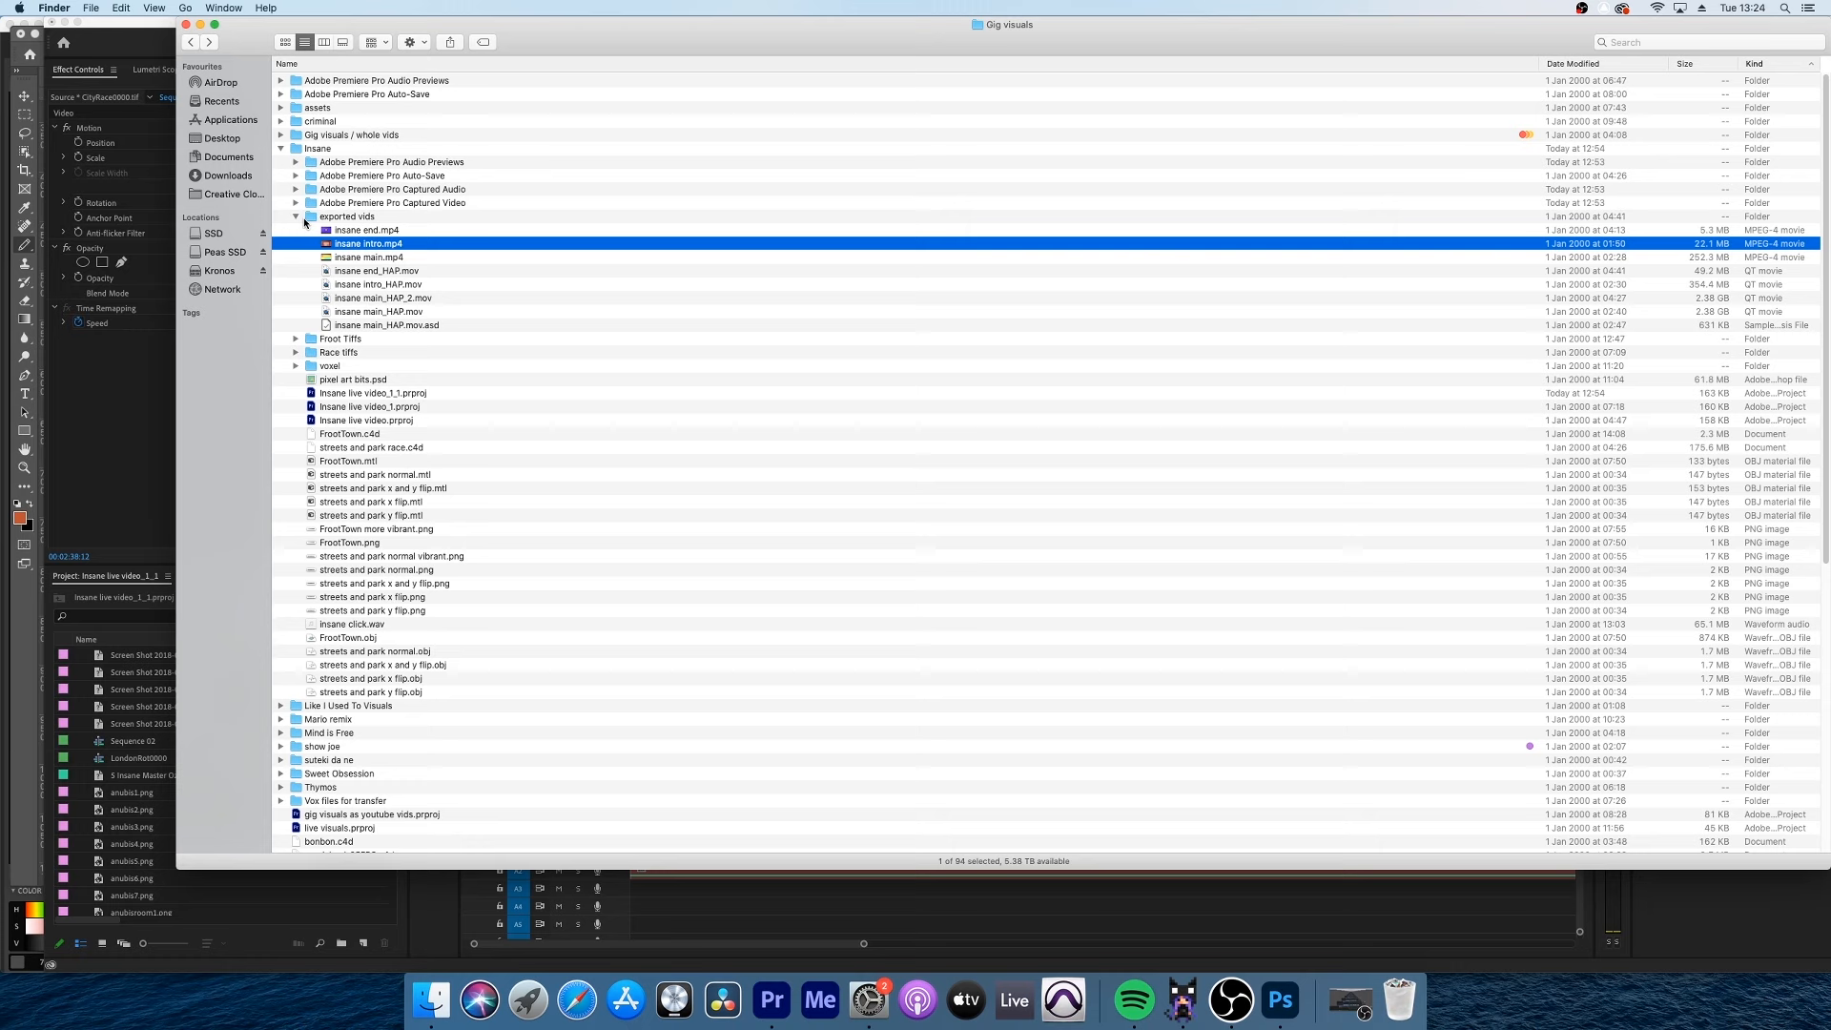
mouse_move(375, 250)
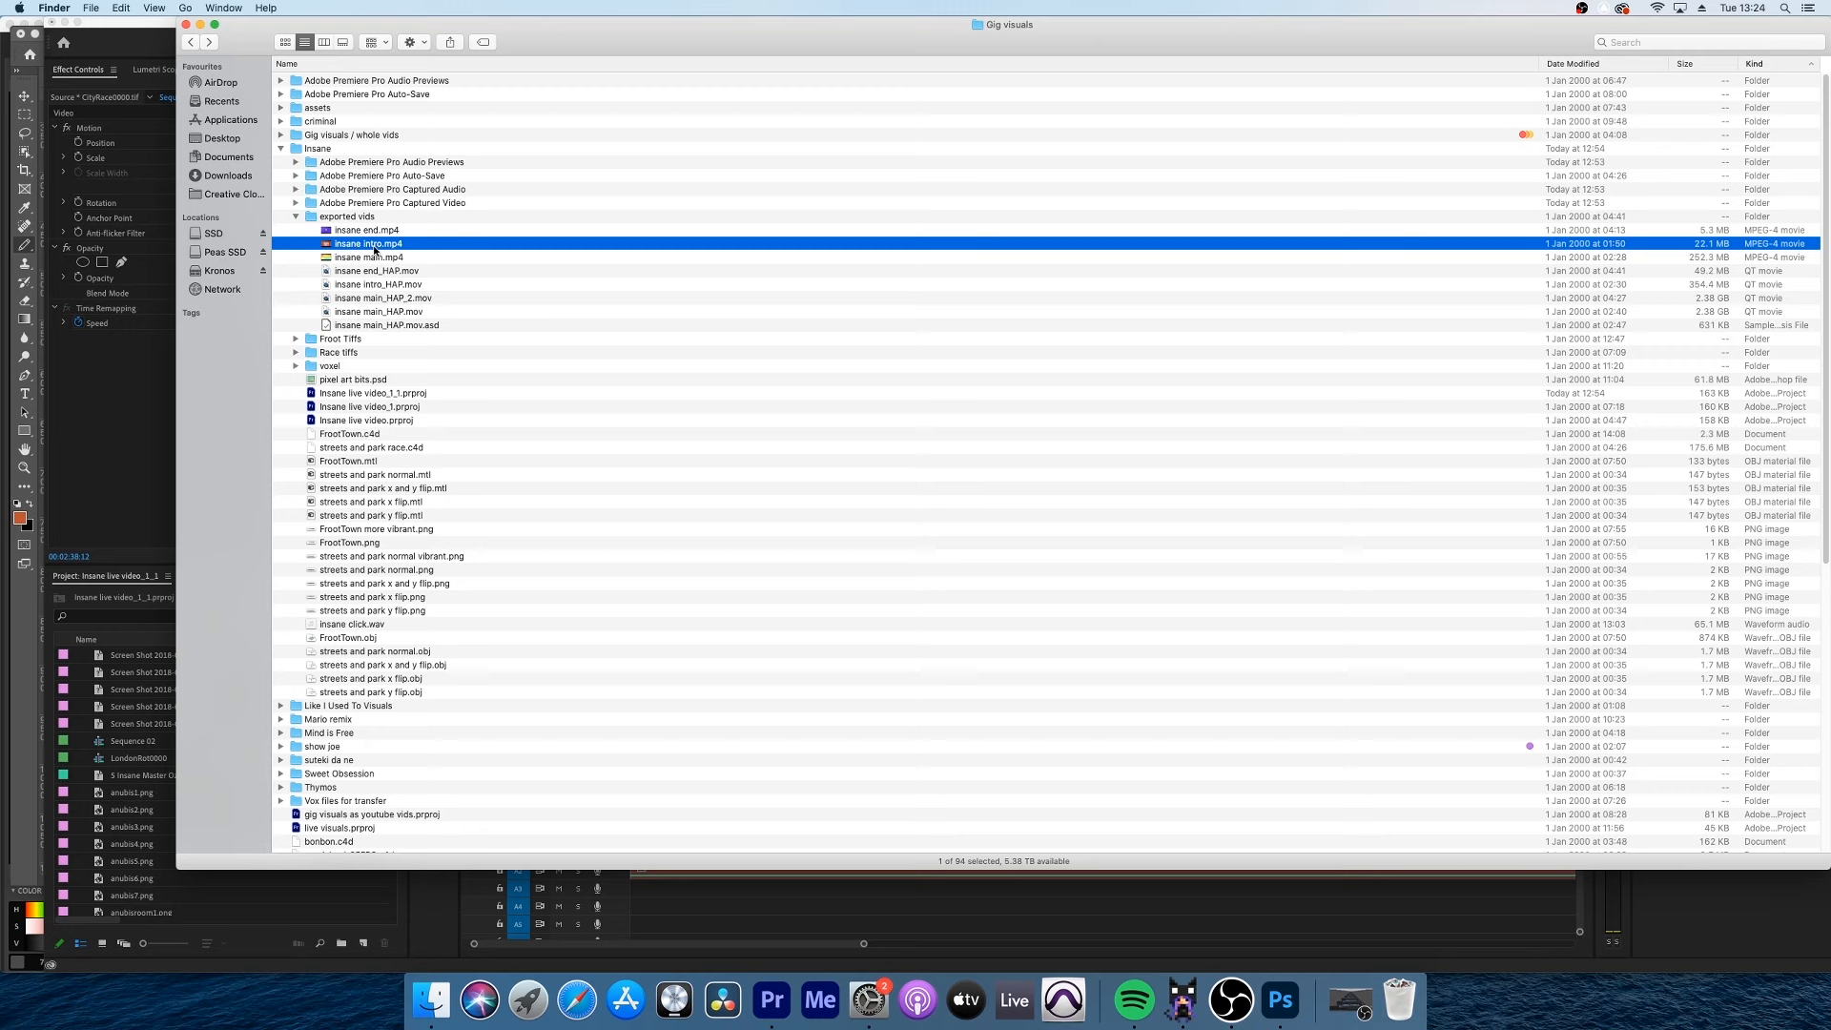
mouse_move(362, 230)
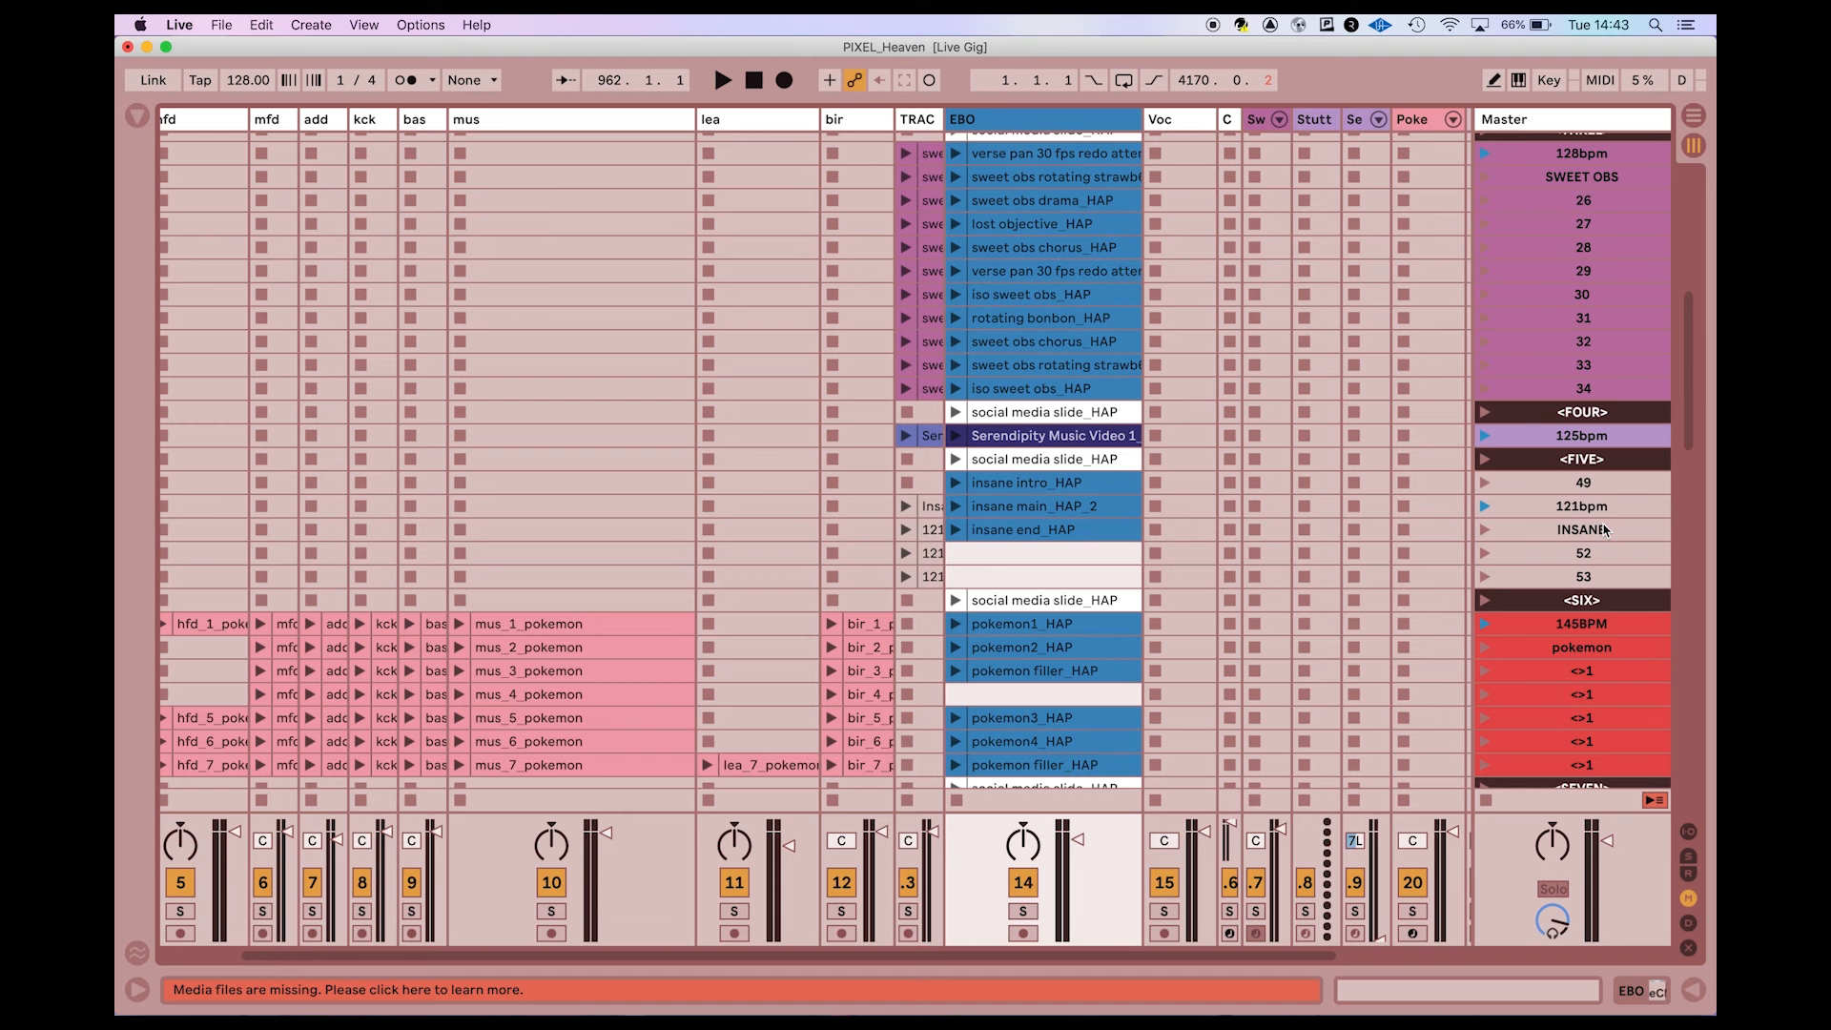
left_click(1039, 118)
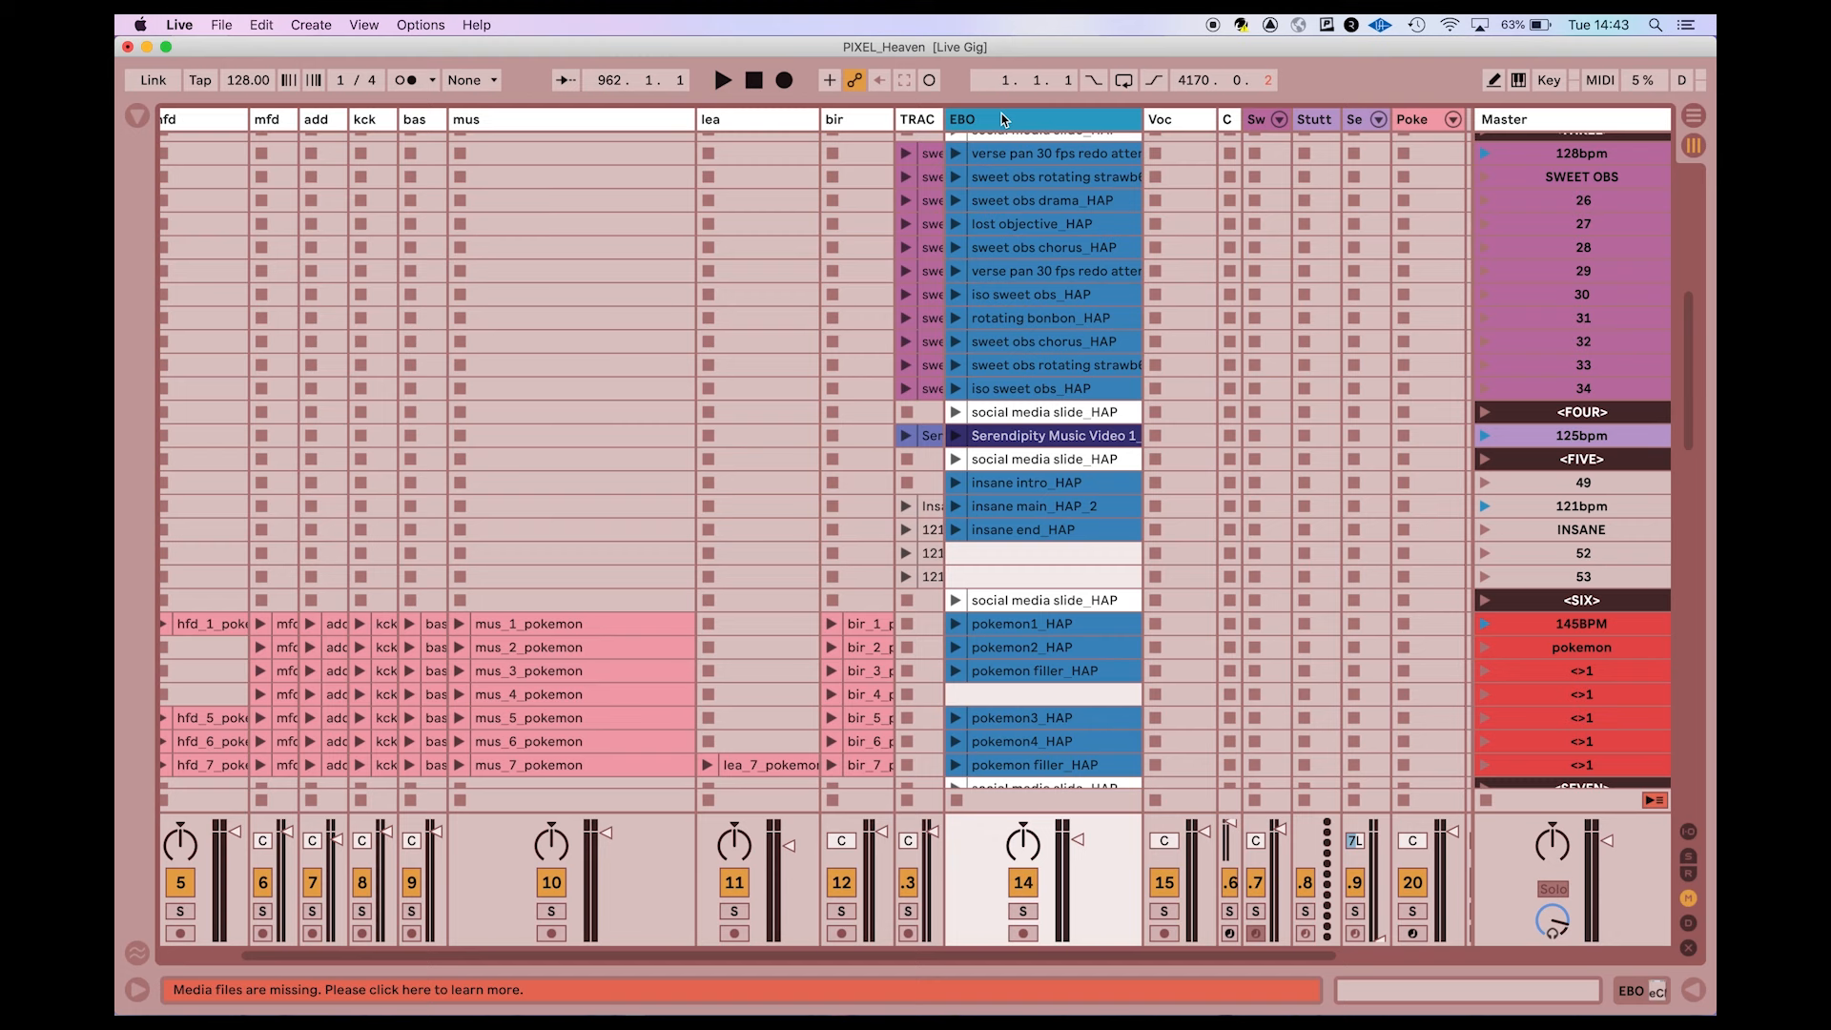
left_click(1028, 482)
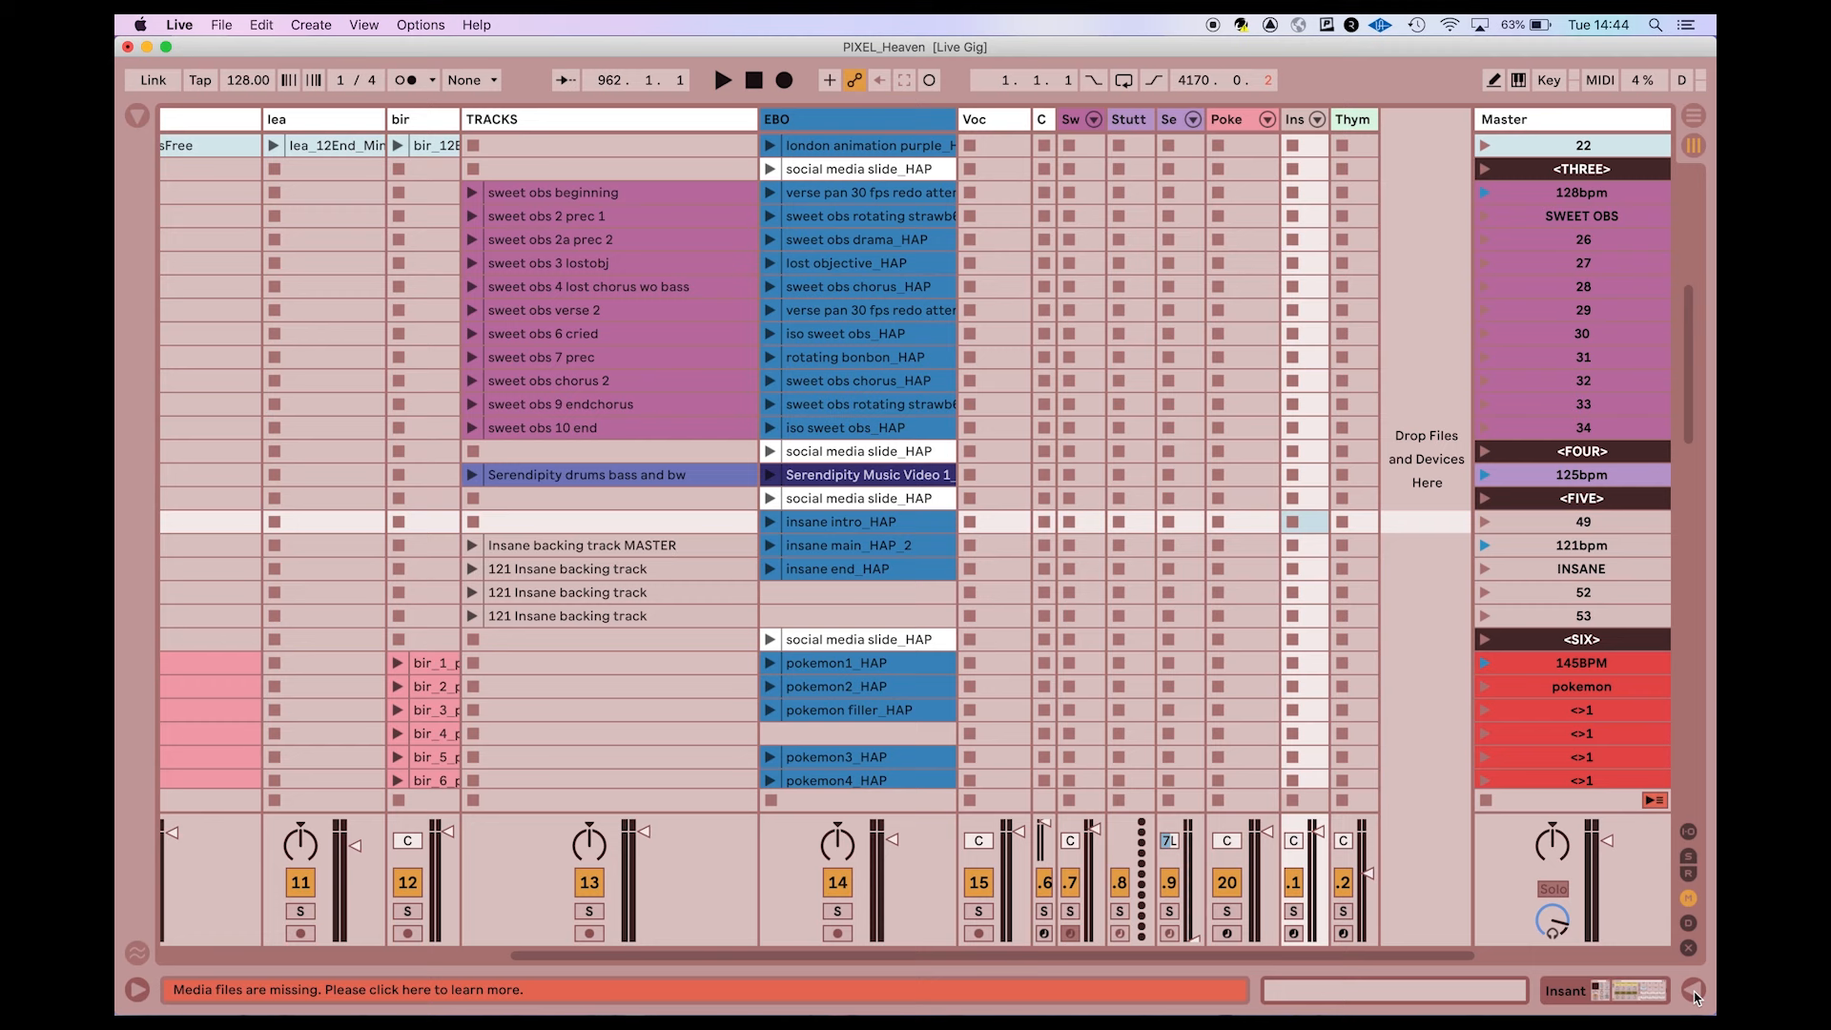
Select the EBO video track and show its eClips and eConvert devices
left_click(859, 521)
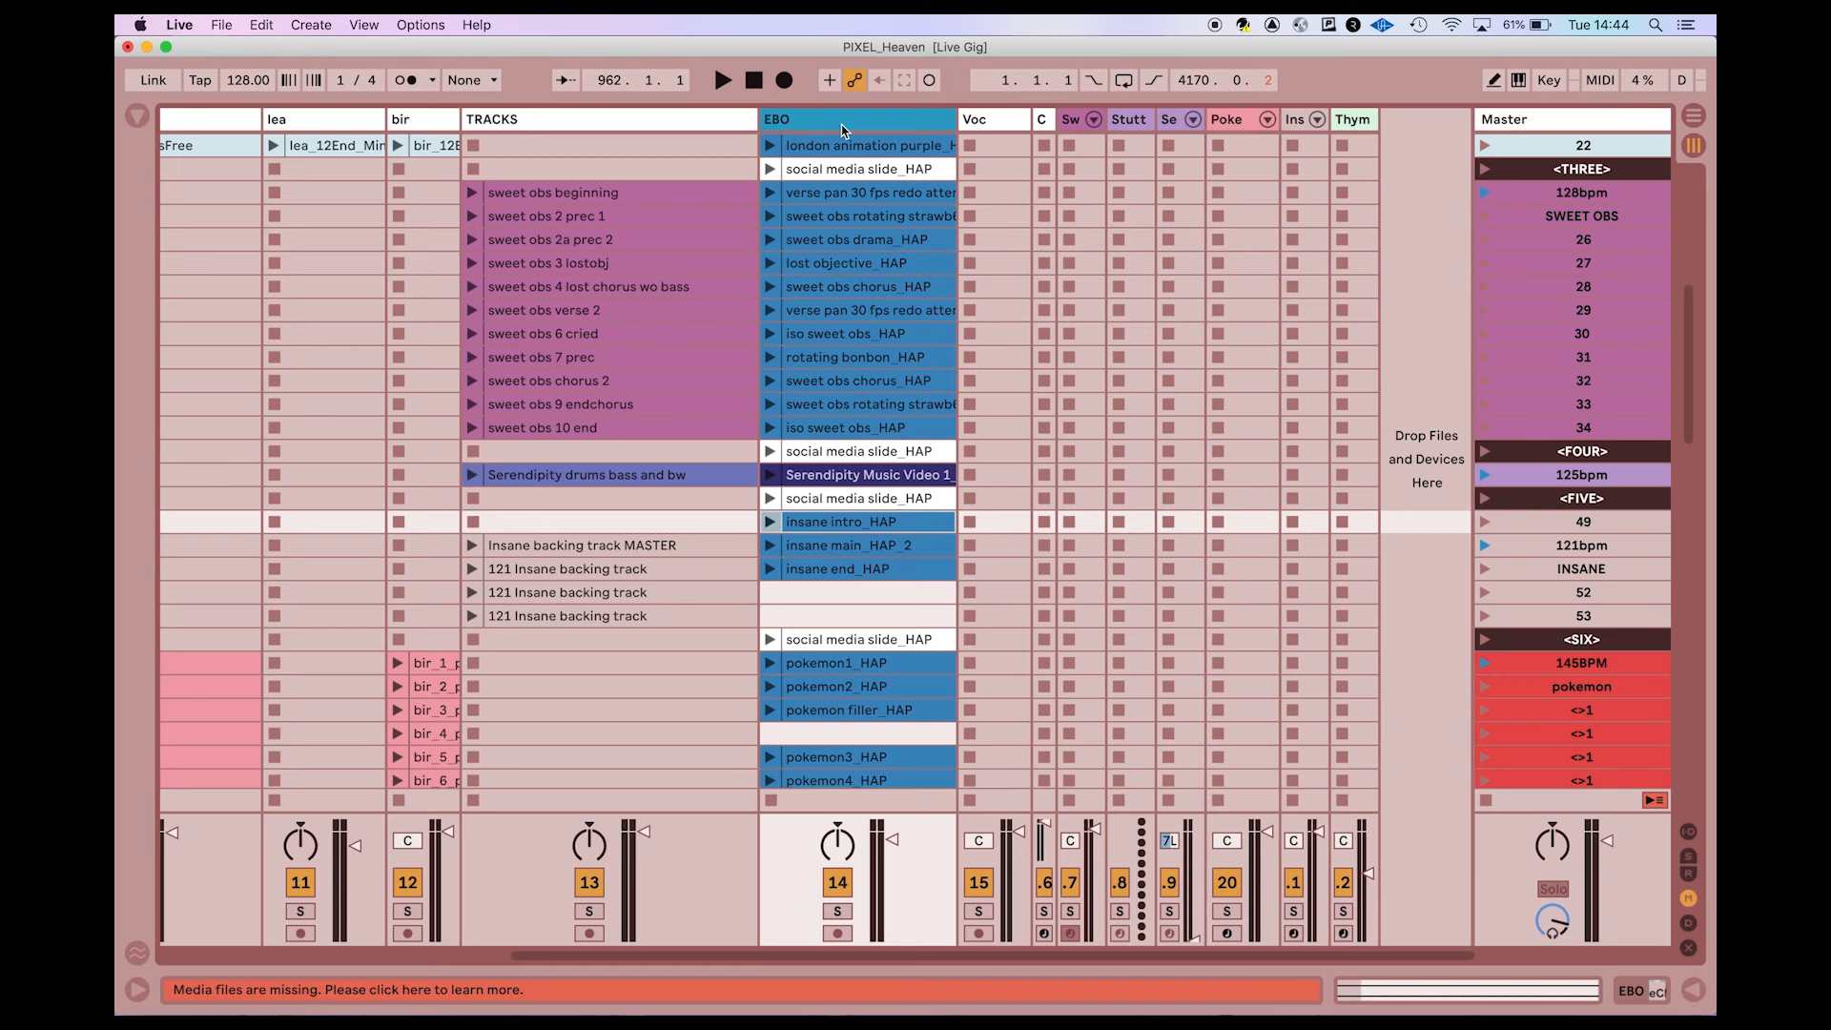
left_click(130, 121)
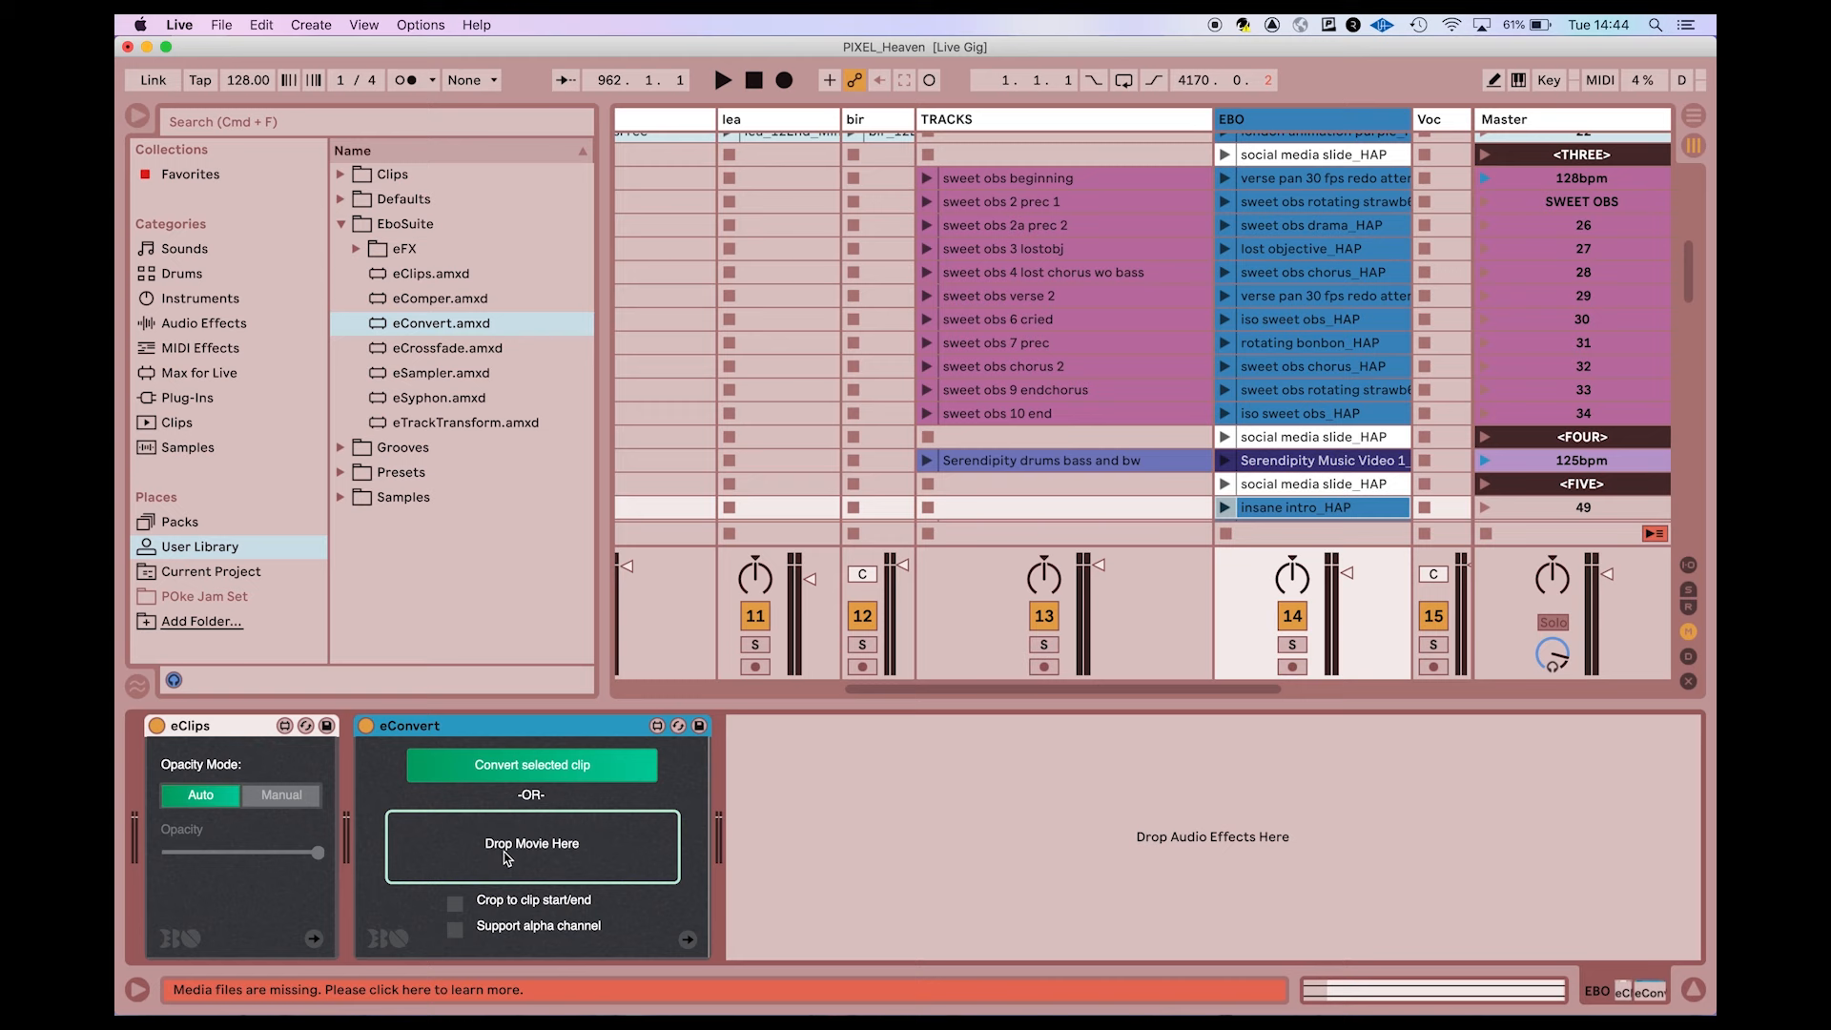
mouse_move(549, 867)
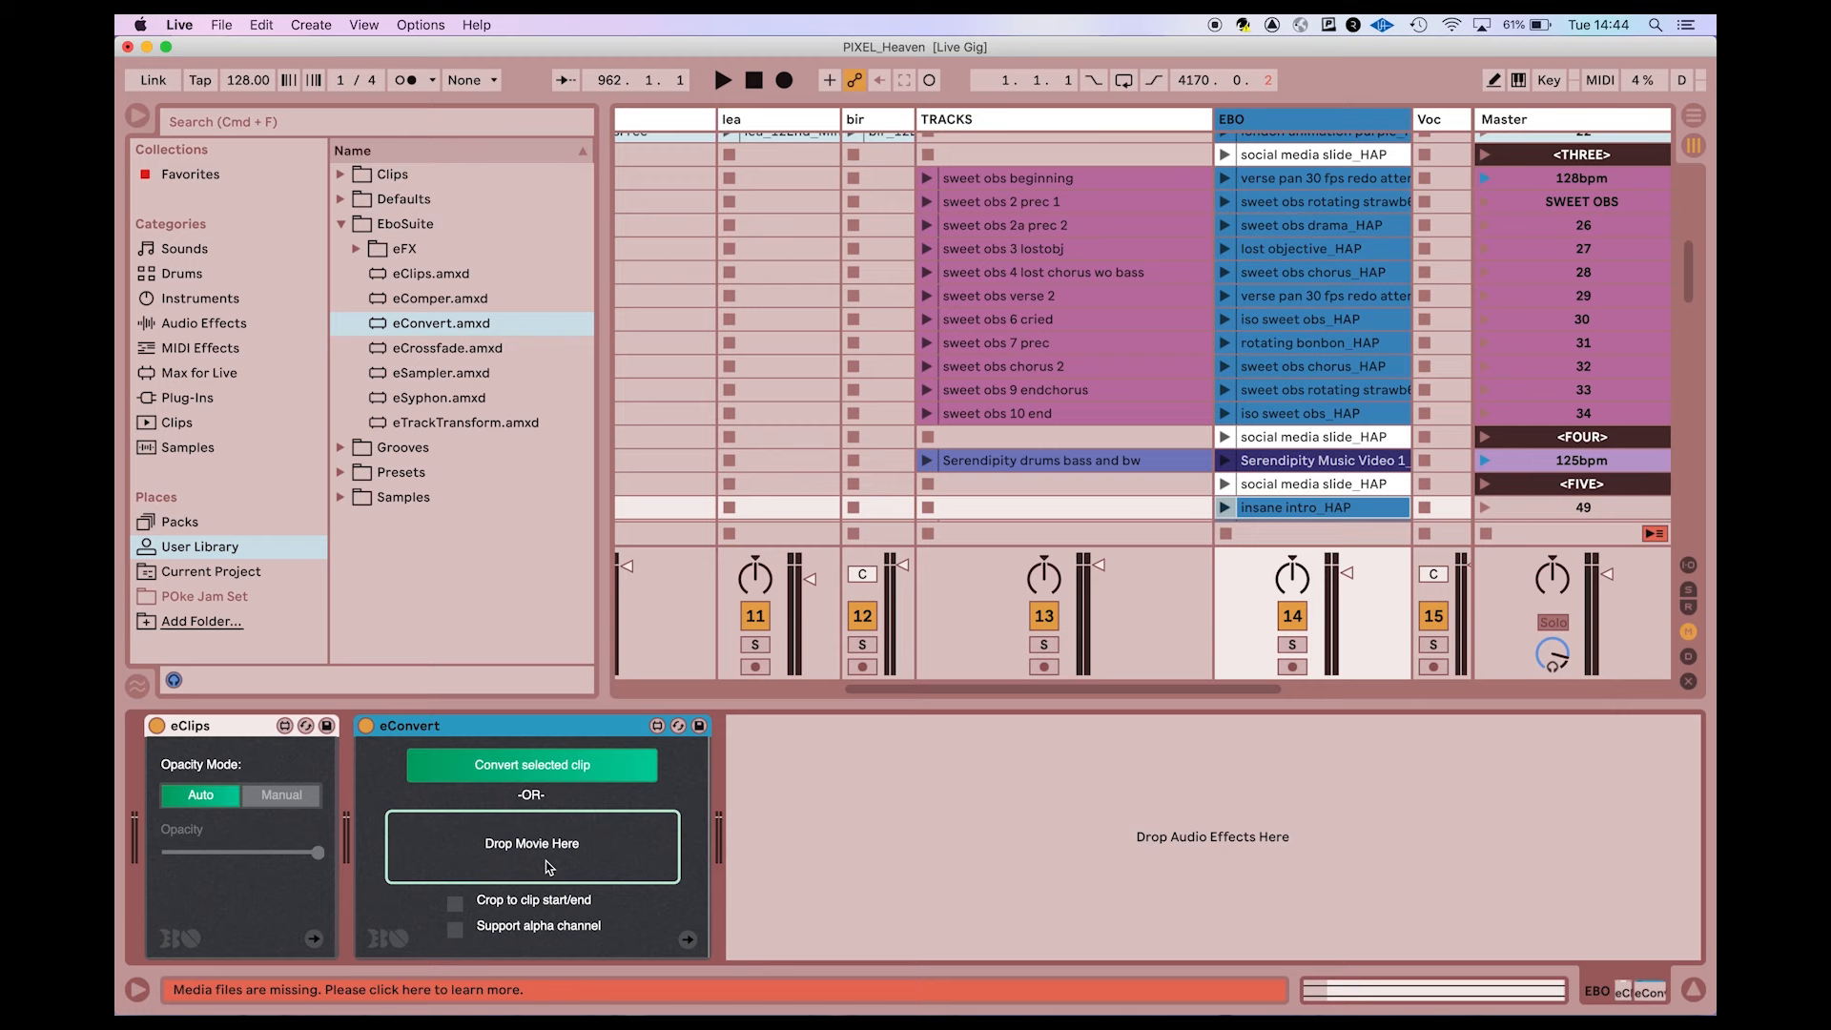
mouse_move(1322, 267)
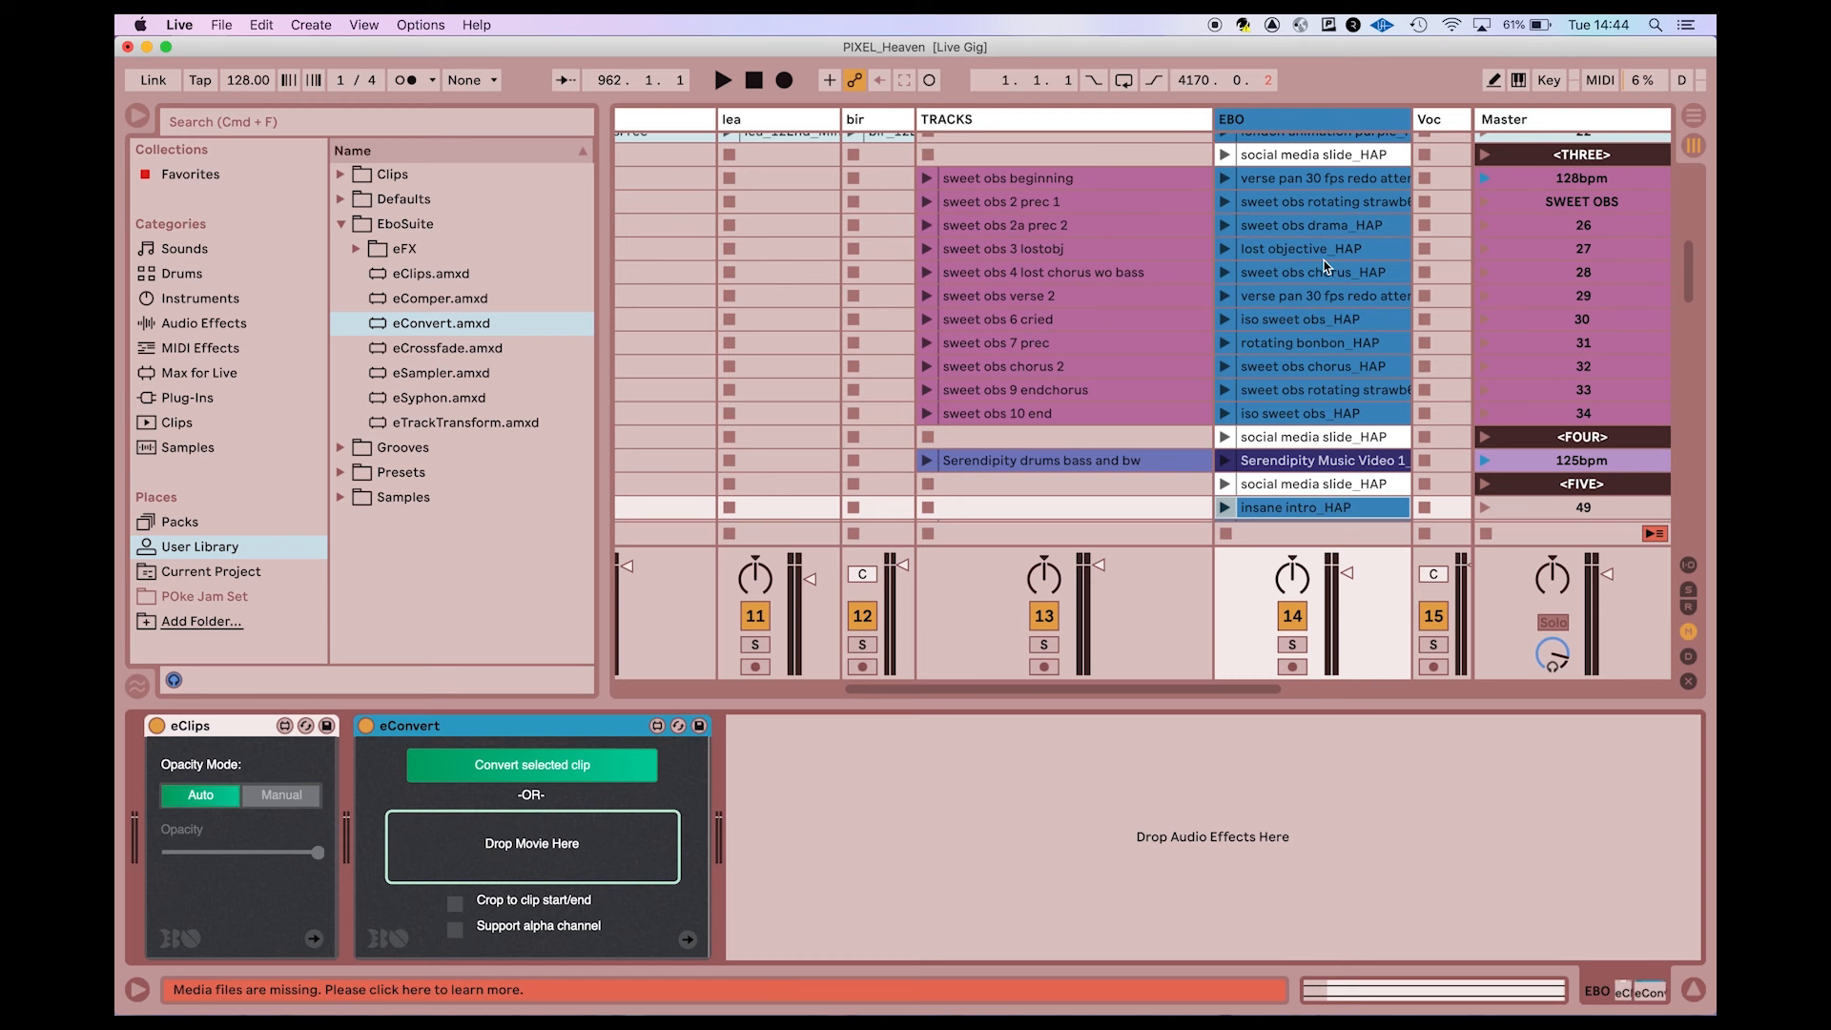
scroll("down", 3)
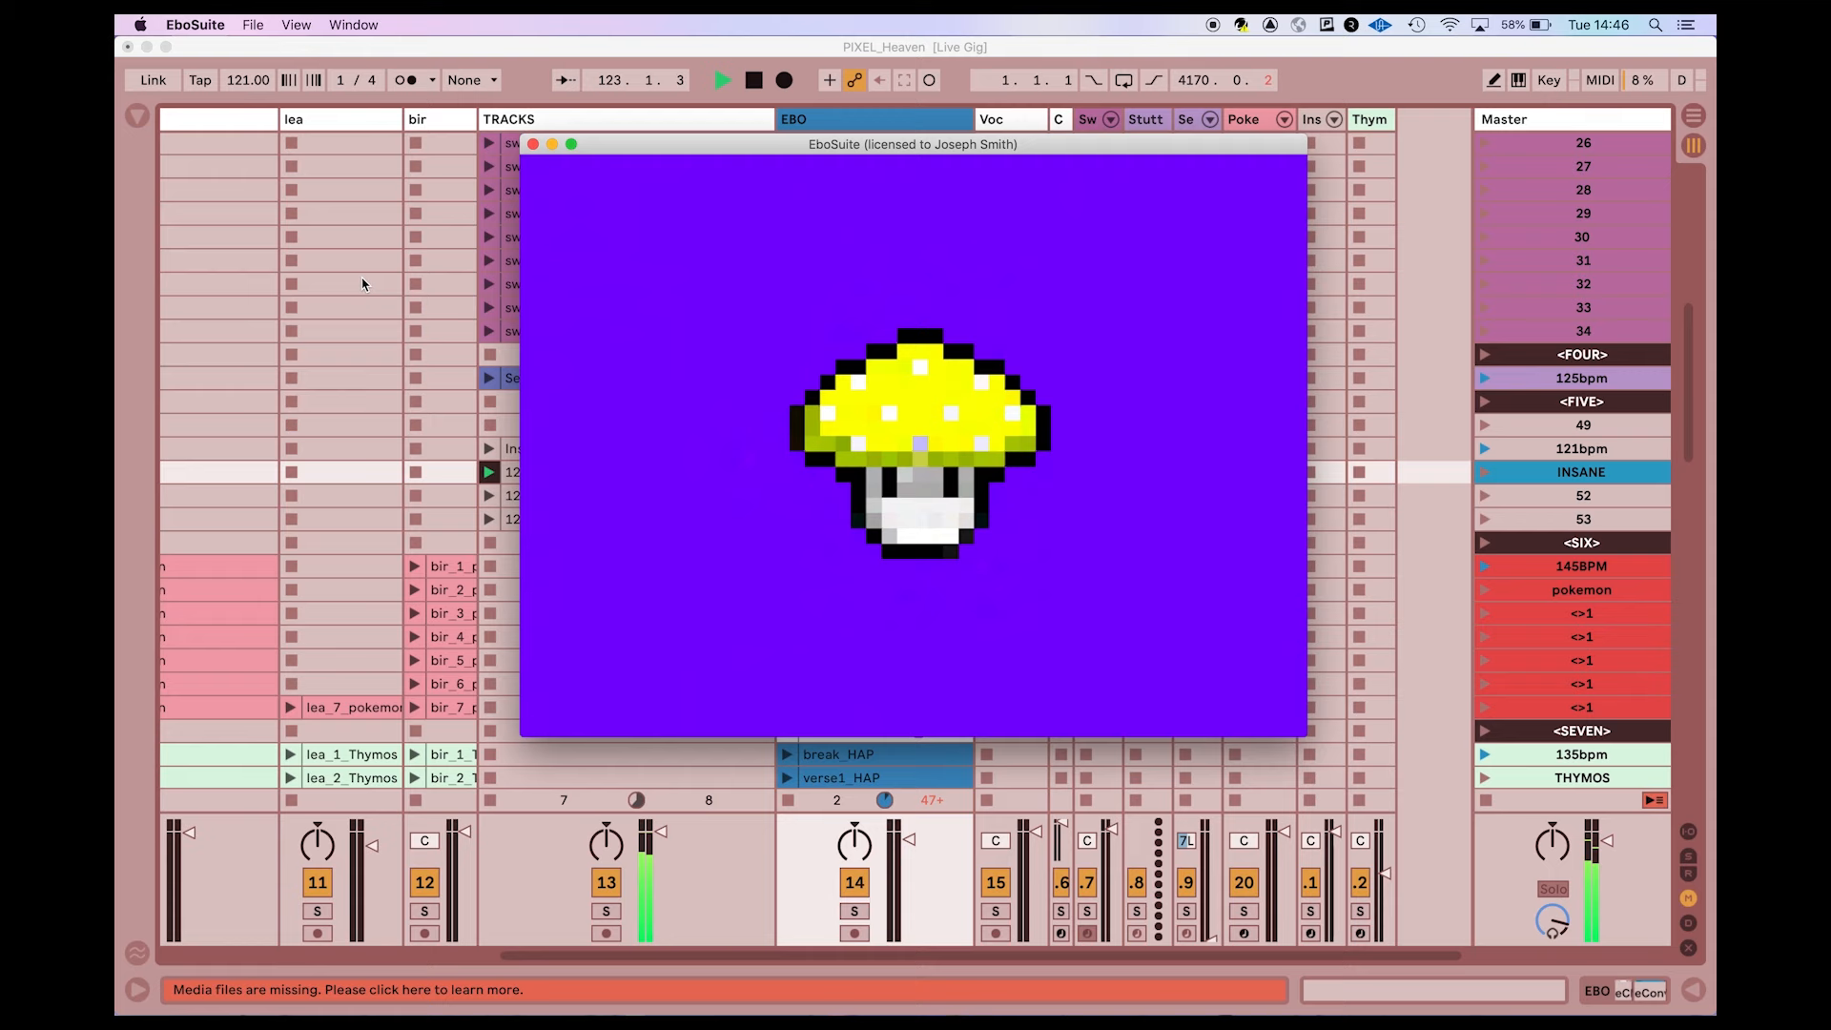
Close the EboSuite video window and reopen the EboSuite device library
left_click(532, 144)
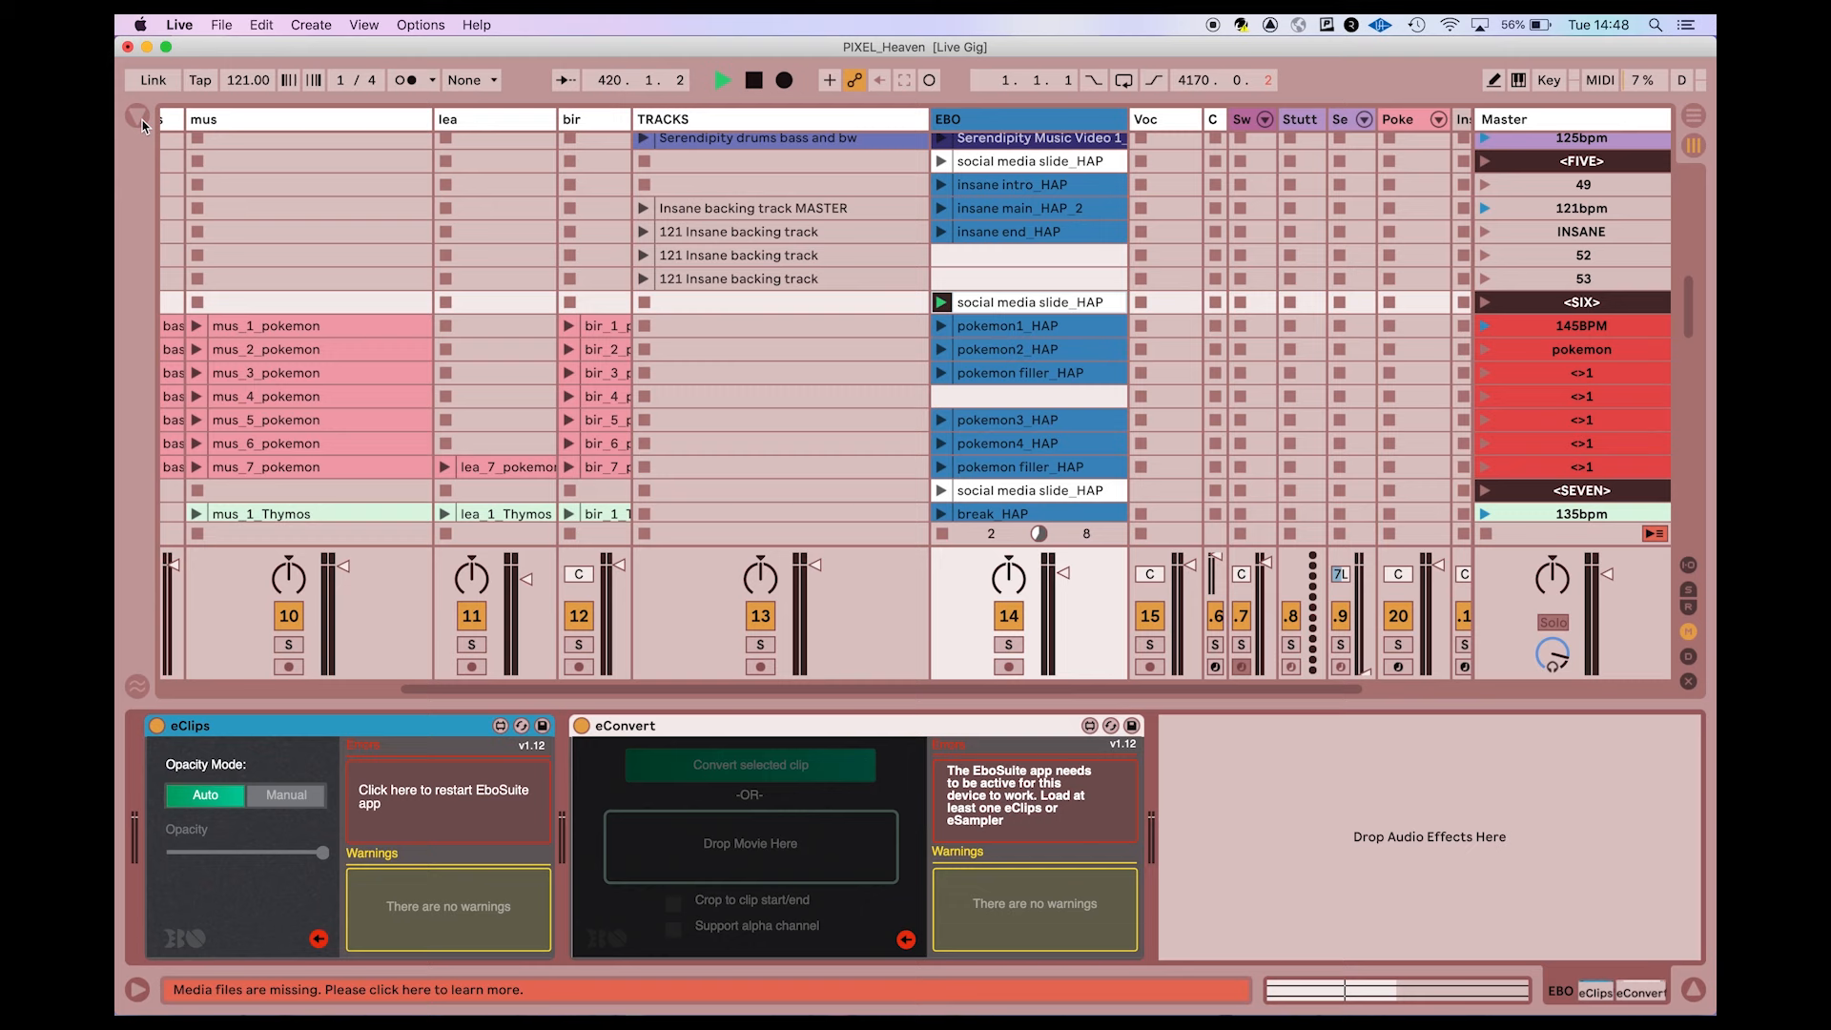
left_click(139, 125)
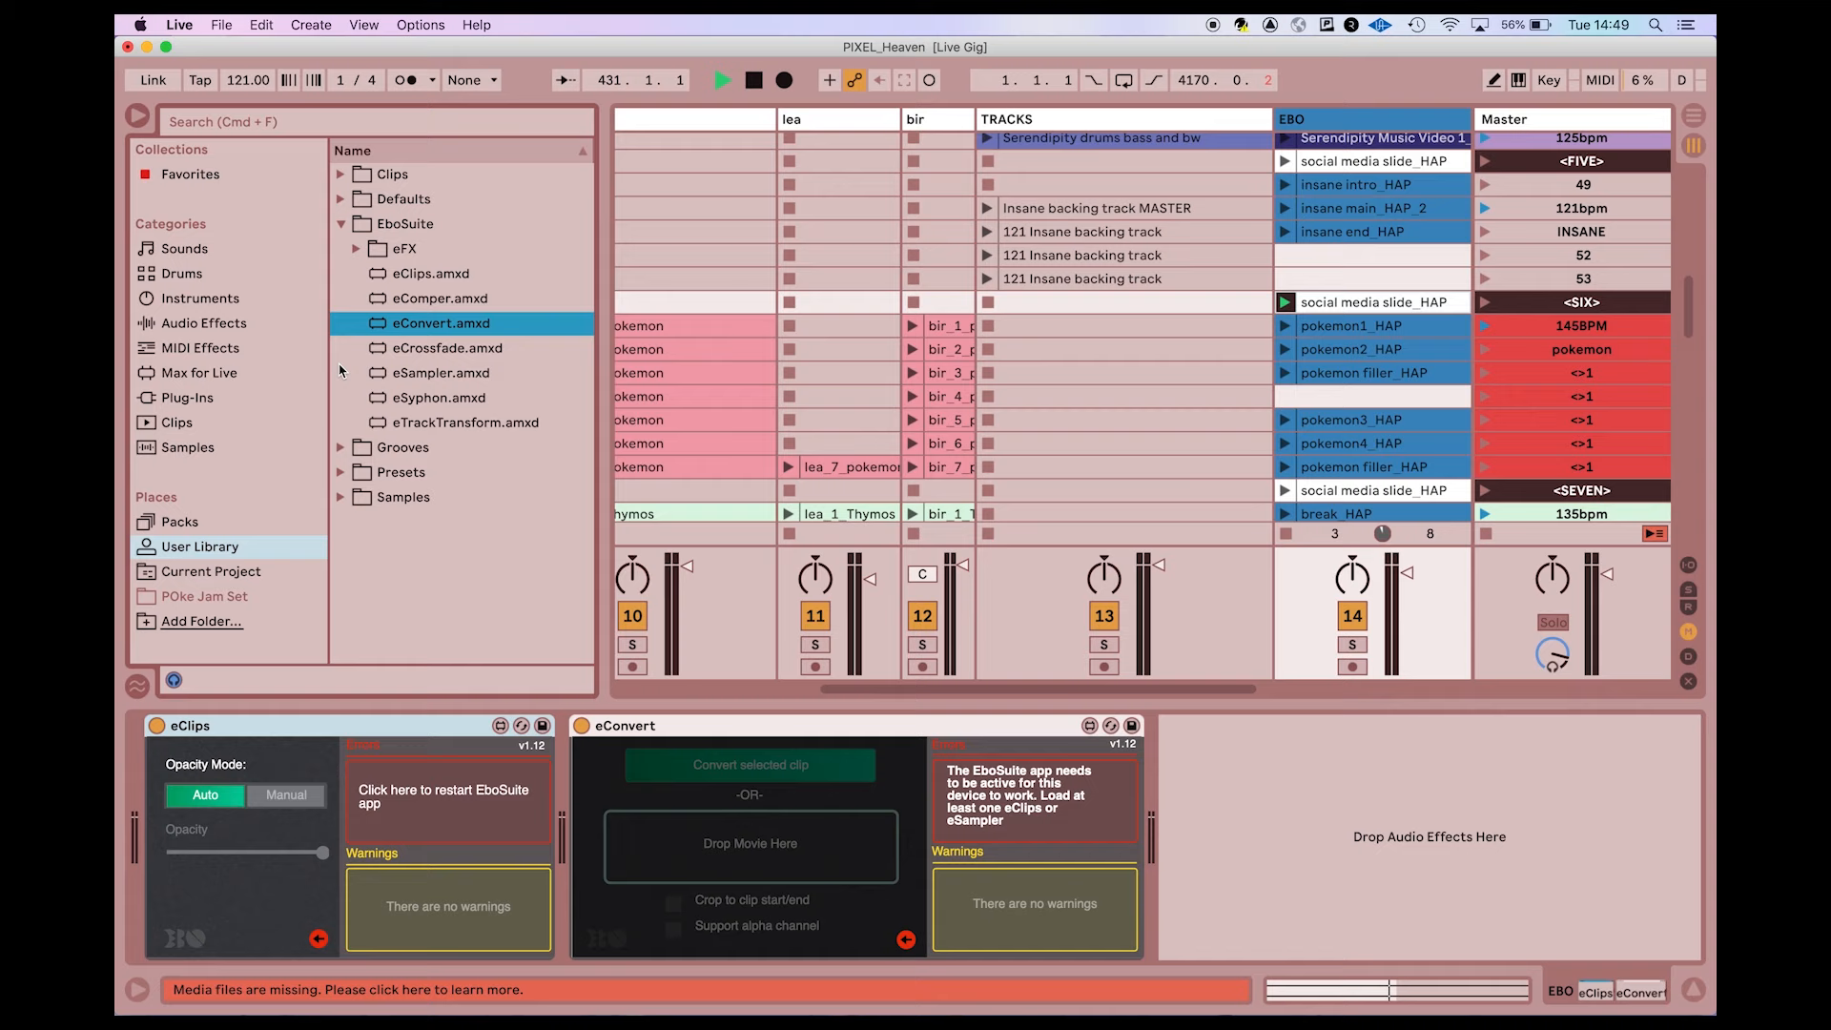